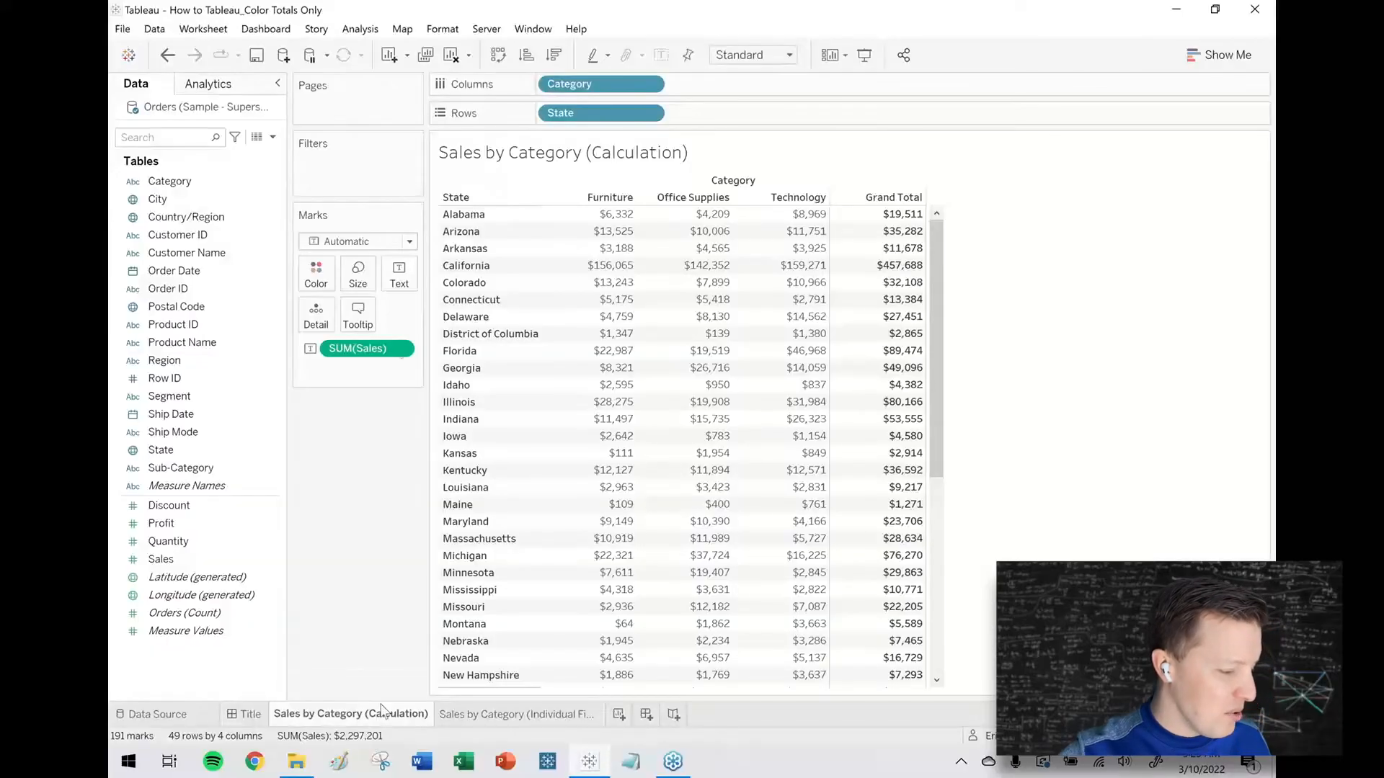
mouse_move(393, 331)
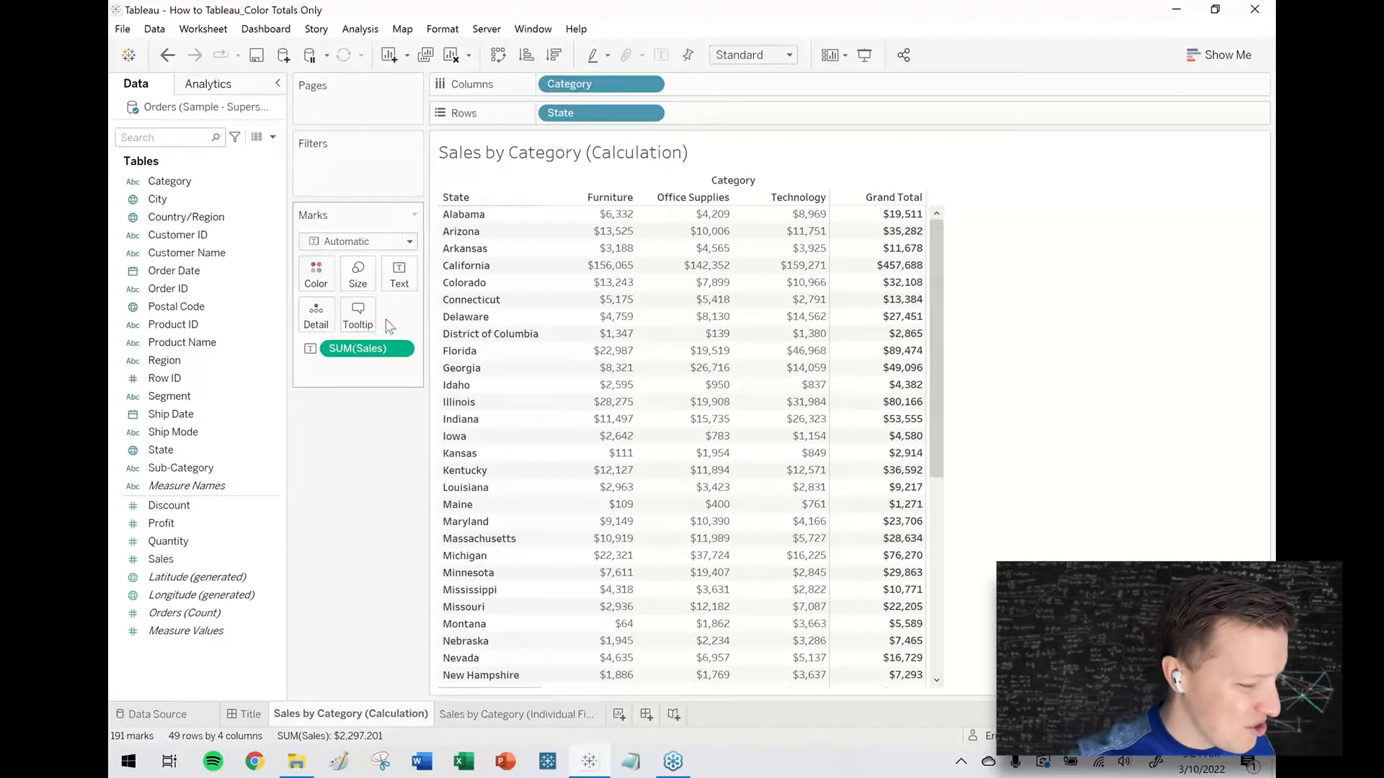
mouse_move(900, 231)
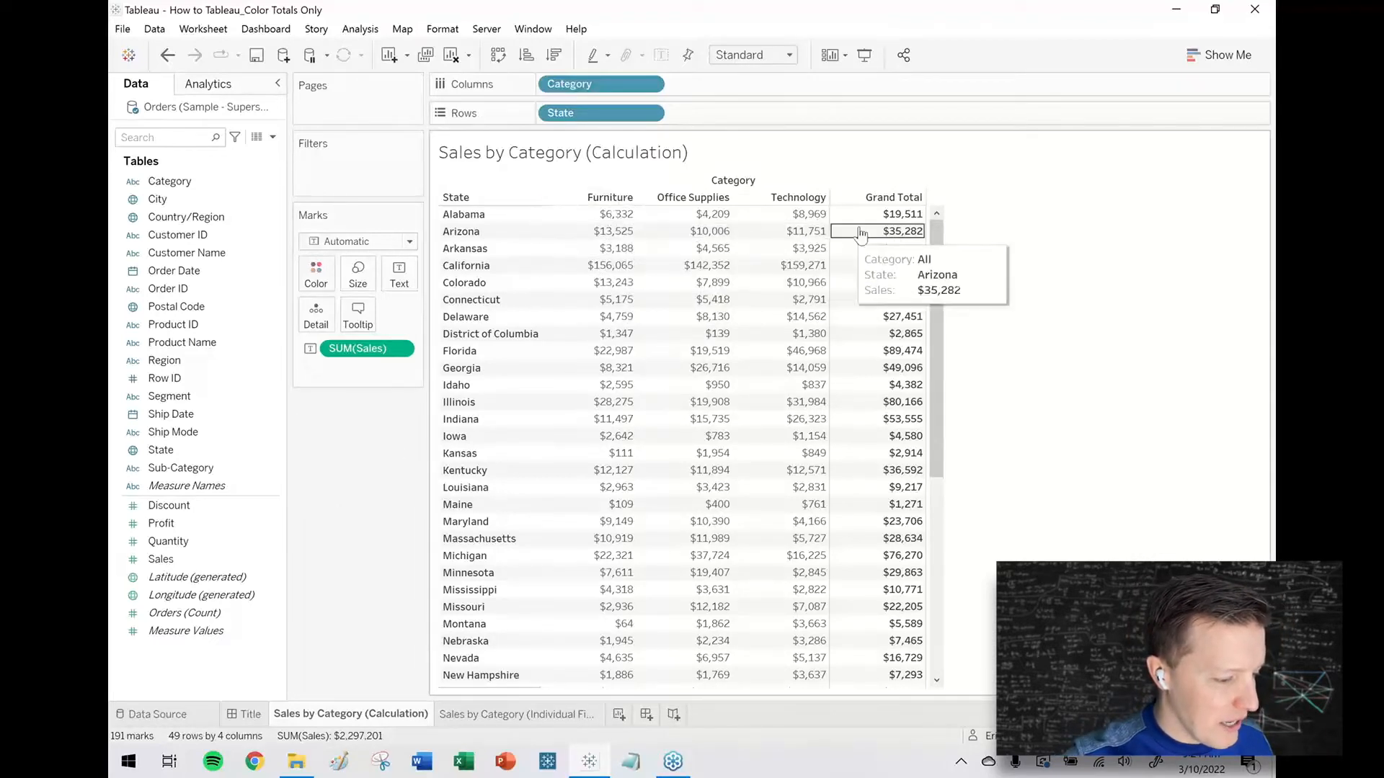
mouse_move(893, 213)
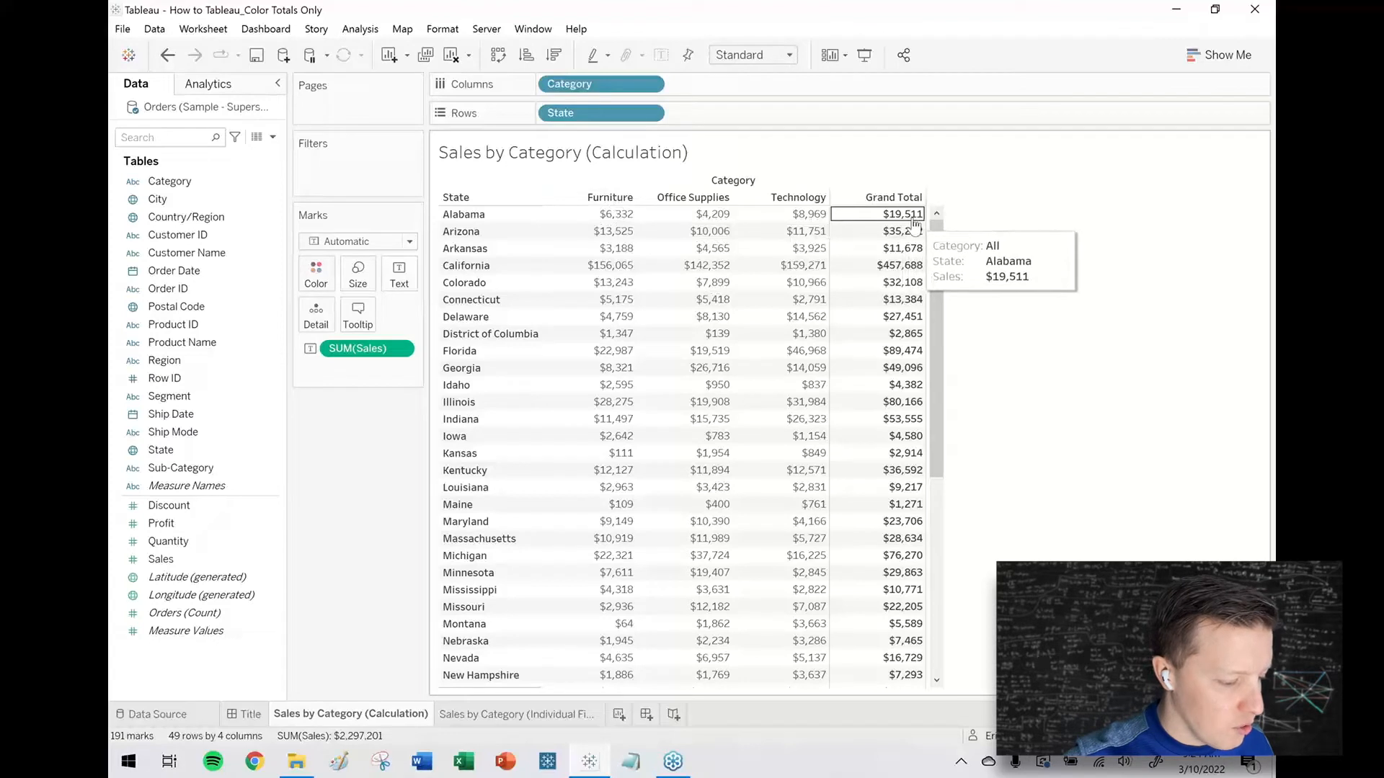
mouse_move(900, 266)
text(Total Goal)
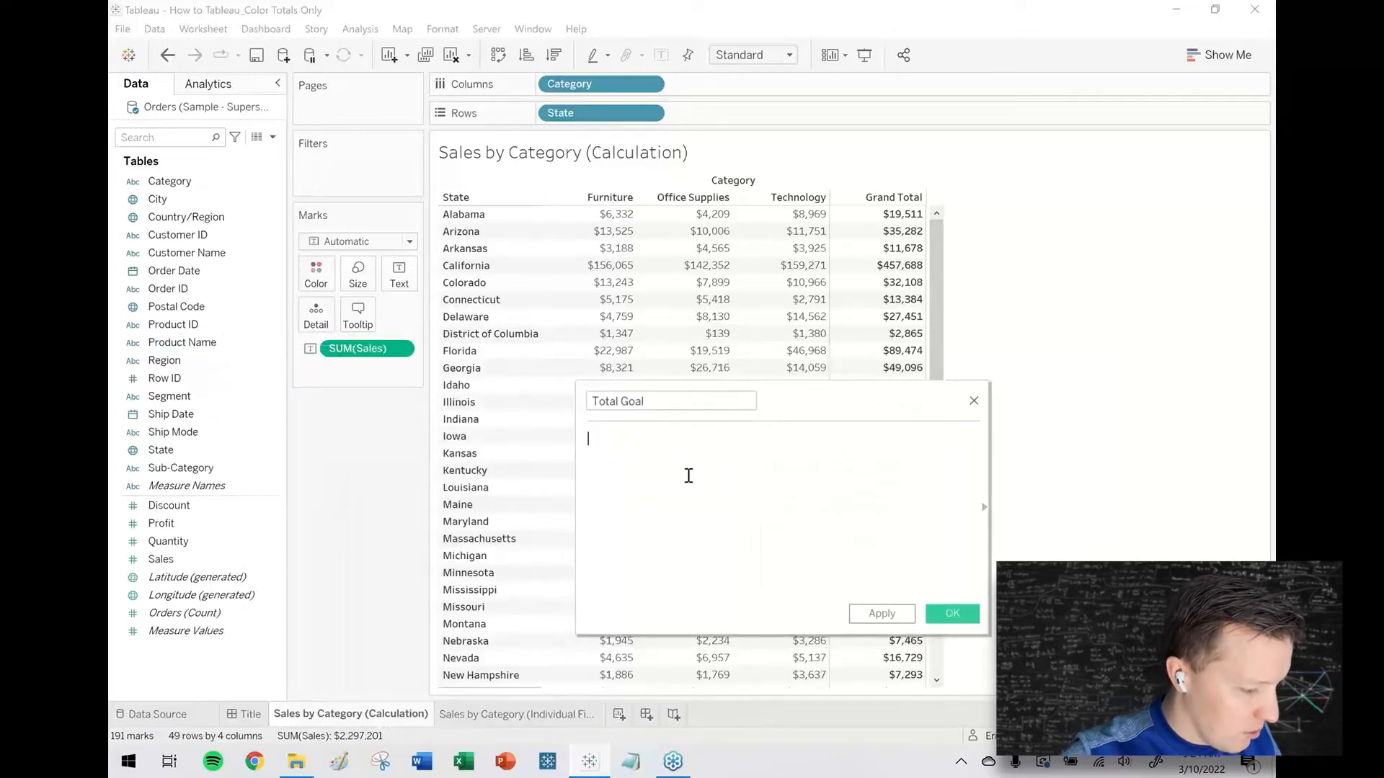
Step: Start the Total Goal formula: IF COUNTD([Category]) = 1 THEN "Not a Total"
text(IF COUNTD ()
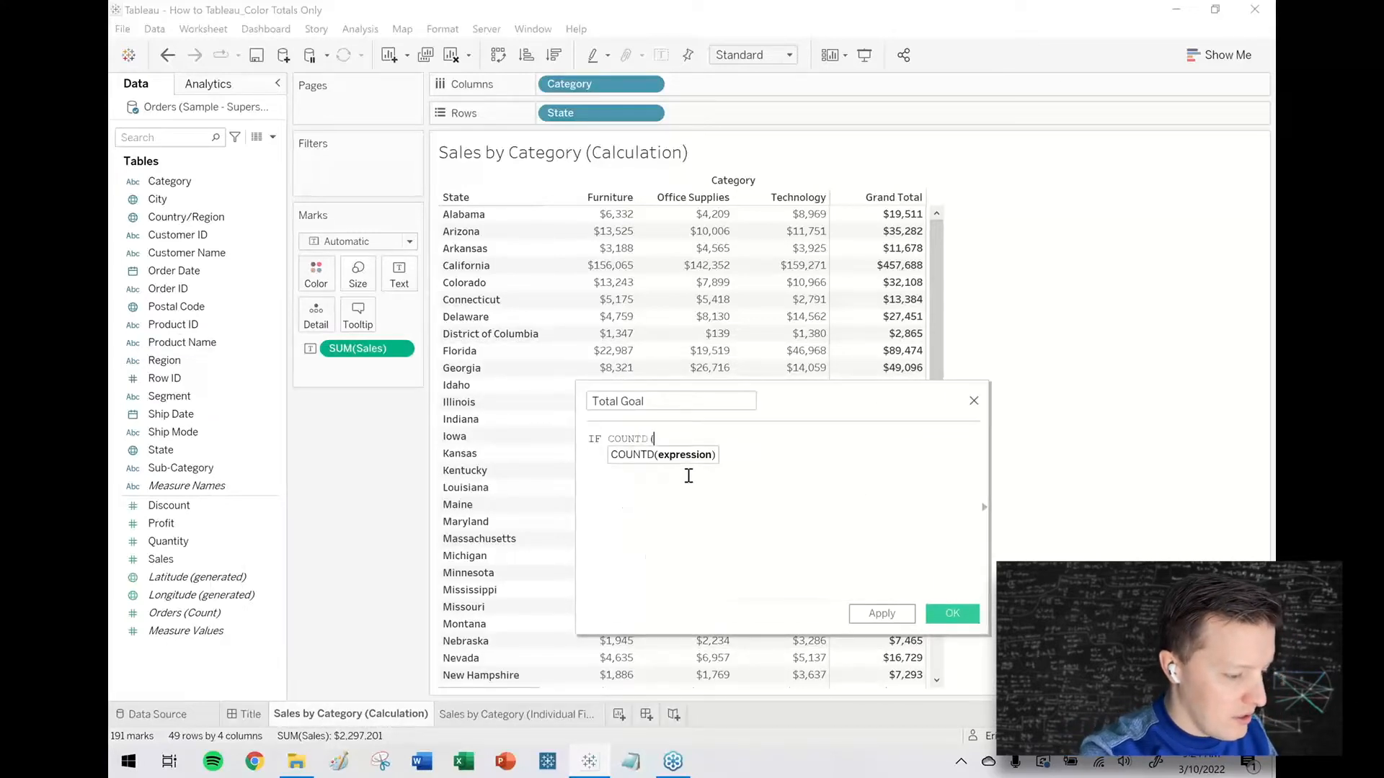
text([Category])
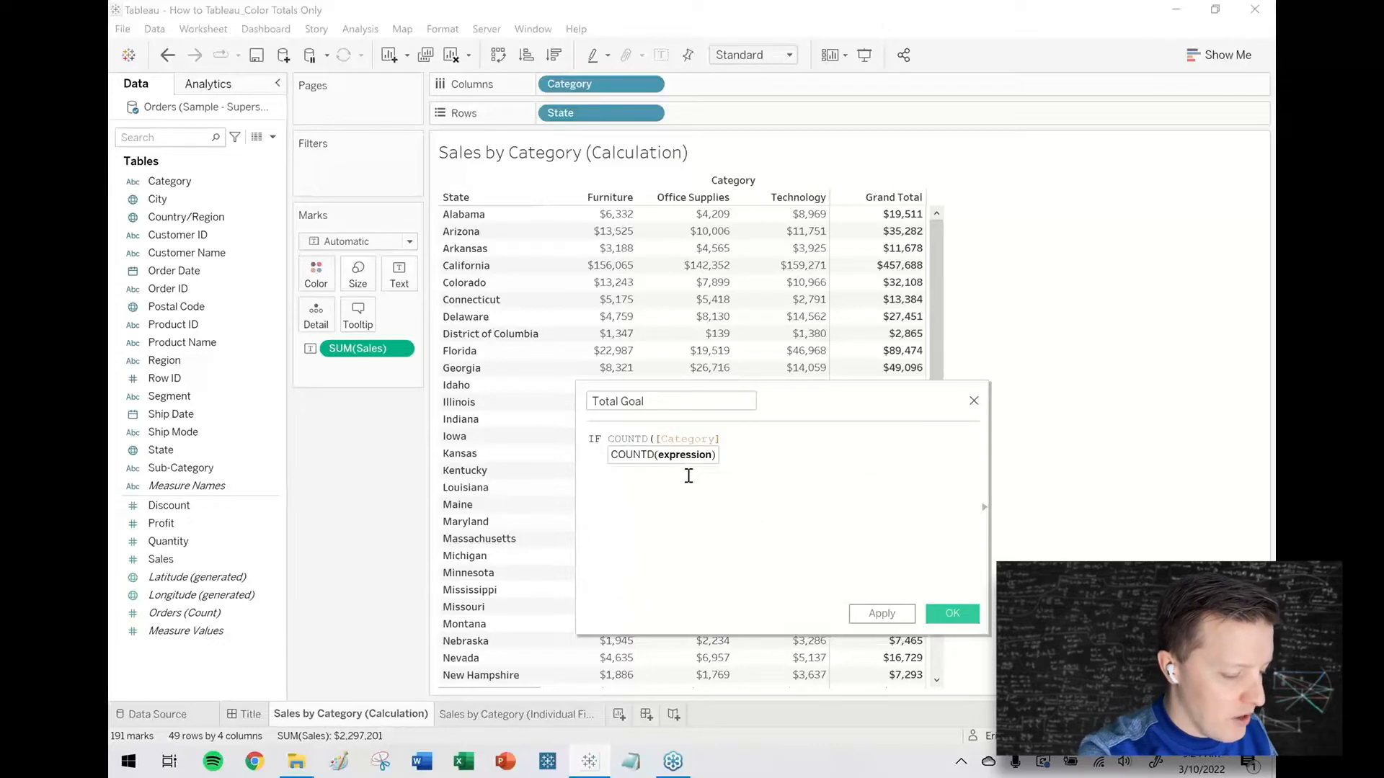
text() = 1)
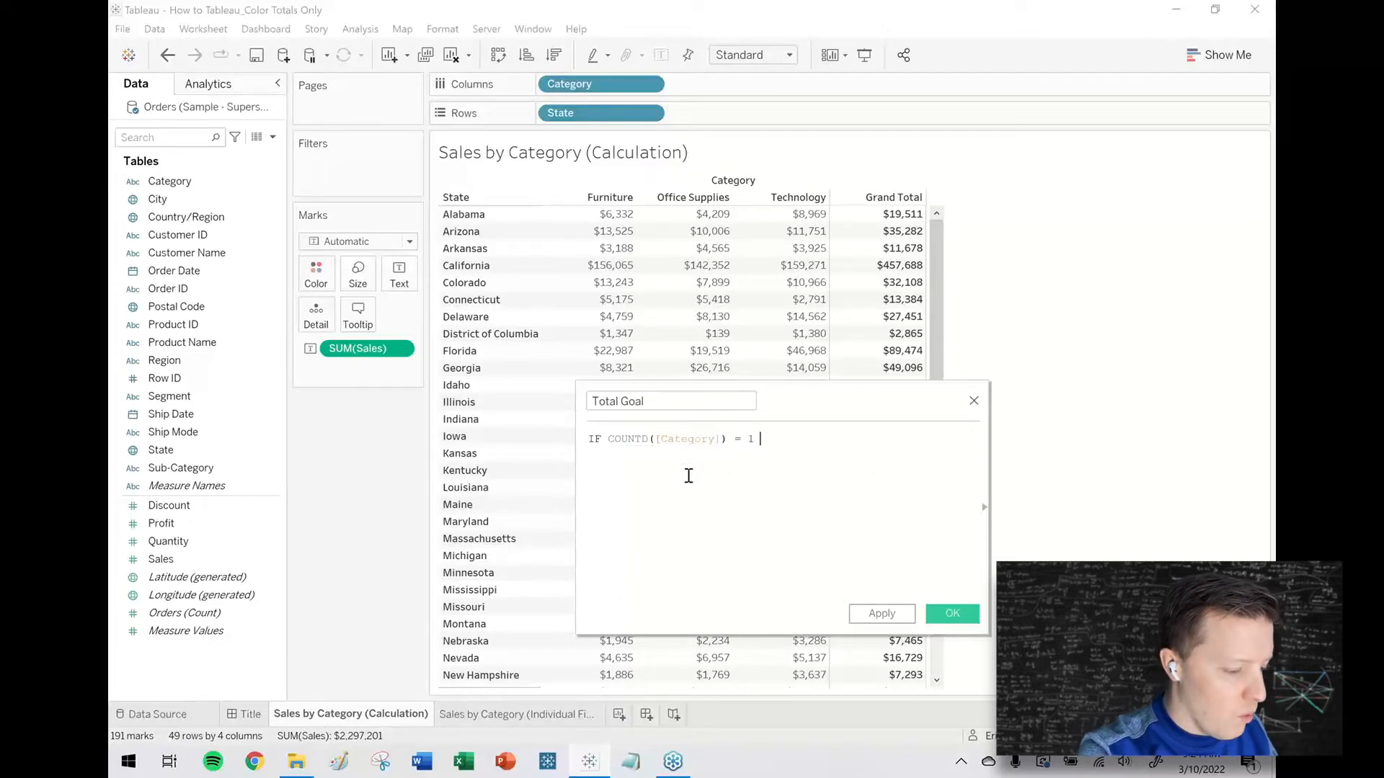
text(THEN "Not a T)
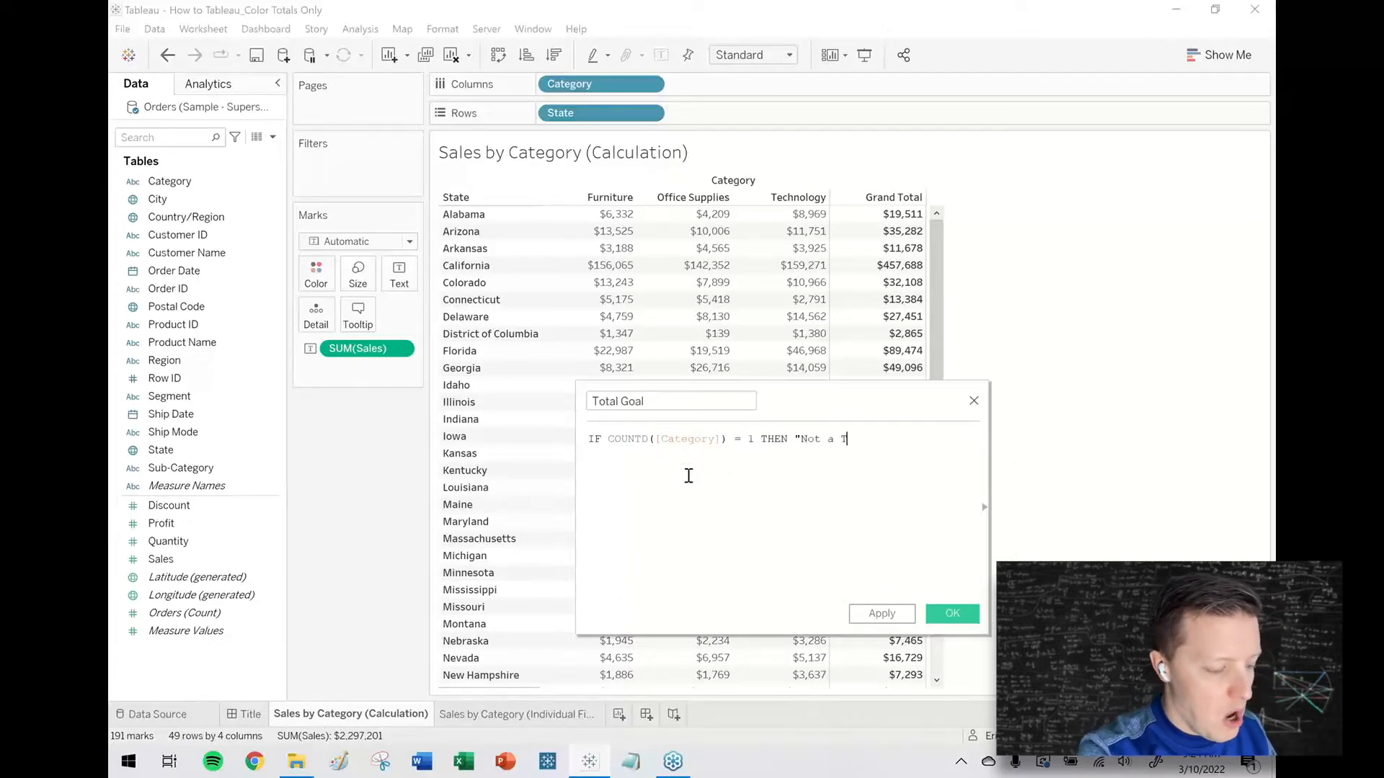
text(otal")
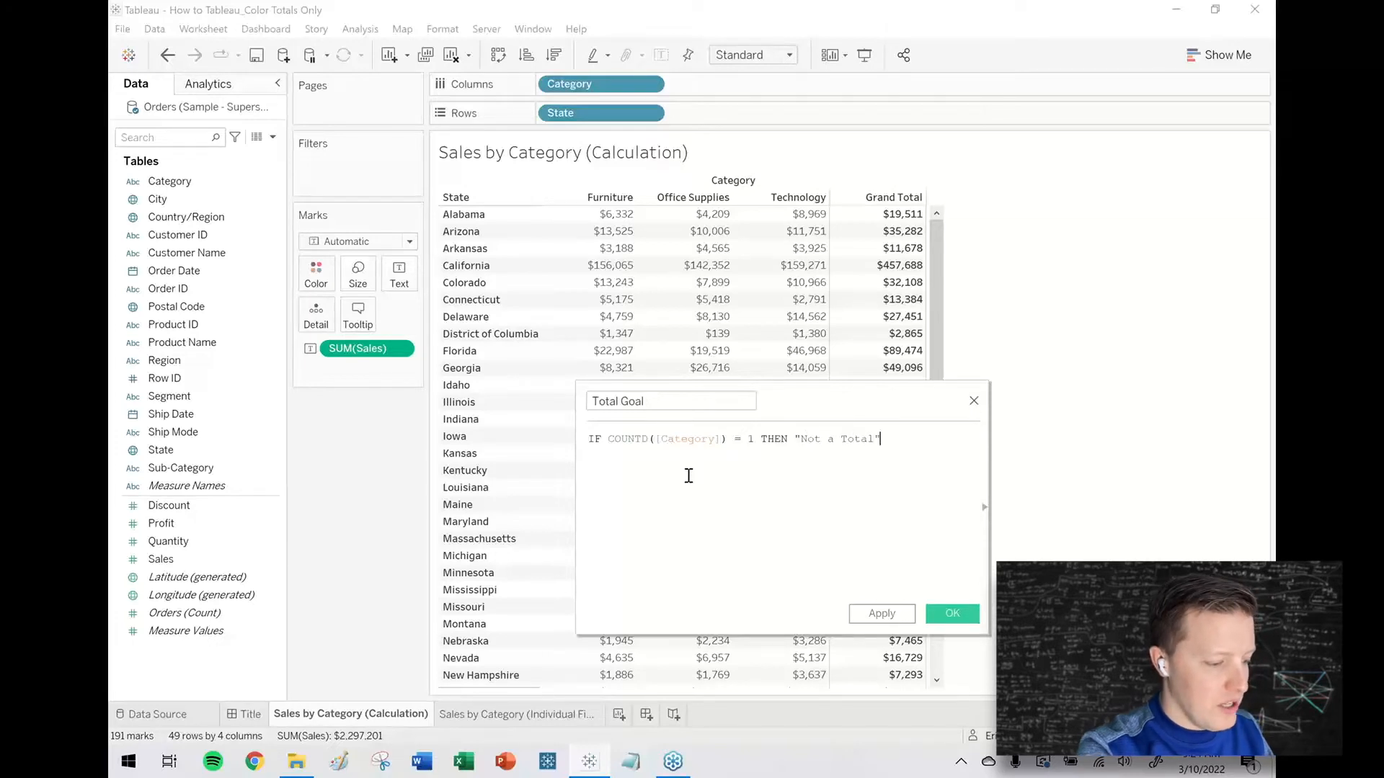
text(ELSEIF SUM()
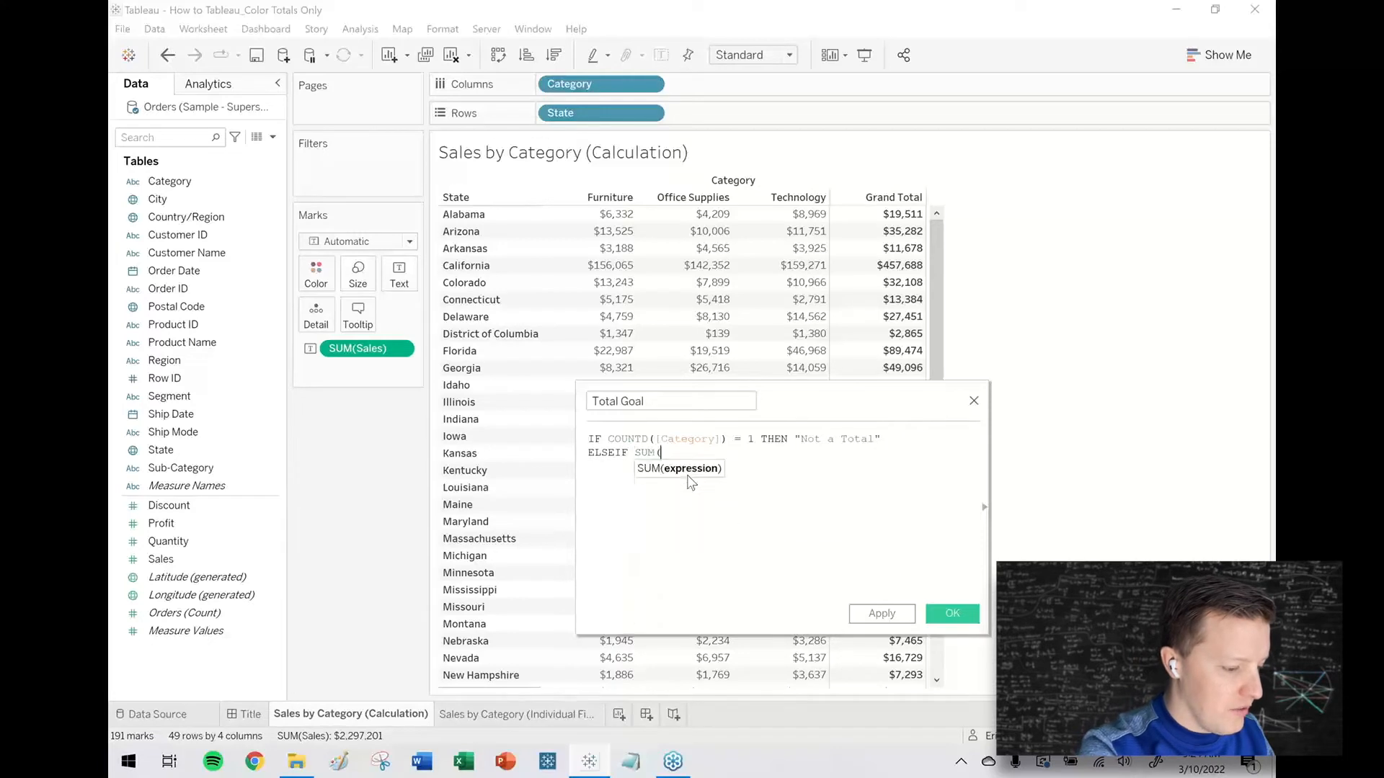
Step: Add the SUM([Sales]) 50,000 Met/Missed Sales Goal conditions, END, and save the calculation
text([Sales]) >)
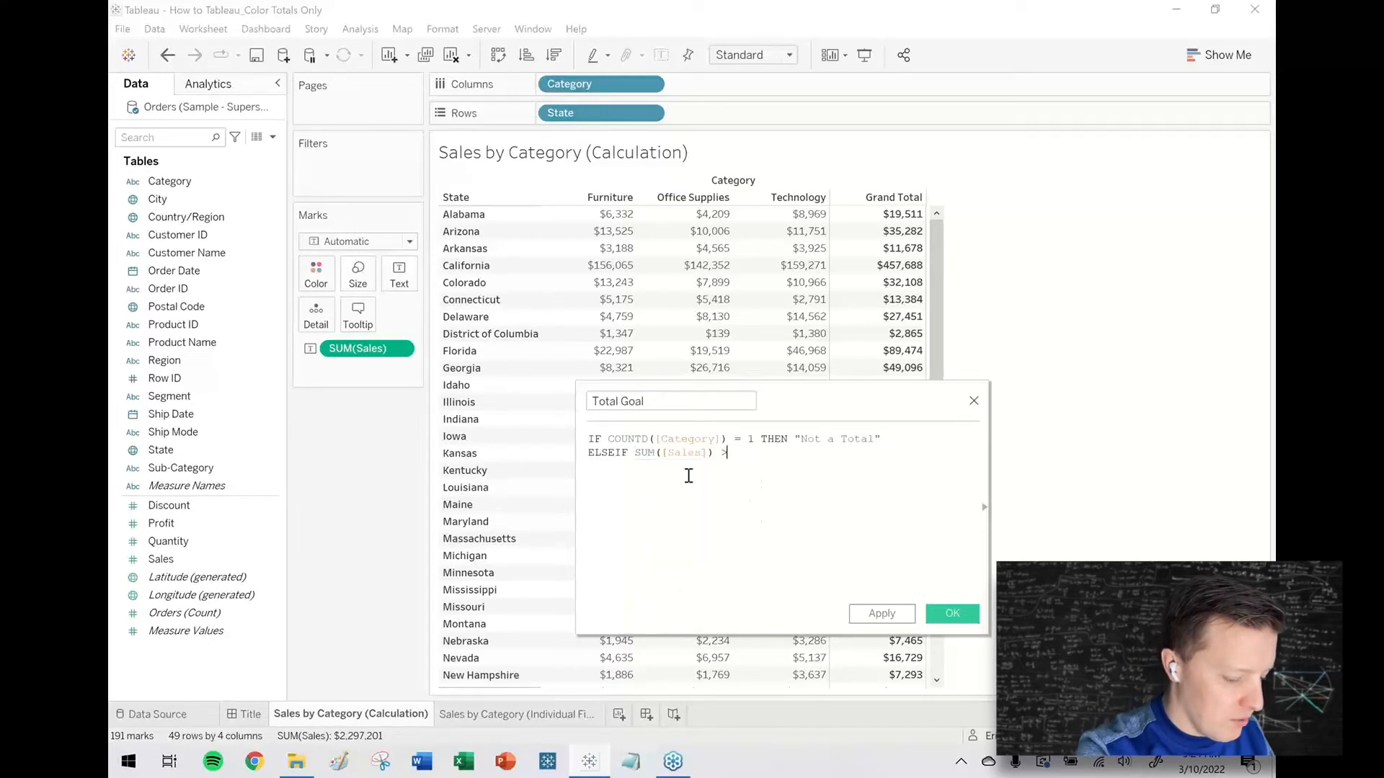
text(= 5000)
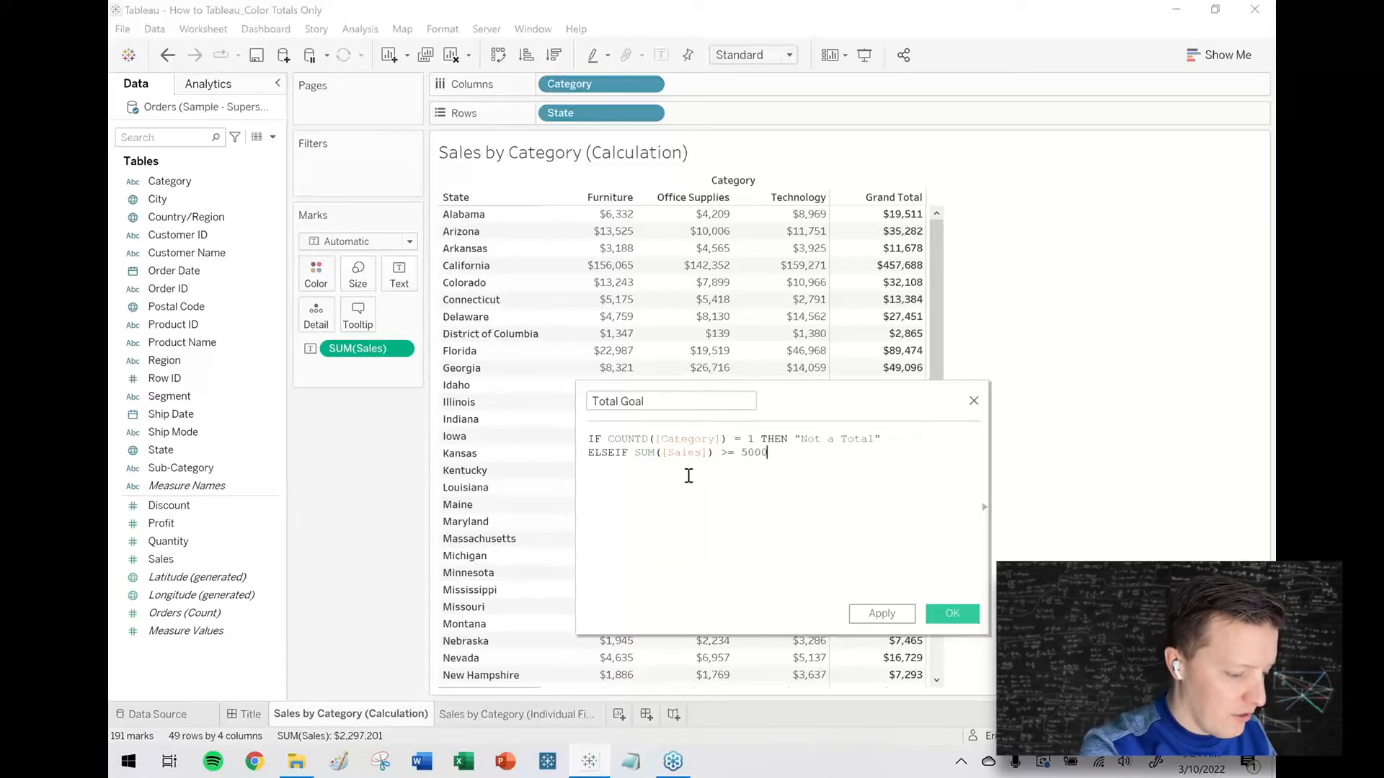
text(0 THEN "Met Sales Goal)
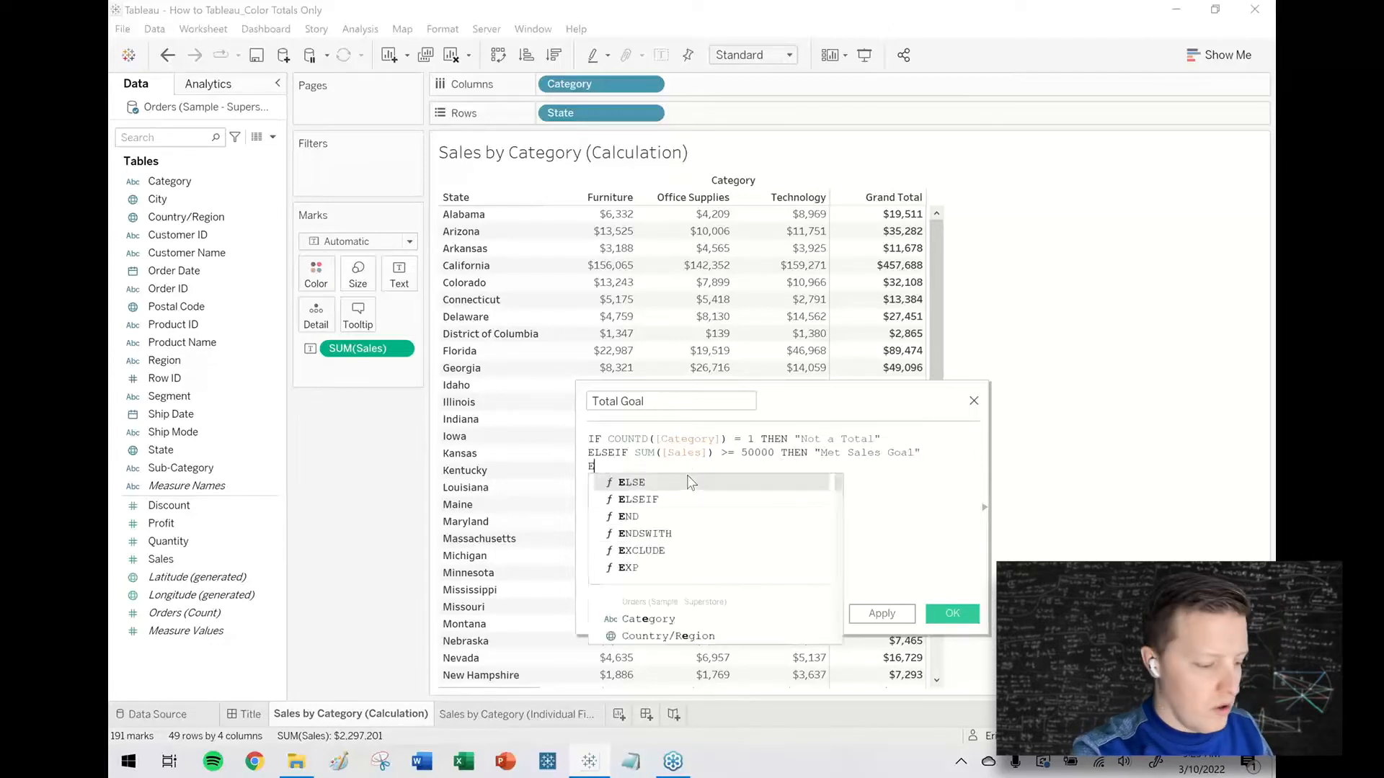
text(ELSEIF SUM([Sales])
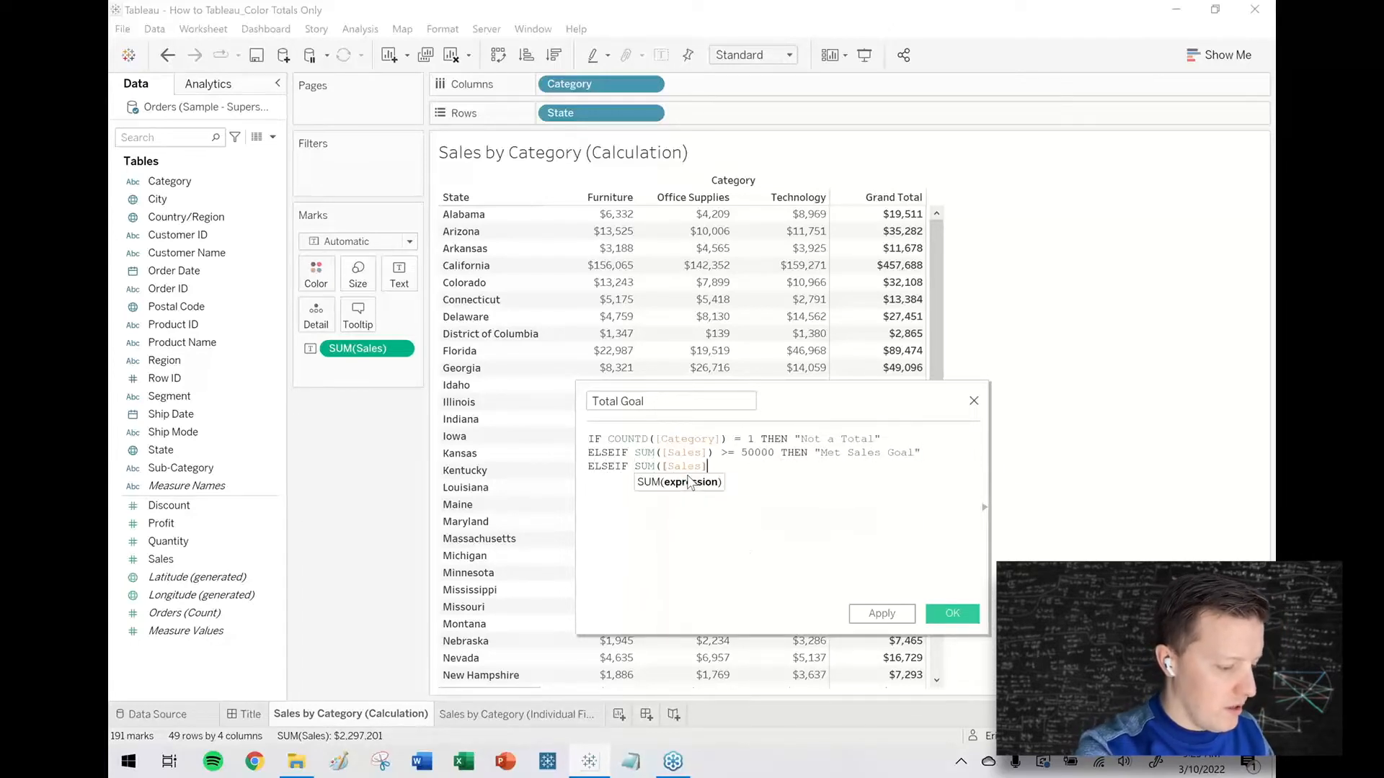
text(< 50000 THEN "Missed)
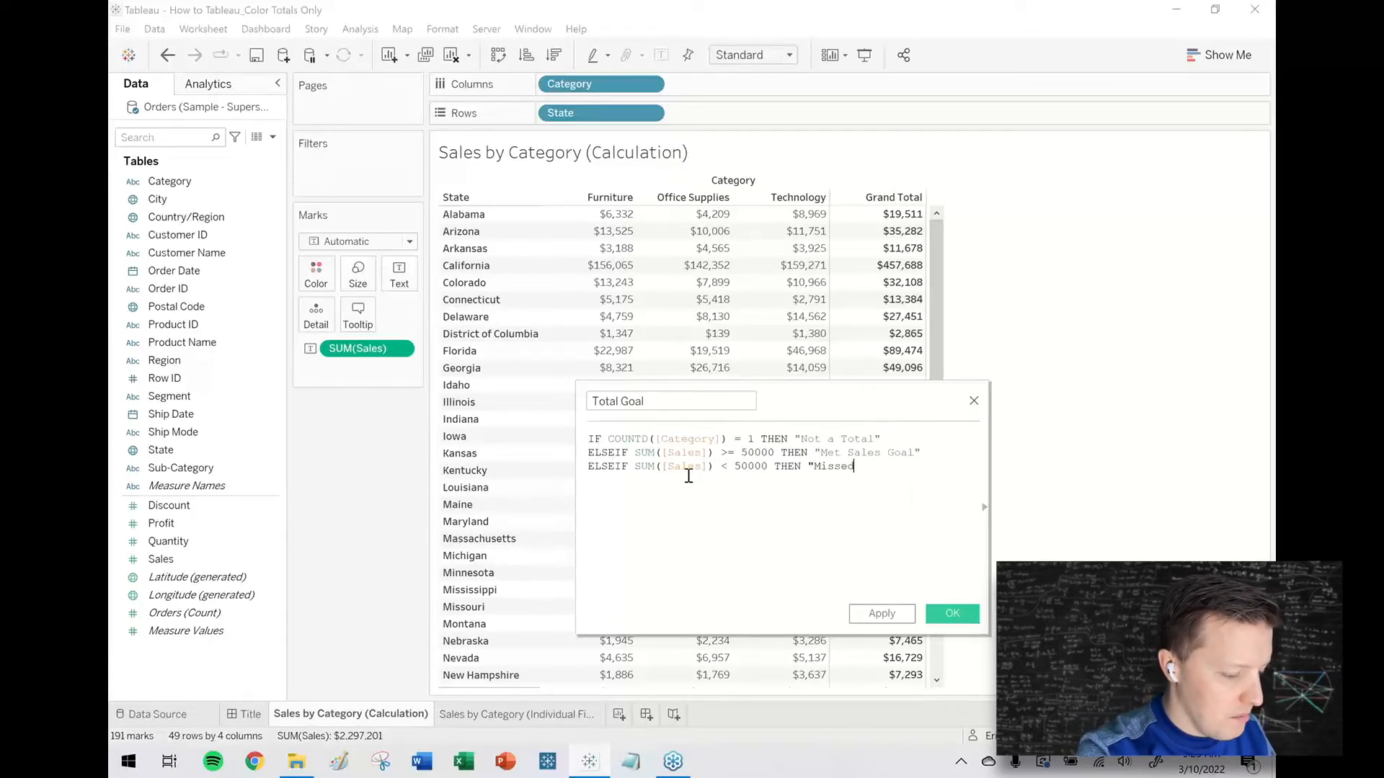
text(Sales Goal)
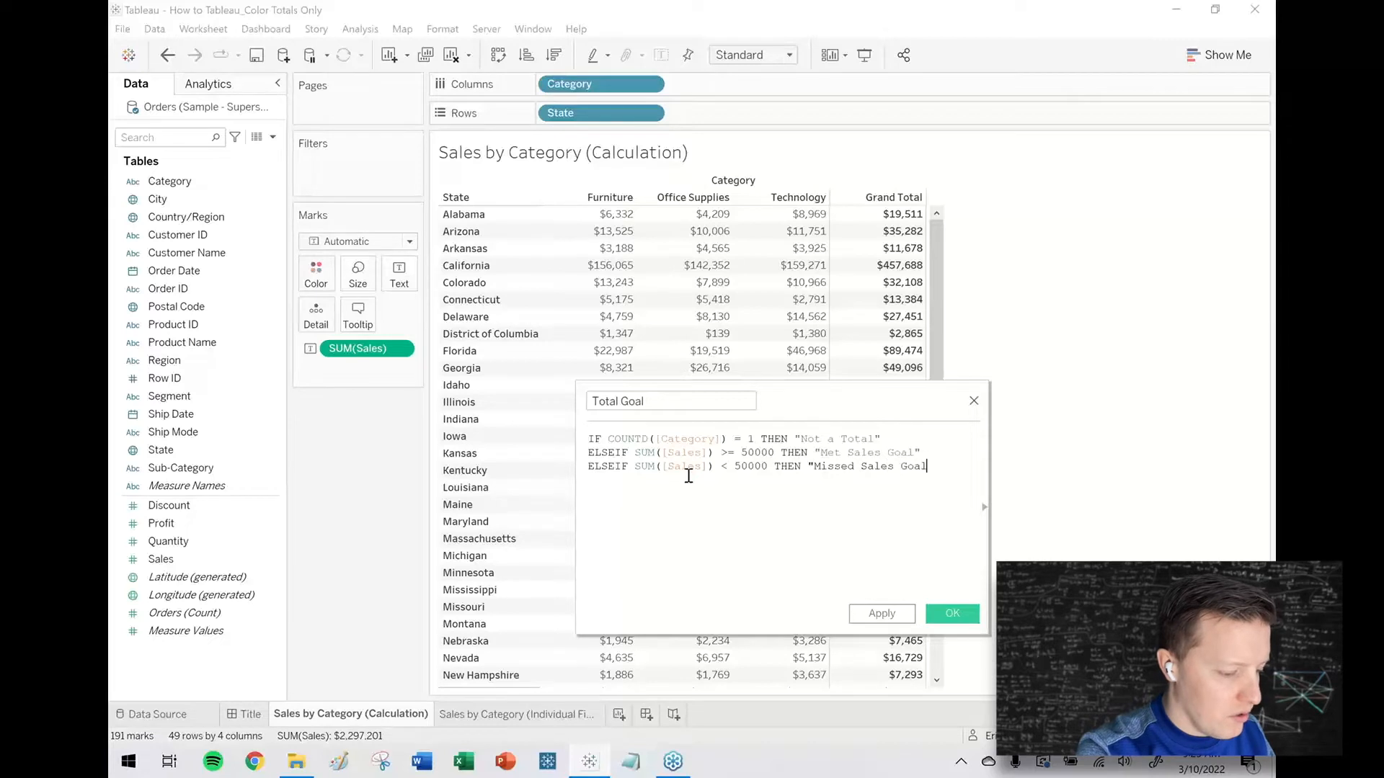
text(END)
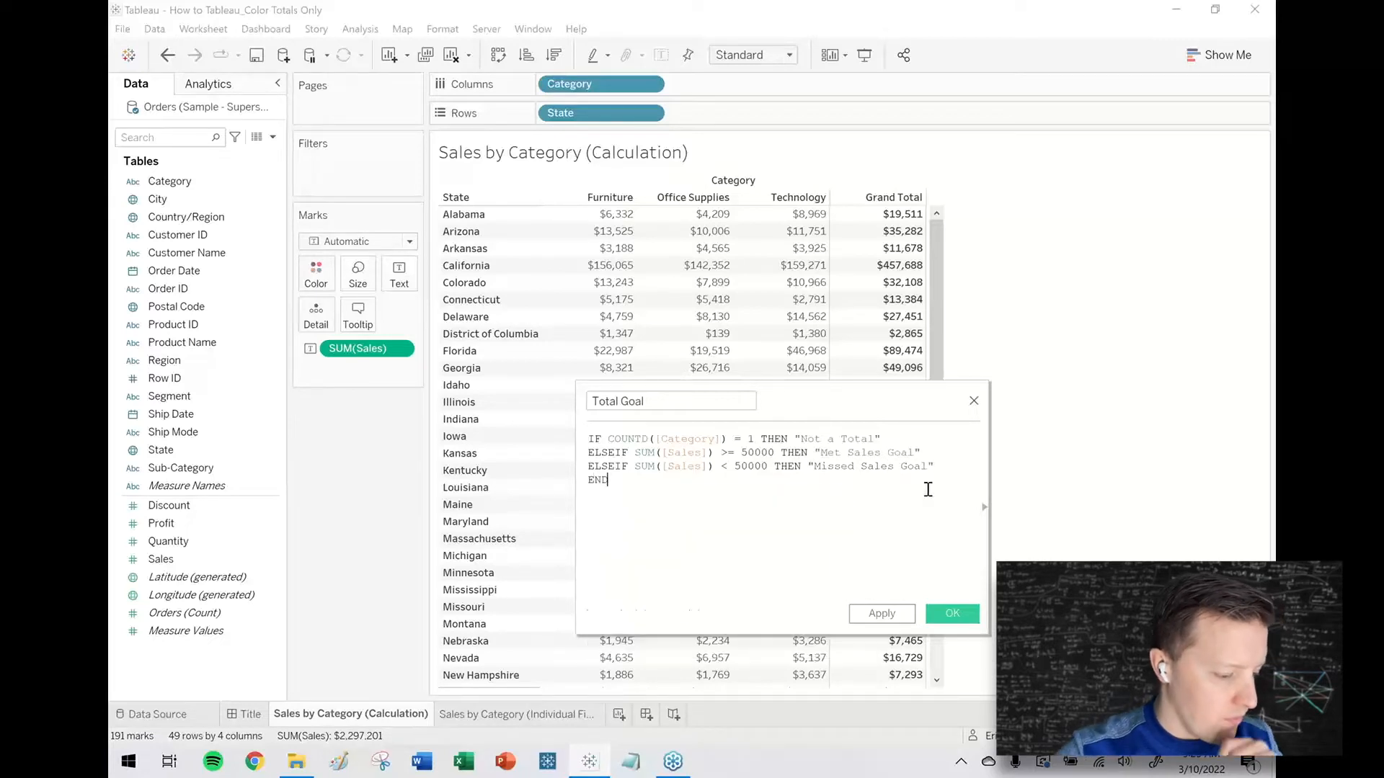
click(951, 613)
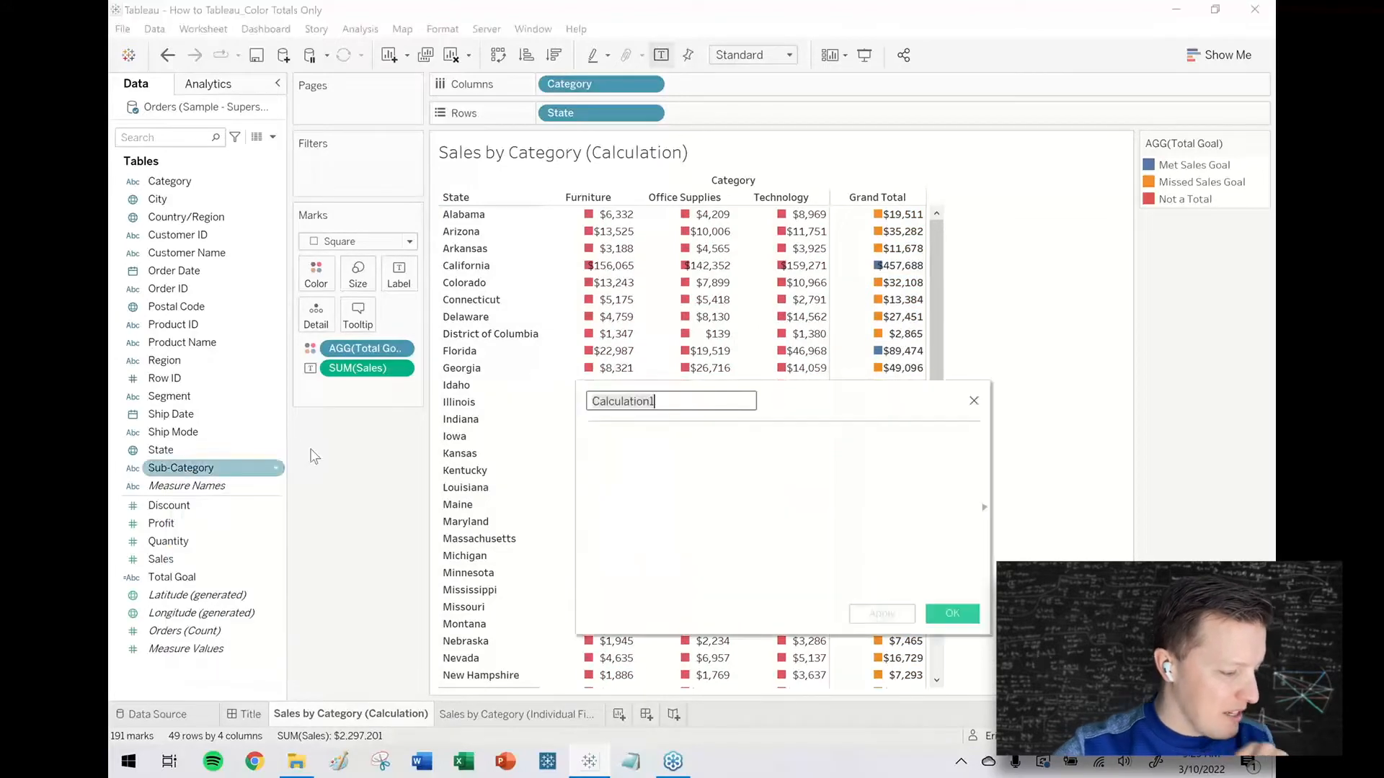
Step: Create field "1" as MIN(1), switch marks to Bar, and size bars by it
text(1)
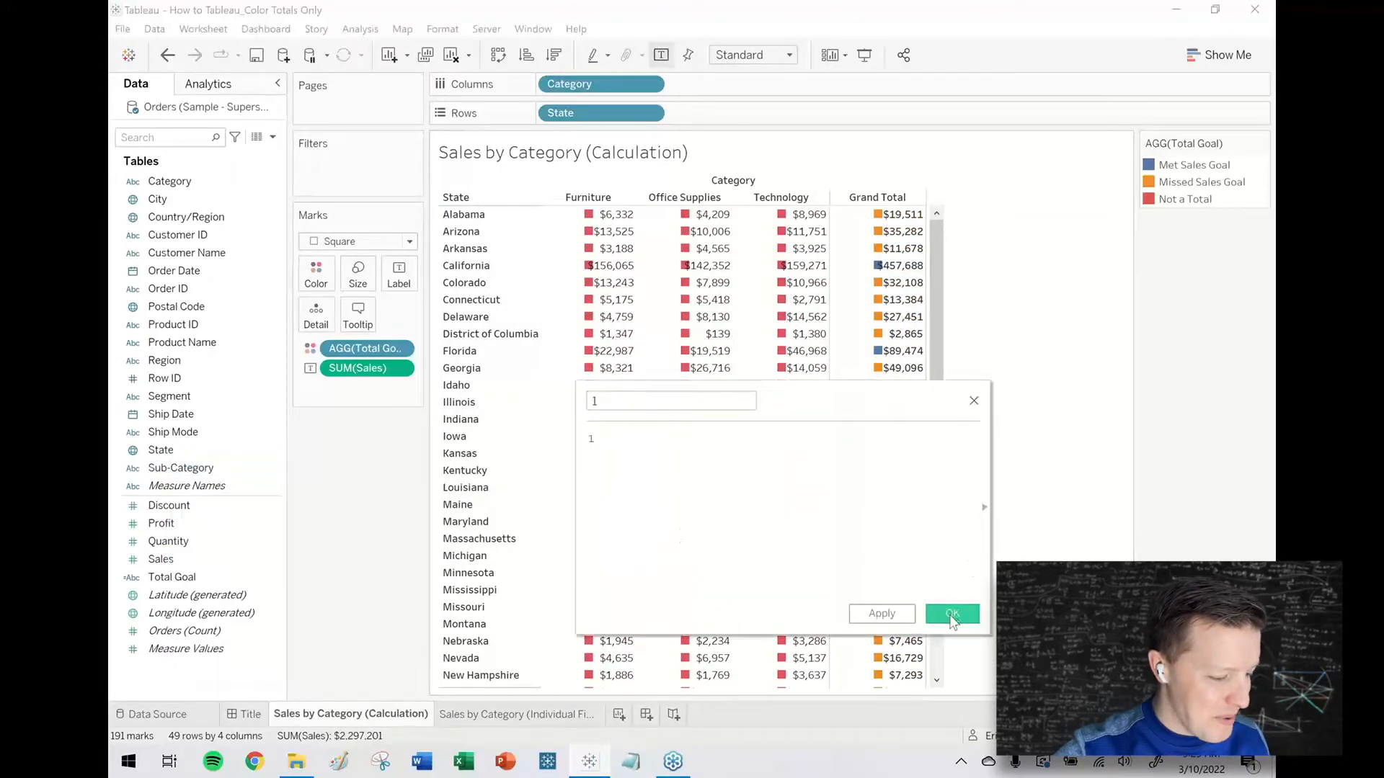
click(952, 613)
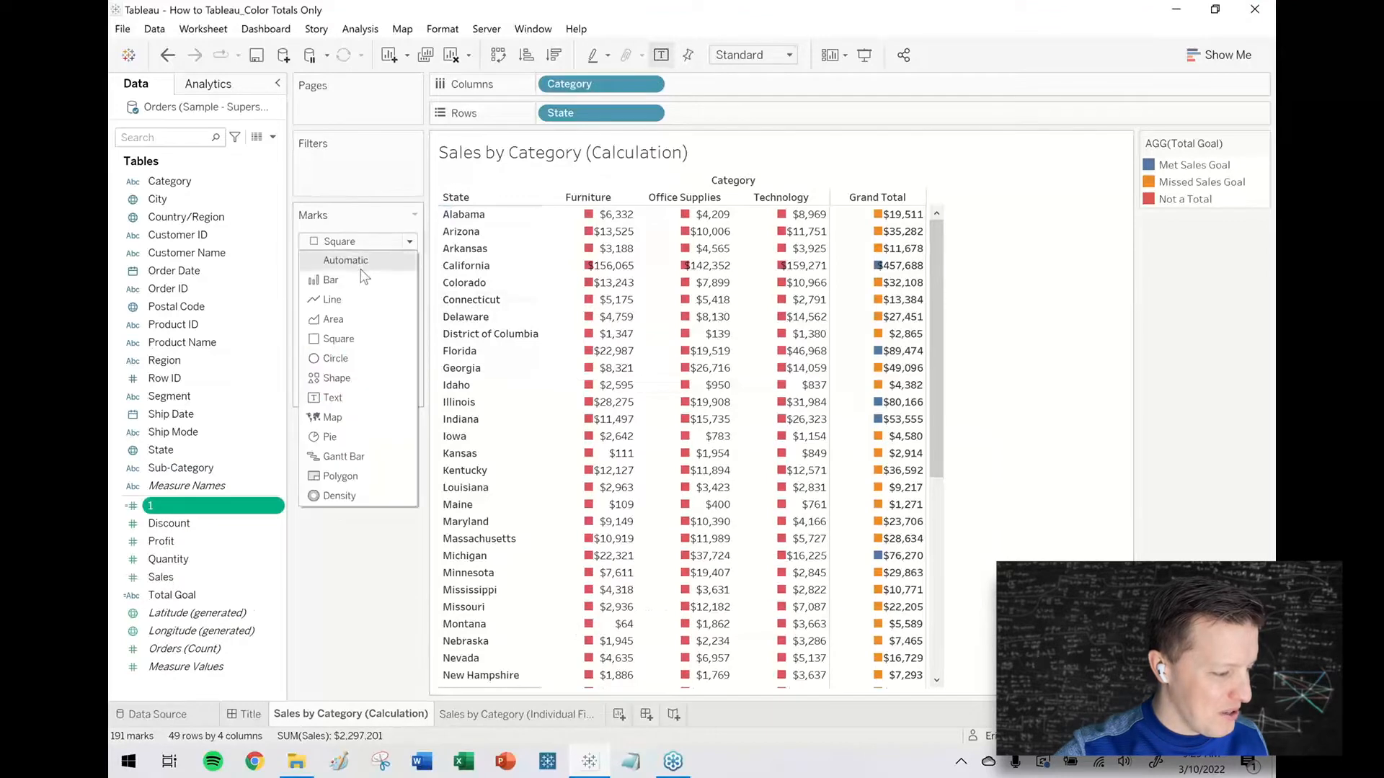
click(331, 280)
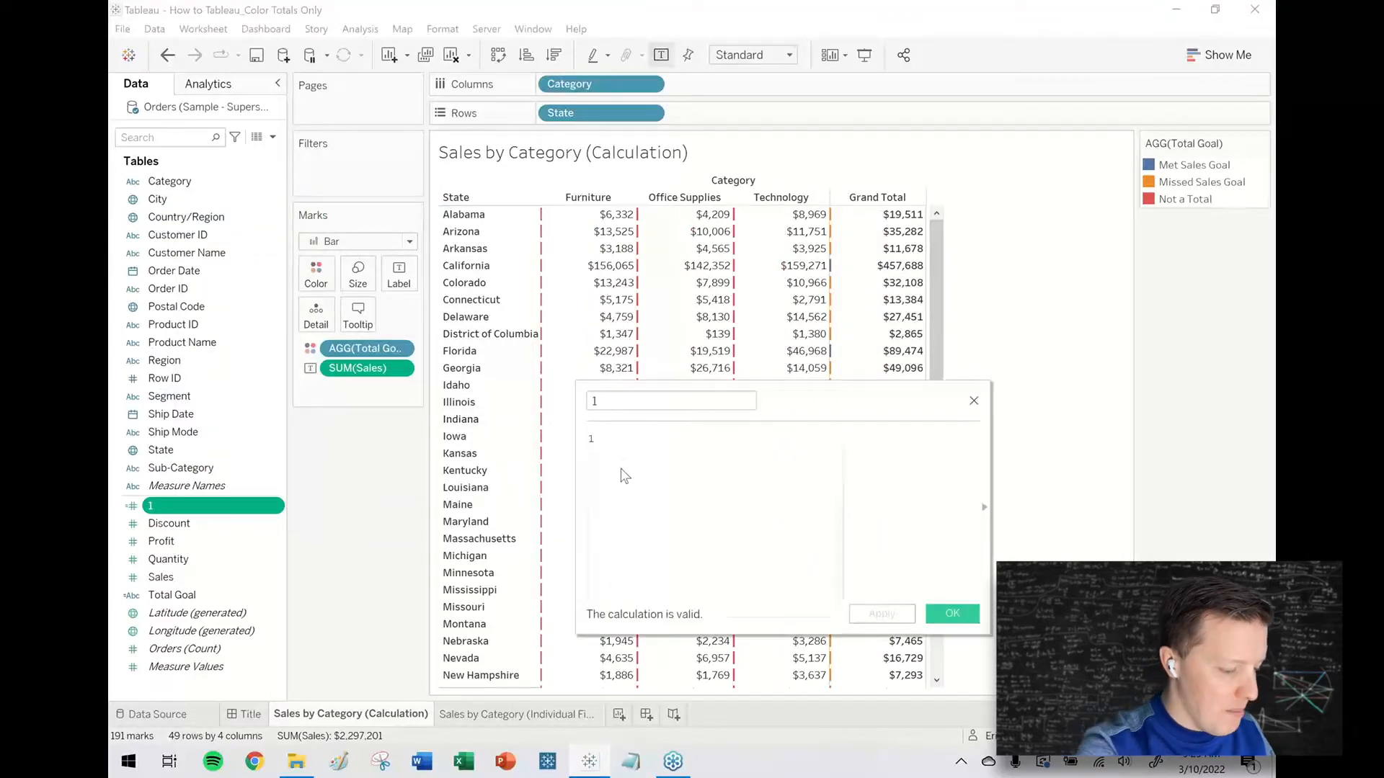
text(MIN(1))
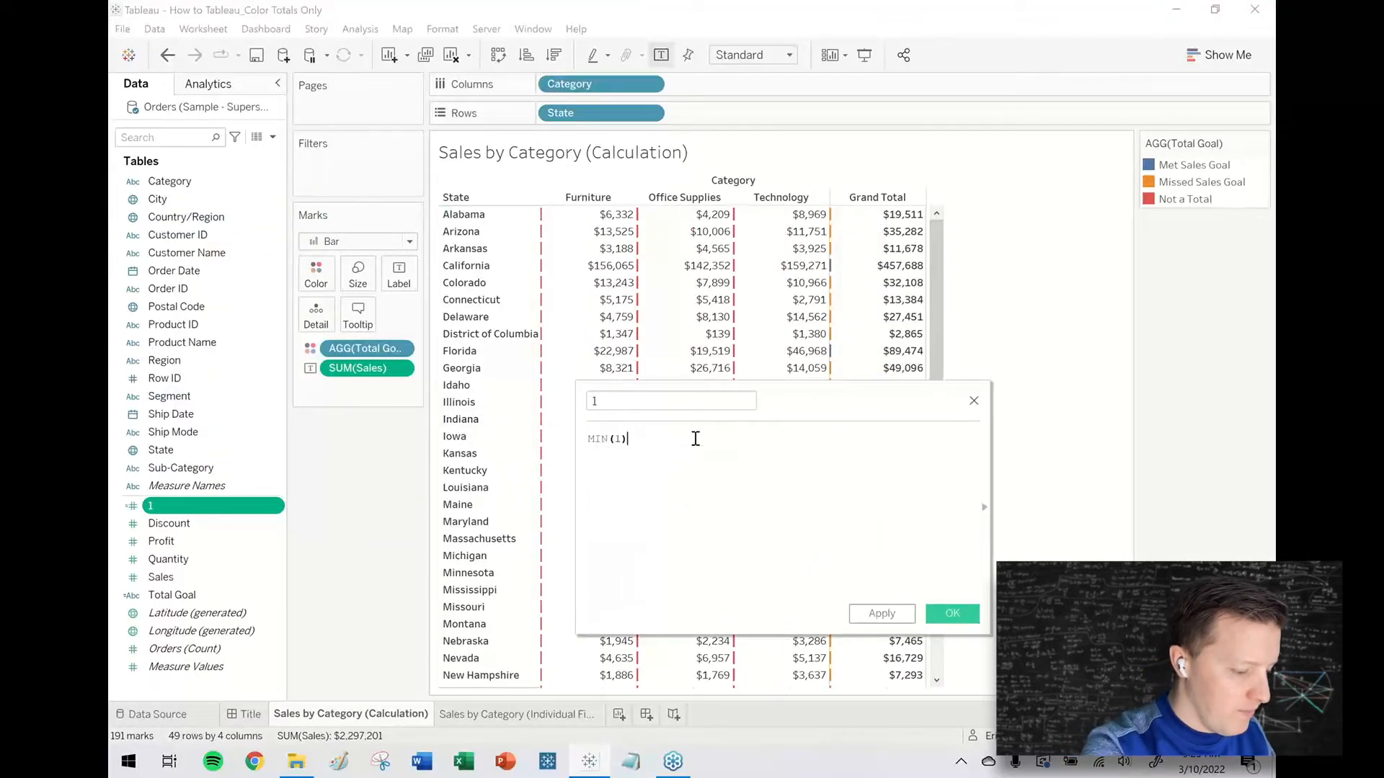
click(951, 613)
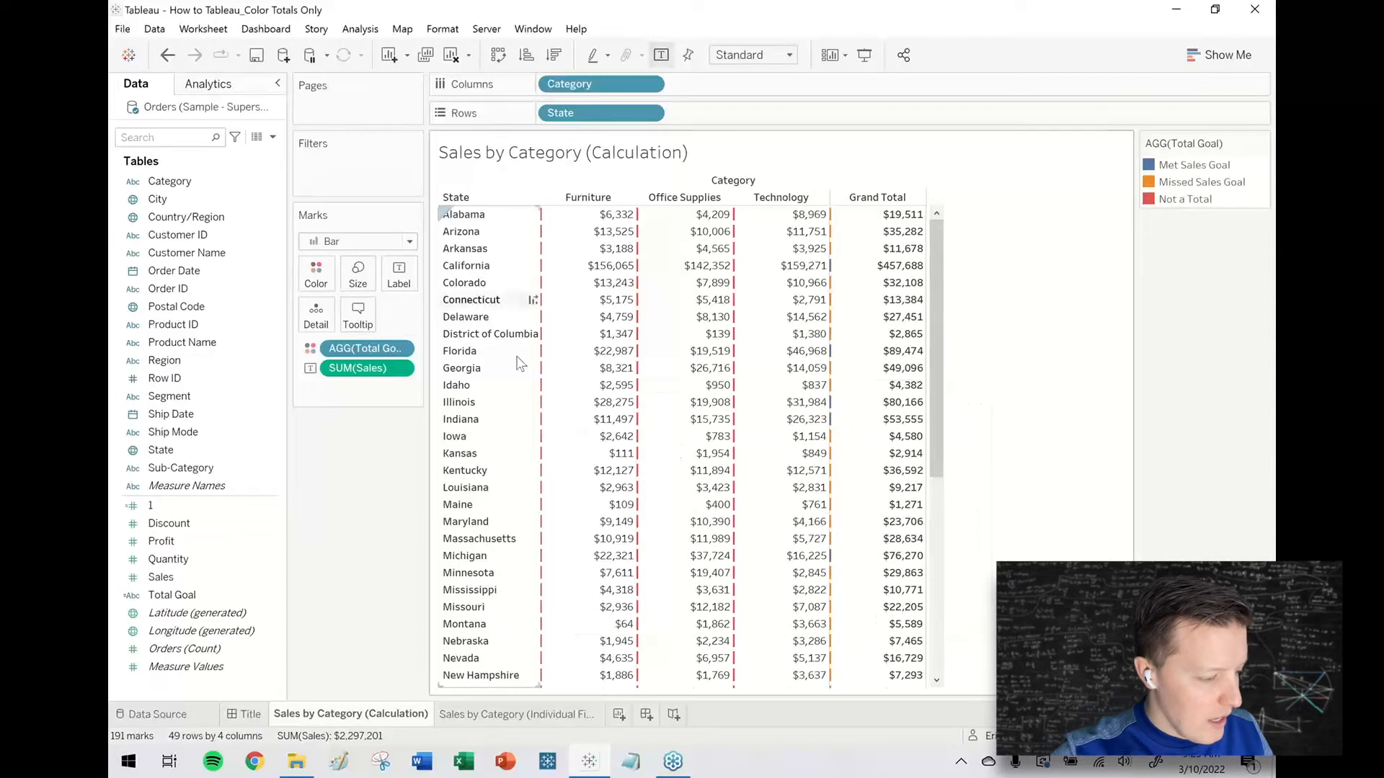
click(181, 468)
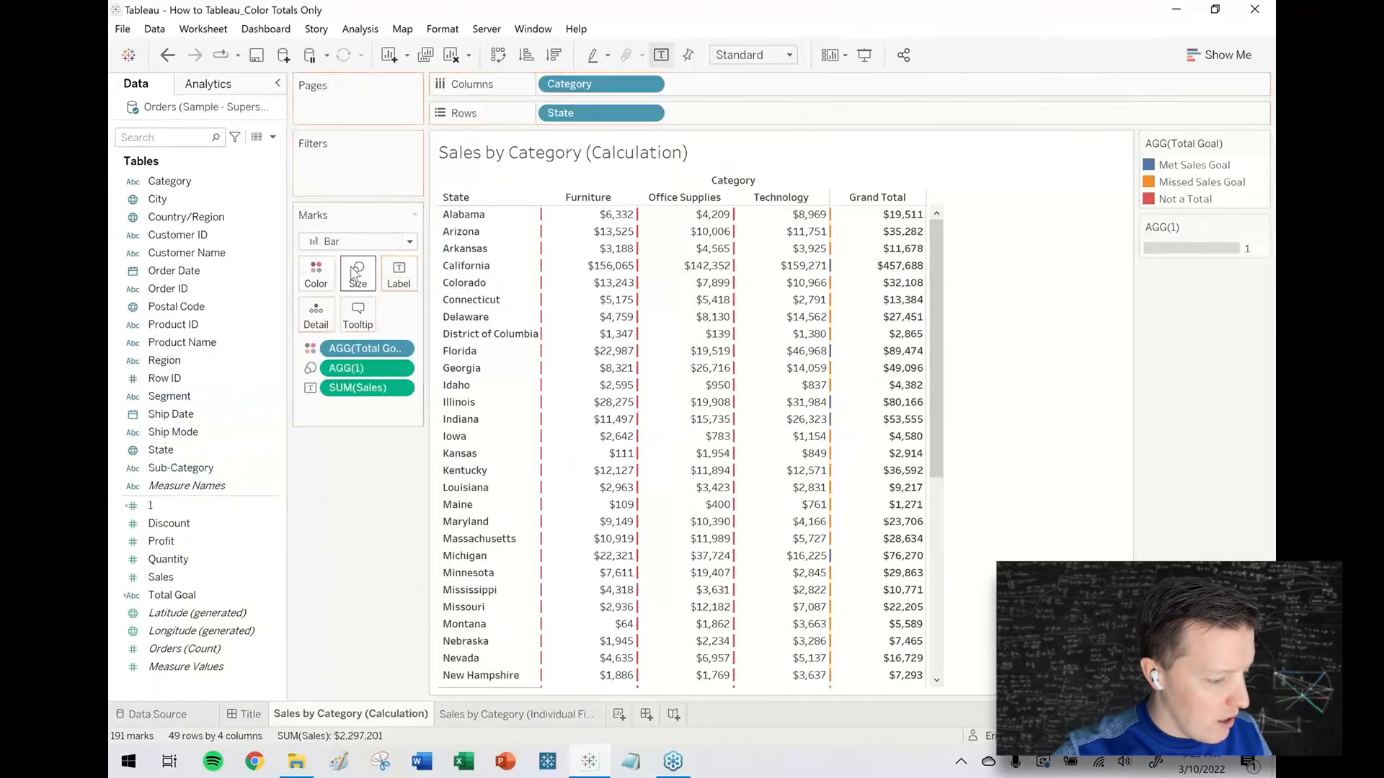
Step: Maximise bar size to fill cells, add cell borders, and edit the goal status colours
click(357, 274)
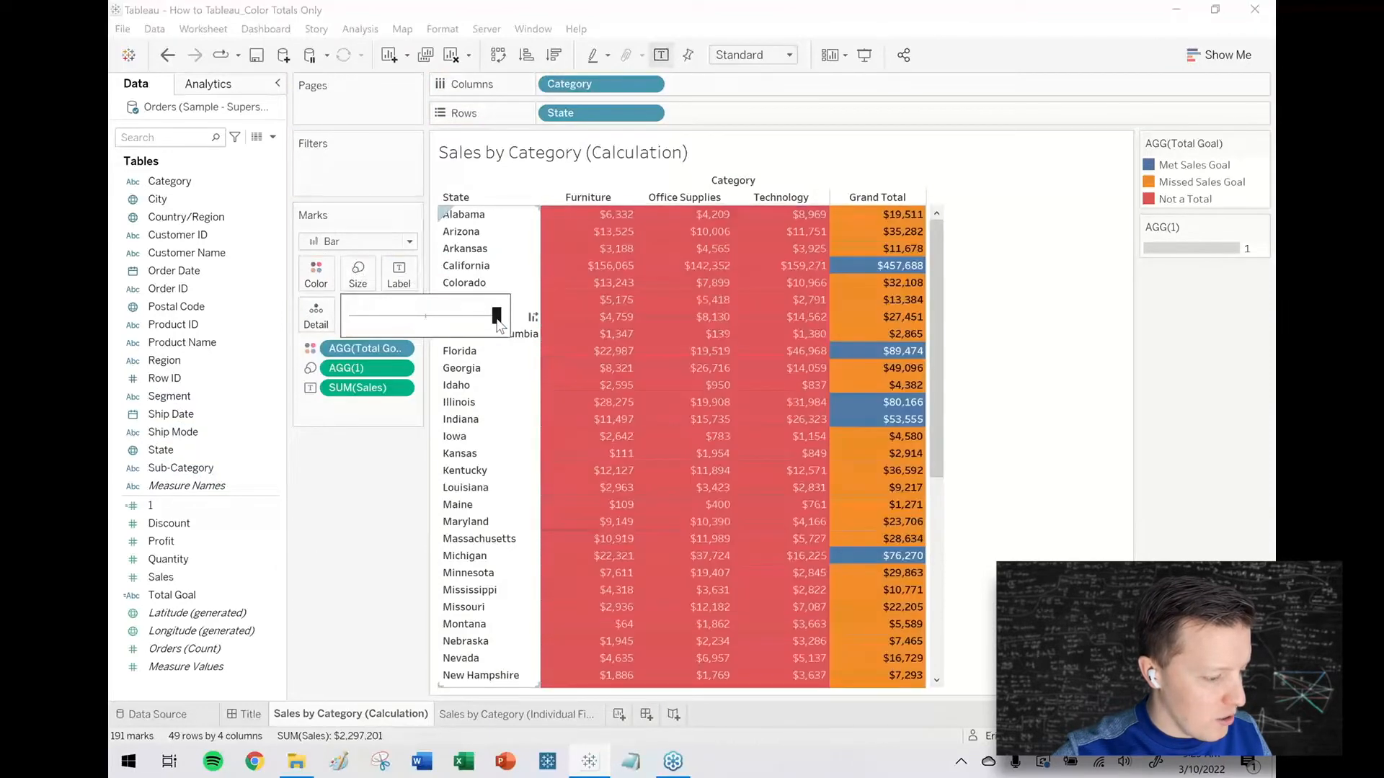
click(315, 274)
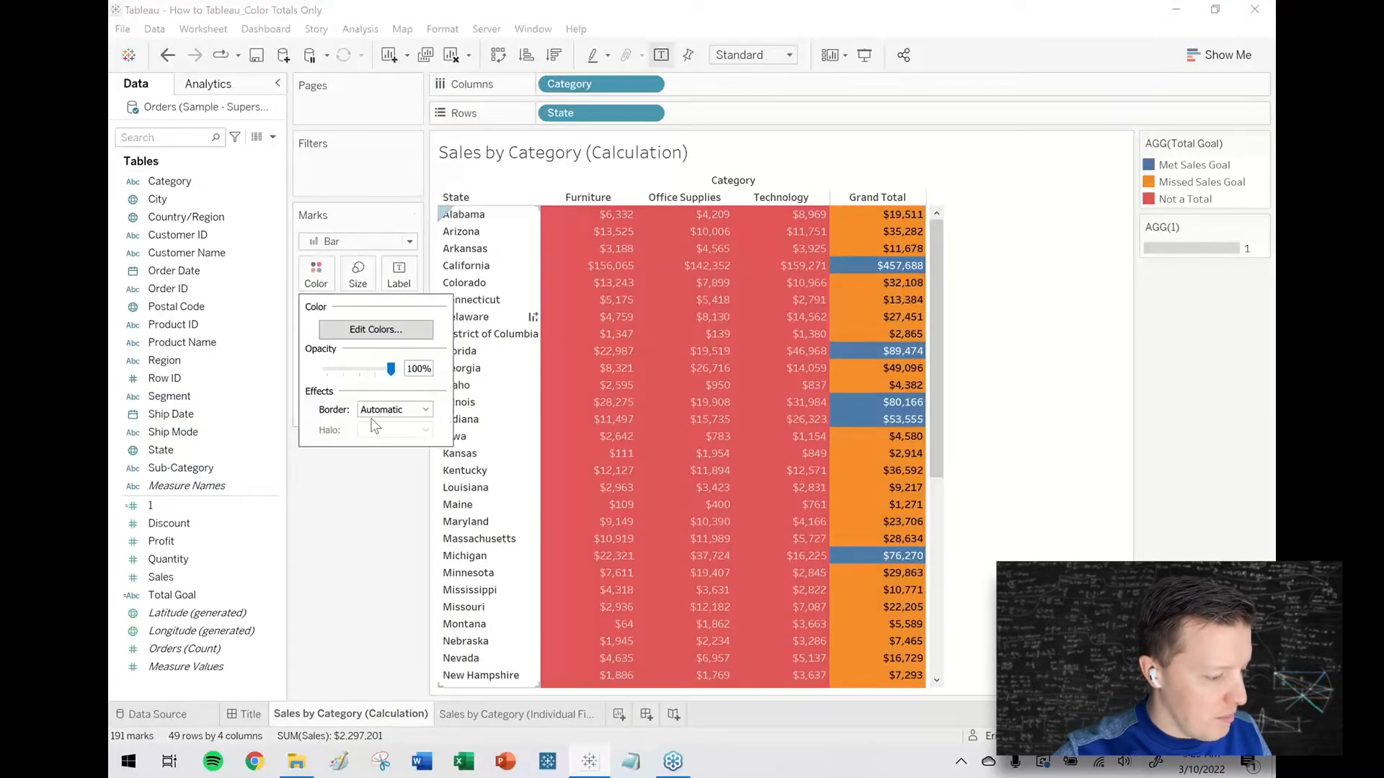
click(424, 408)
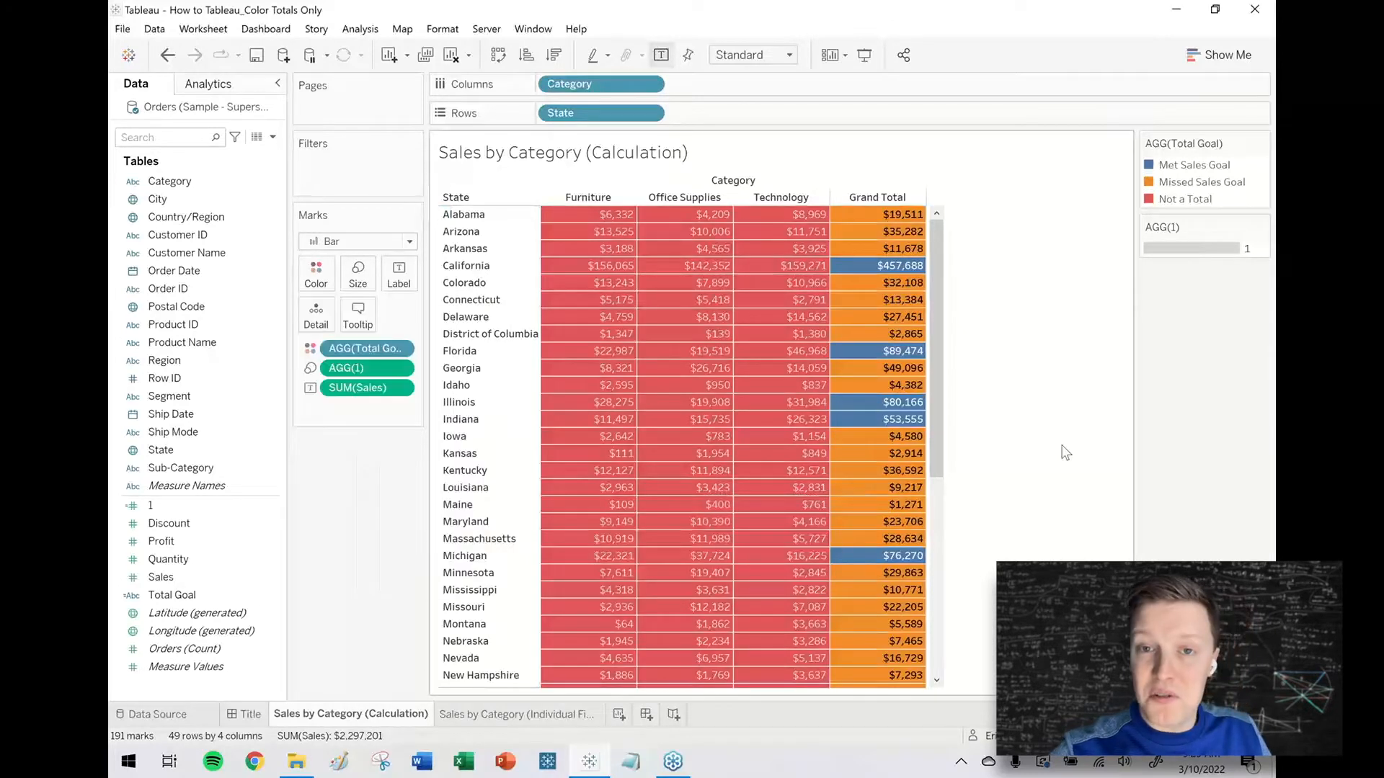
click(315, 273)
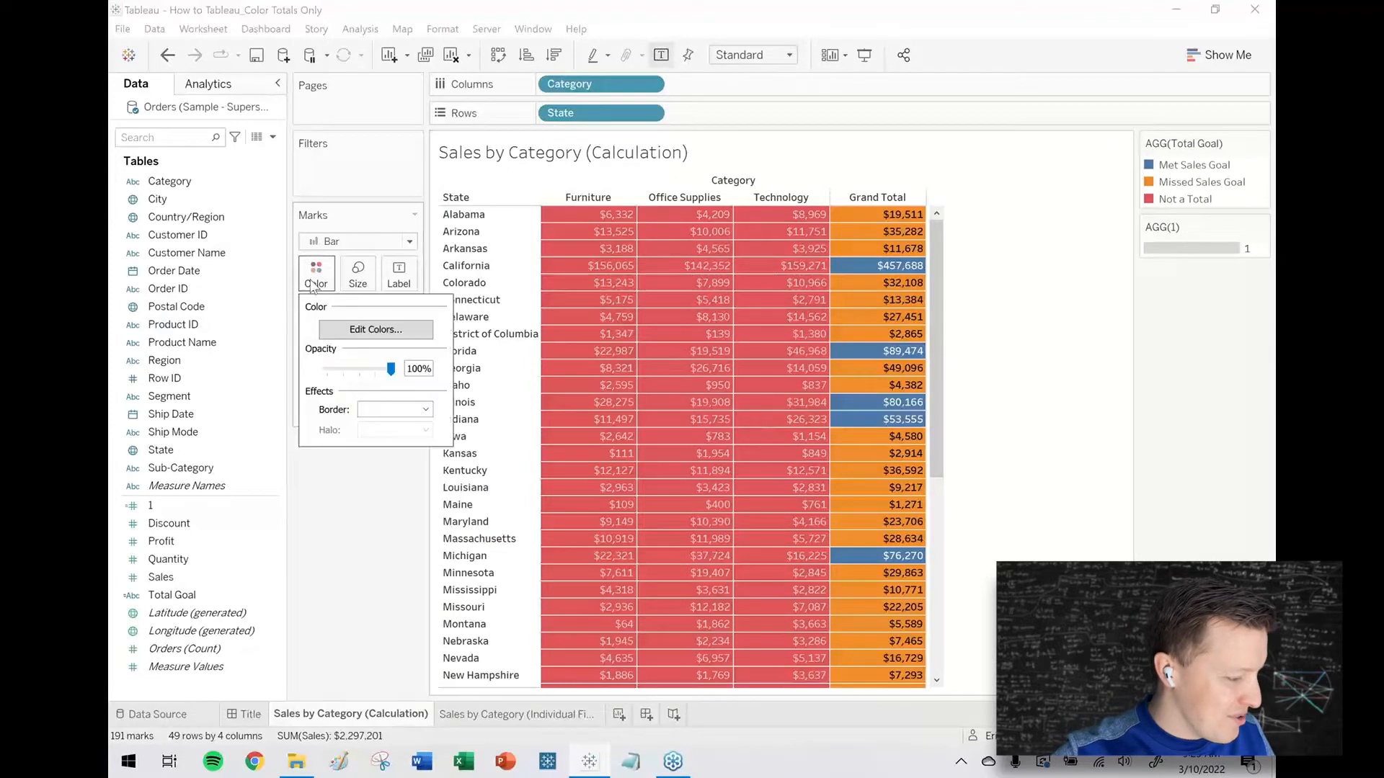
click(374, 329)
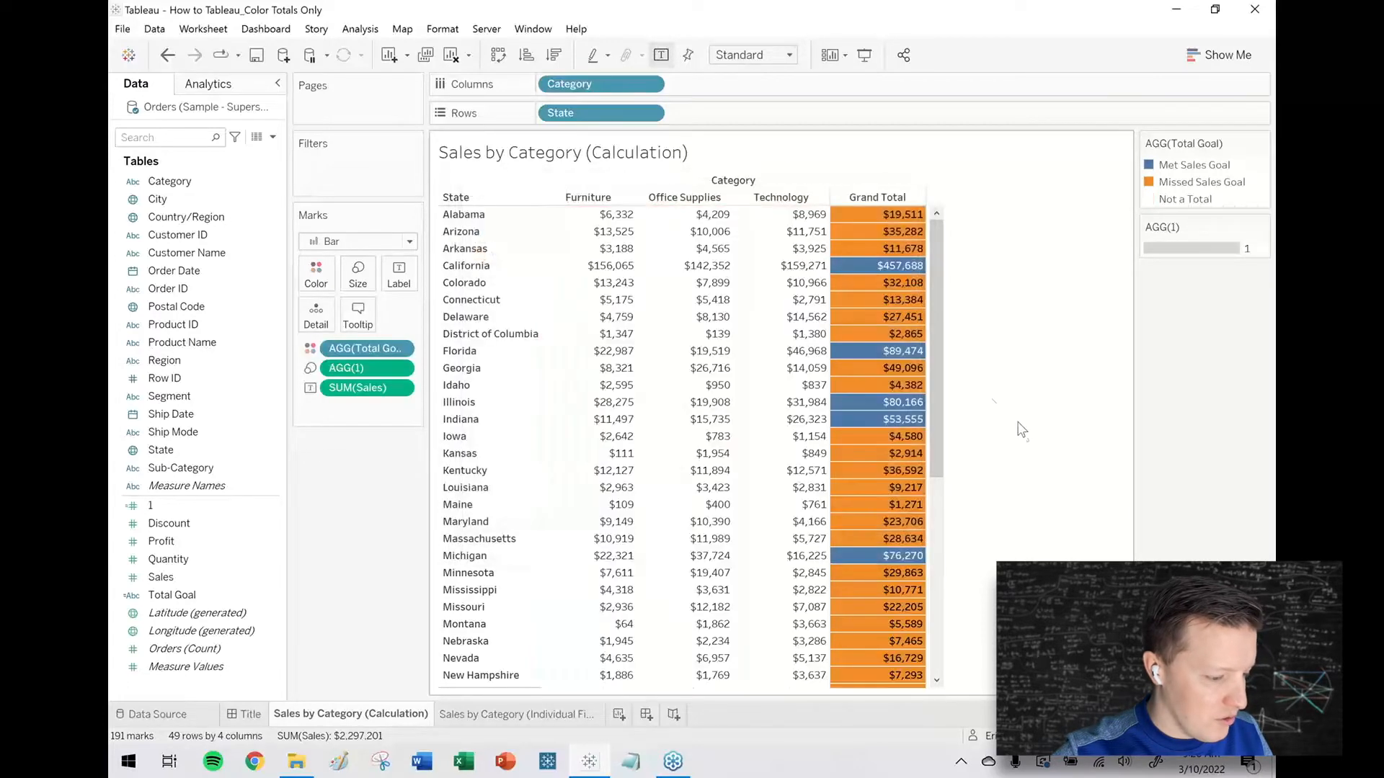
scroll(down, 3)
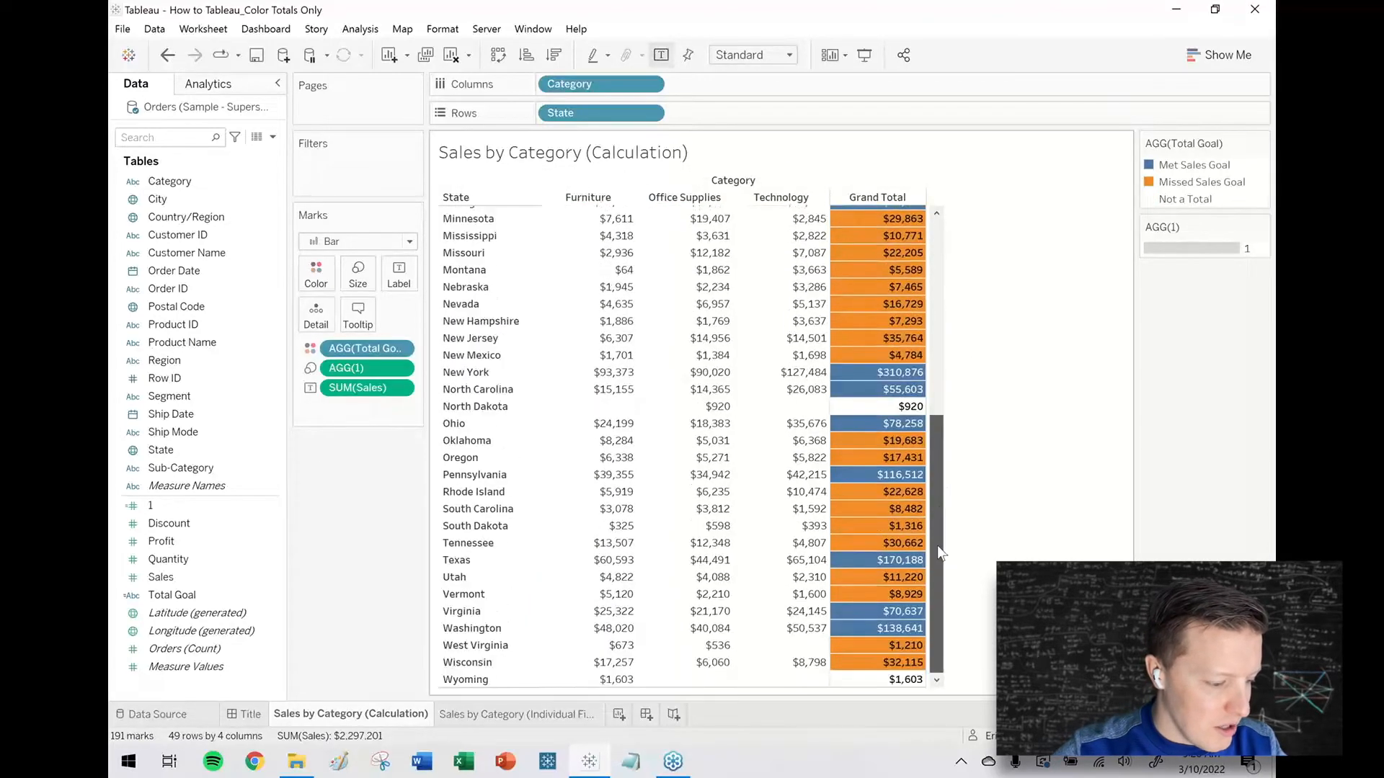
scroll(up, 3)
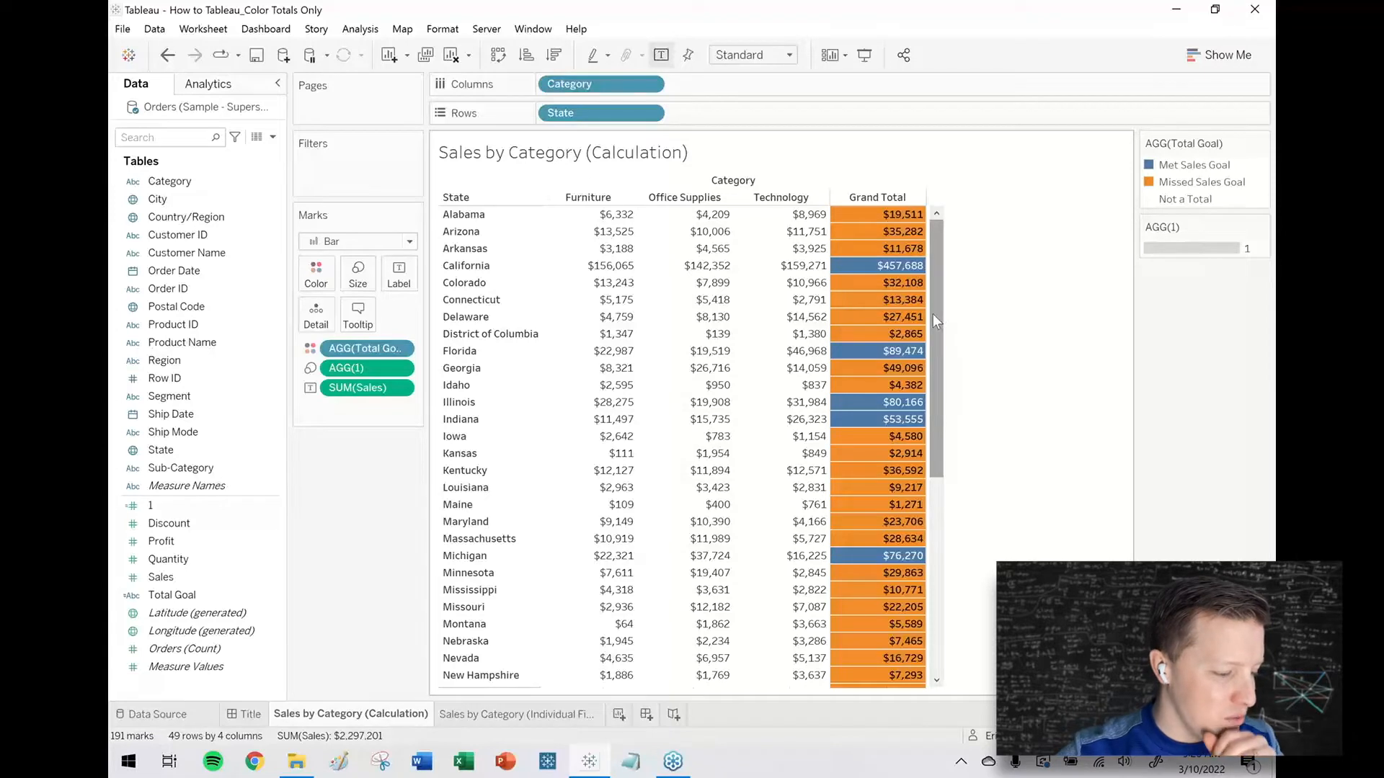
mouse_move(587, 231)
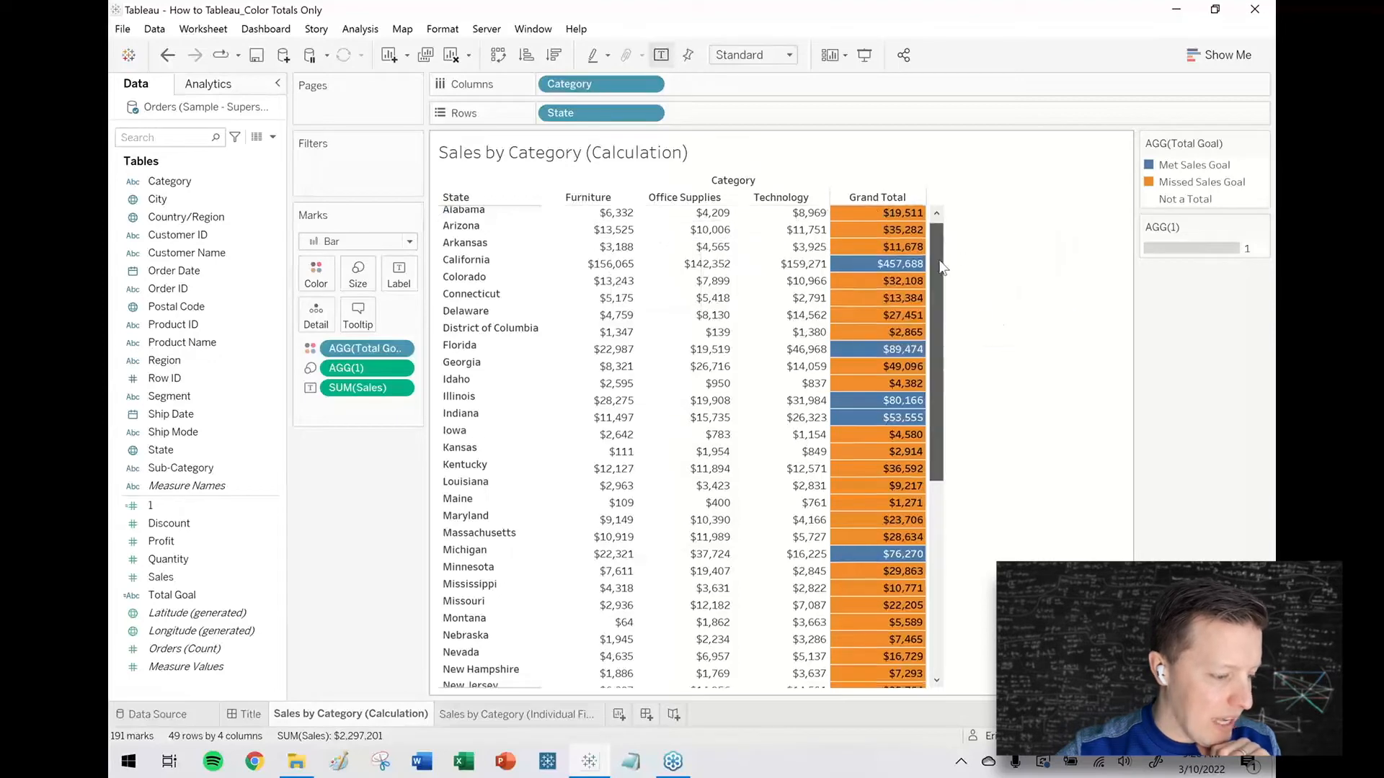
scroll(down, 3)
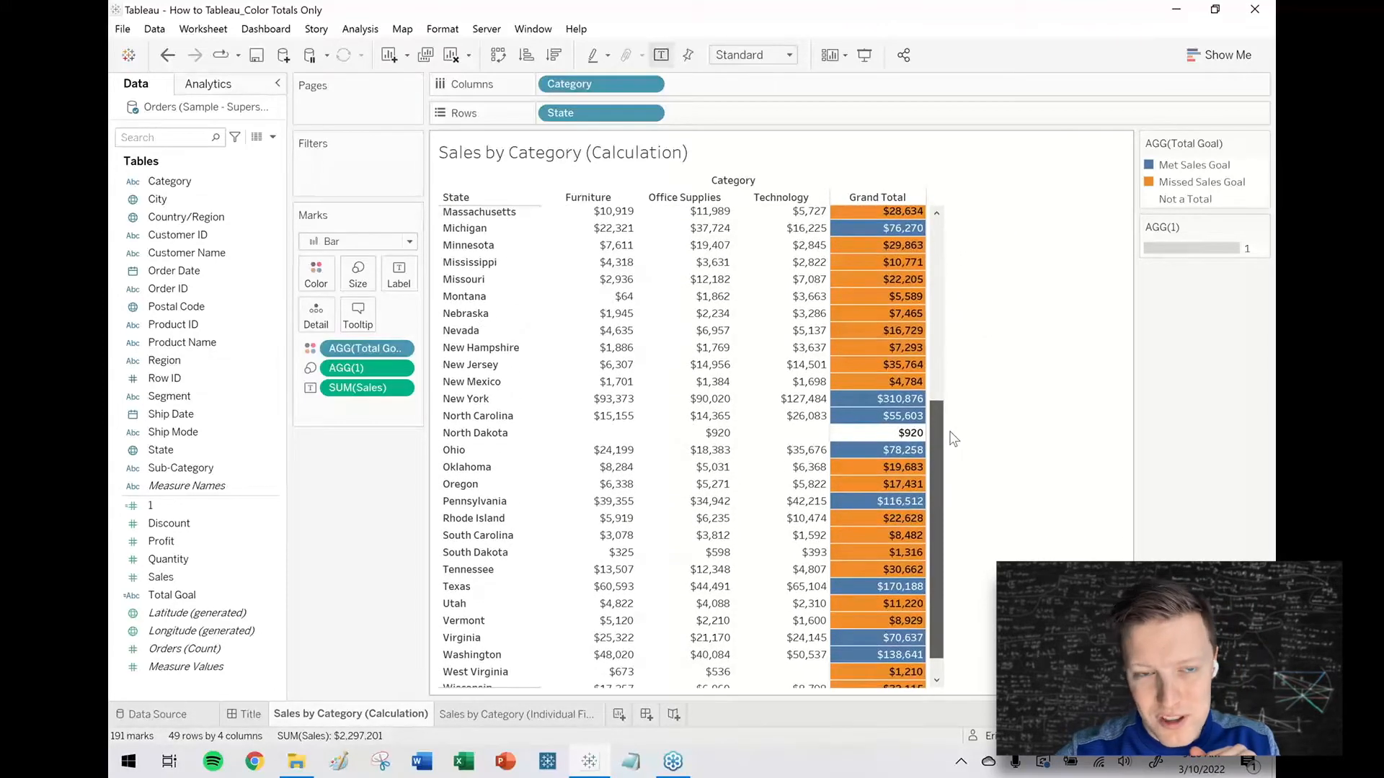
scroll(down, 3)
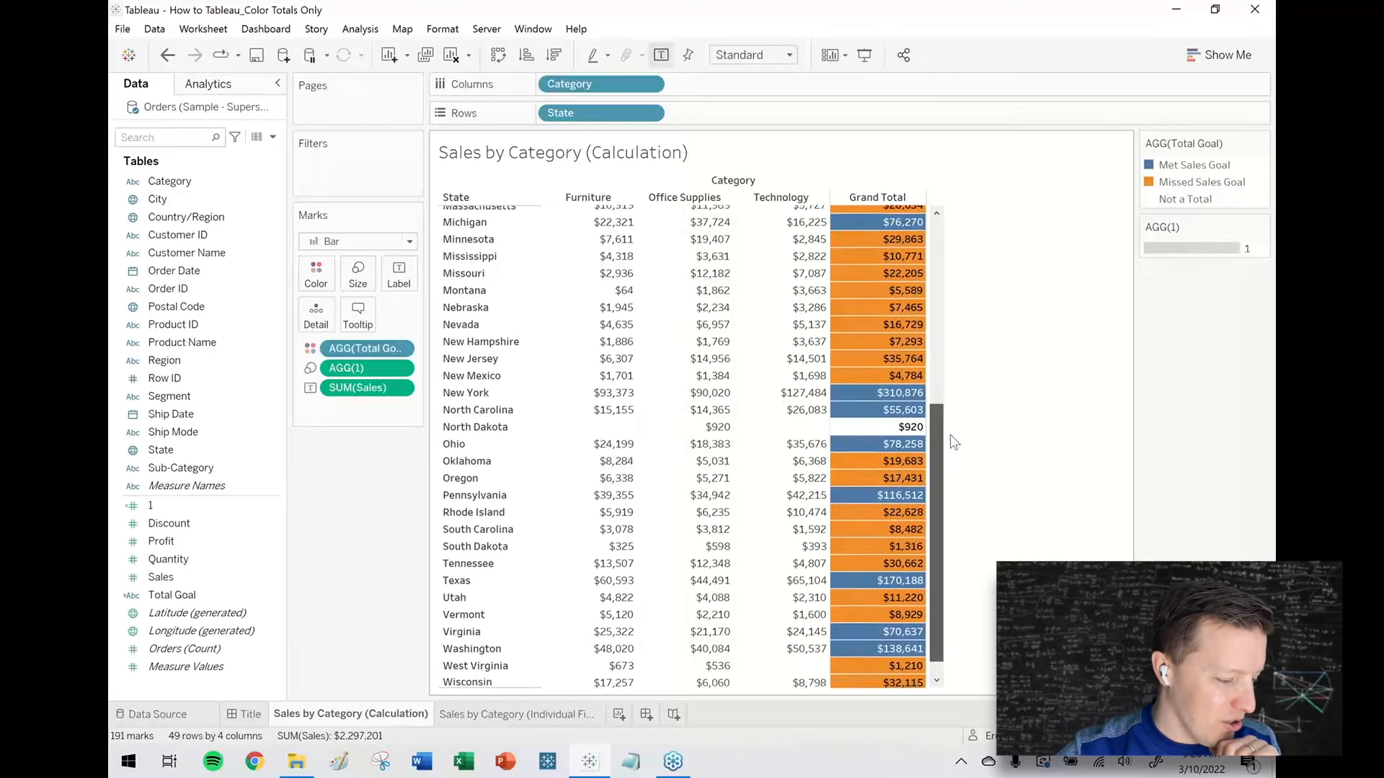
scroll(down, 3)
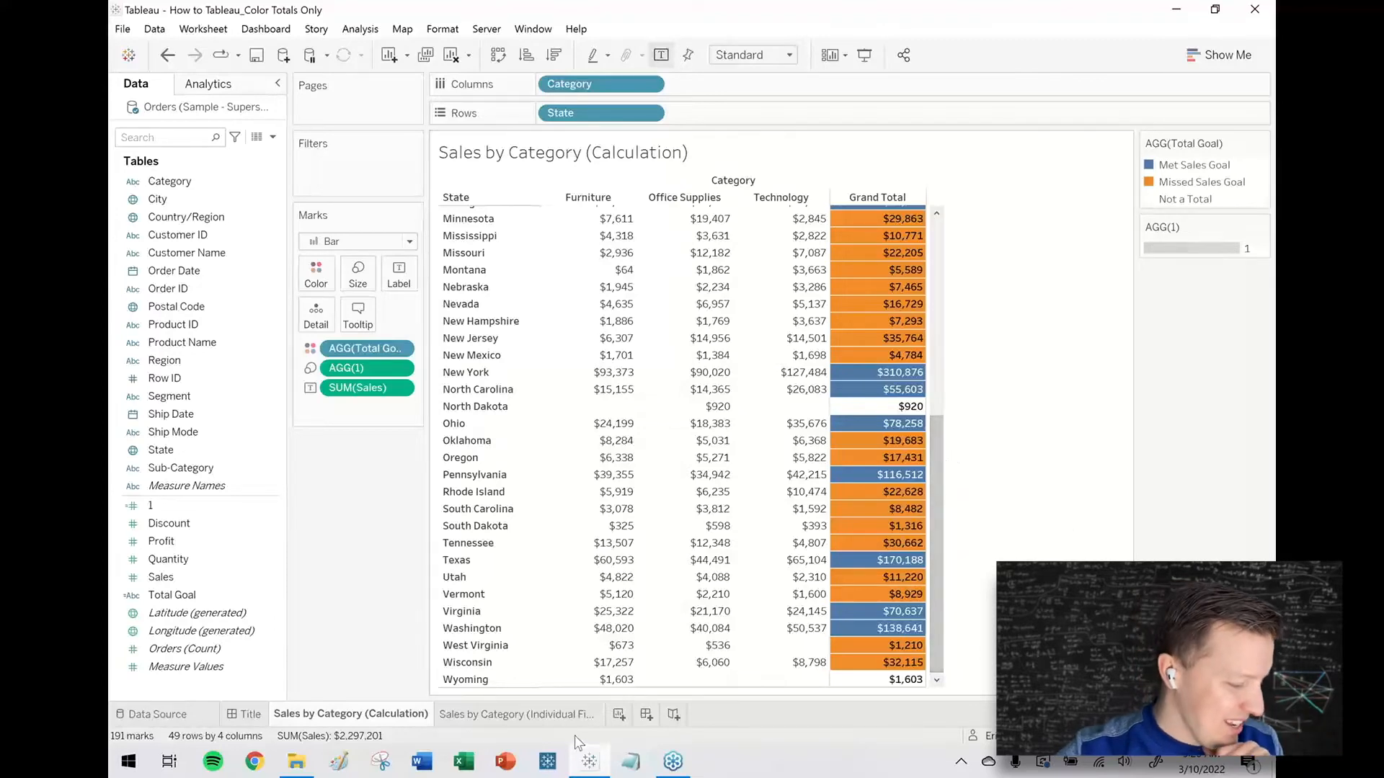
Step: On Individual Fields, create Furniture Sales: IF [Category] = "Furniture" THEN [Sales] END
click(518, 714)
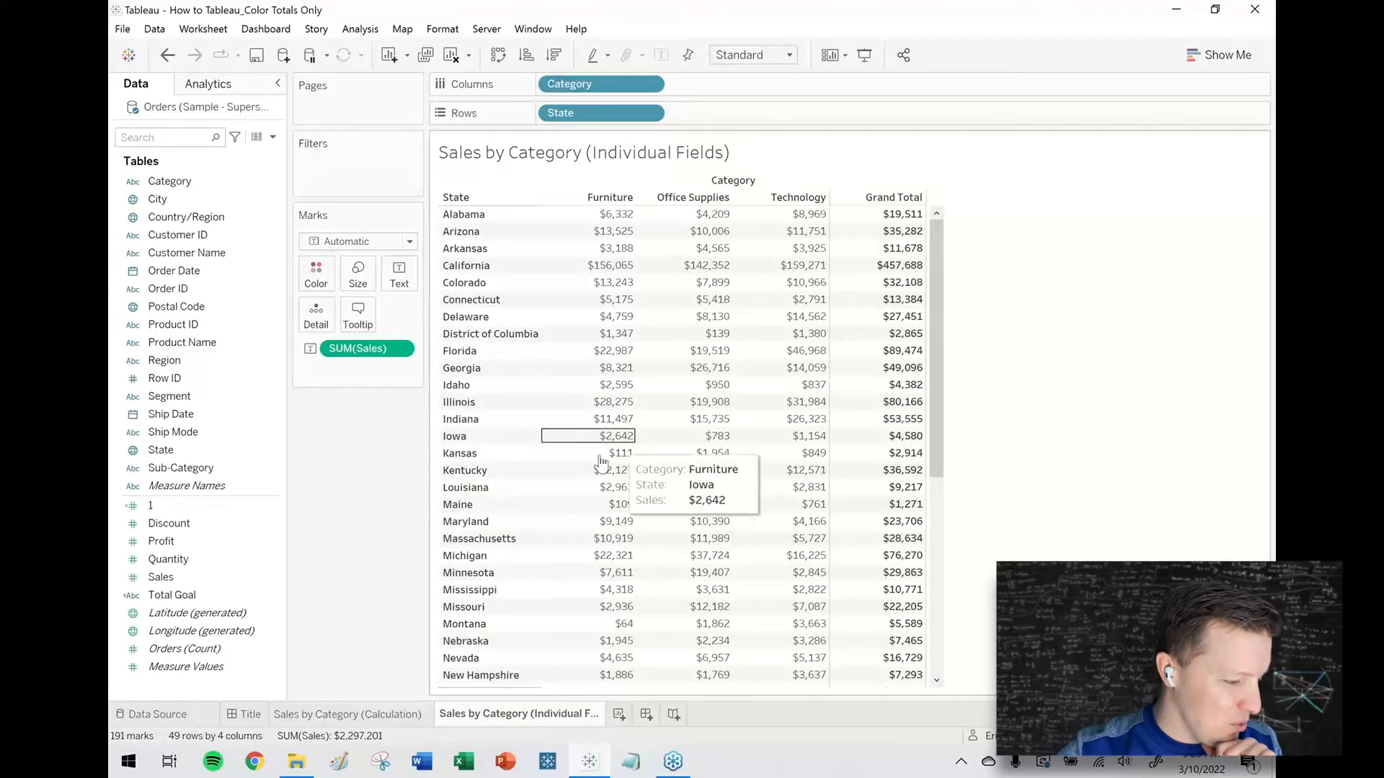
mouse_move(587, 214)
text(Furi)
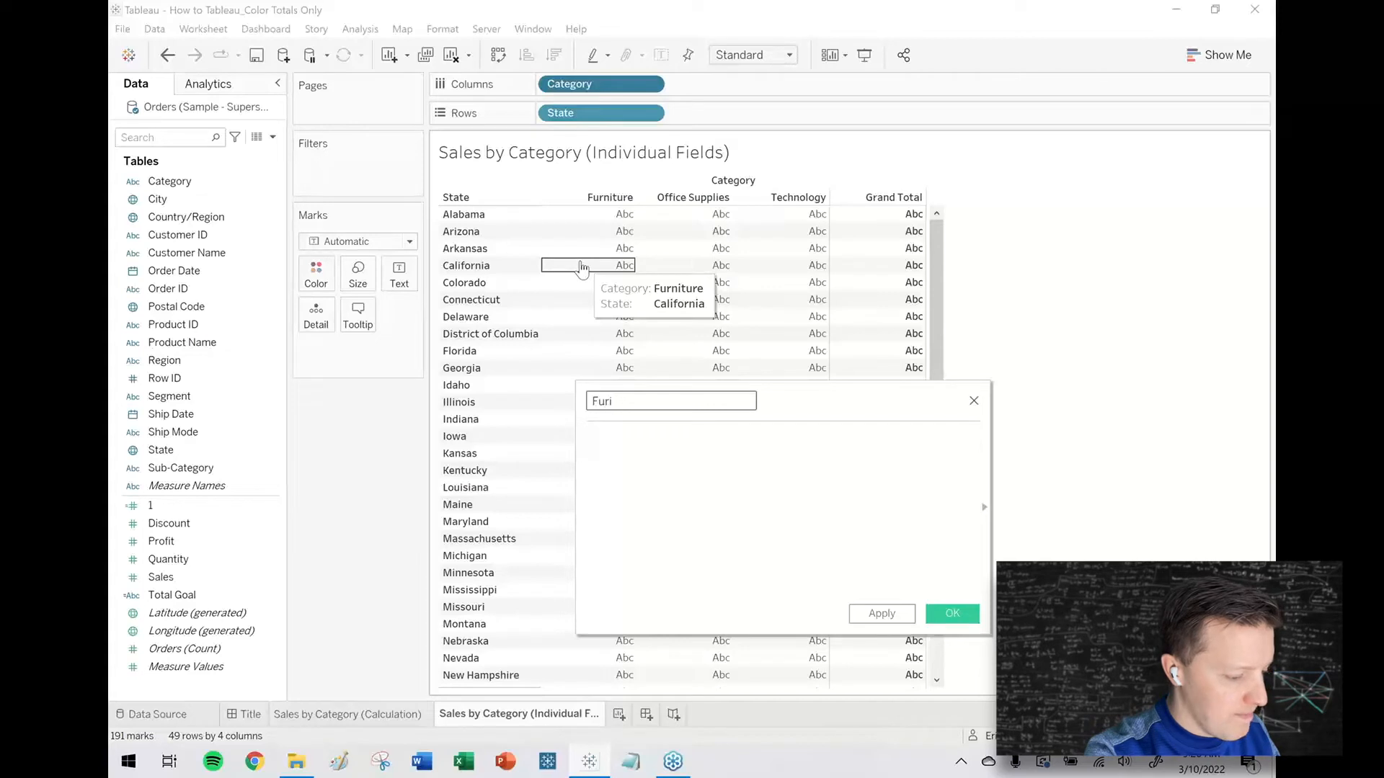
text(rniture Sales)
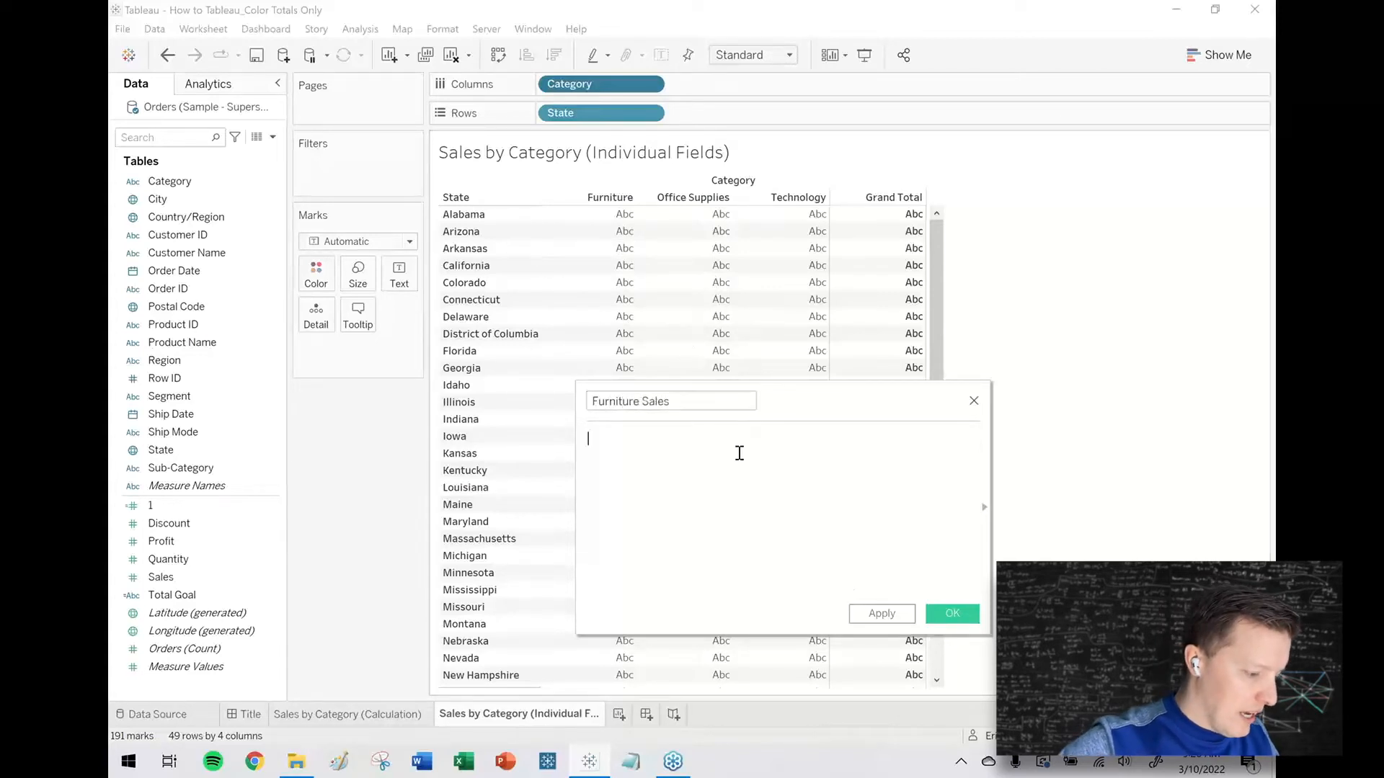
text(IF [Category] =)
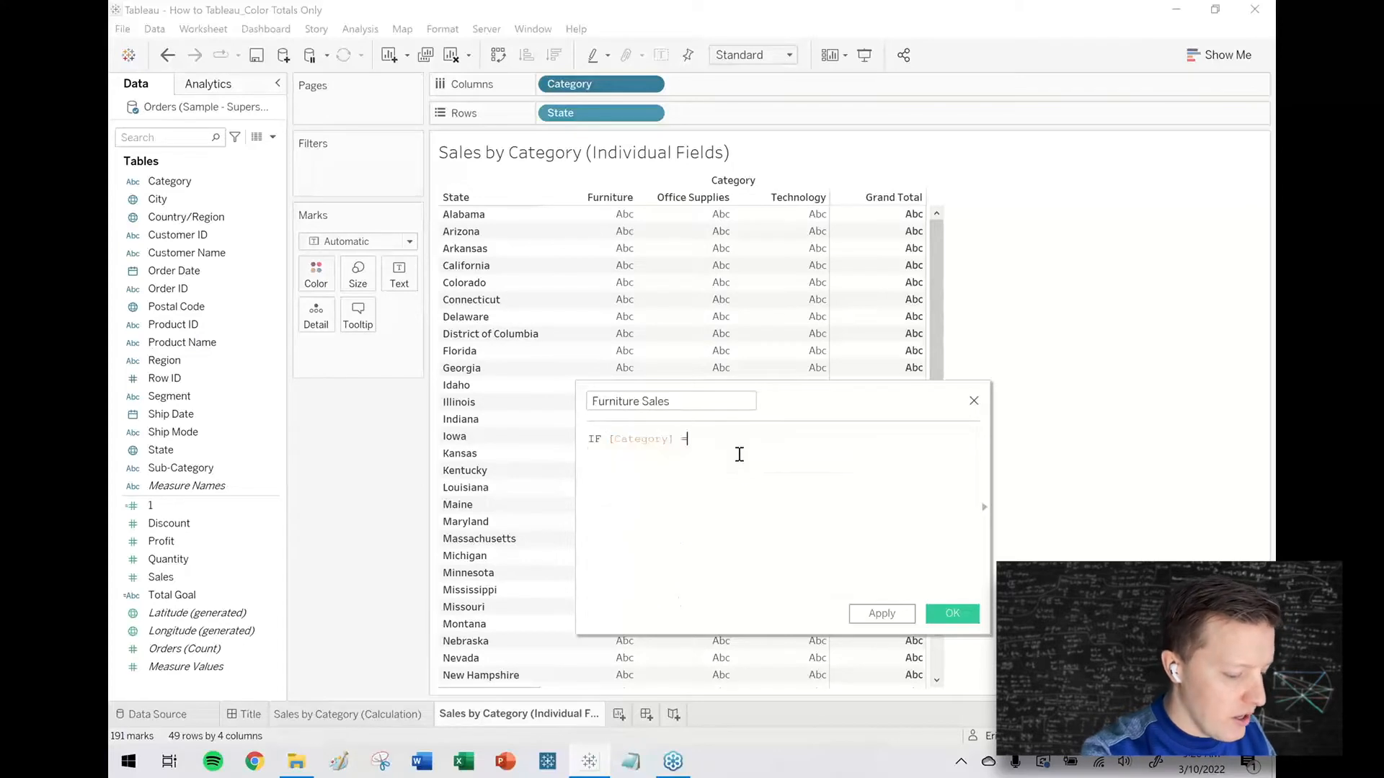
text(= "Furnit)
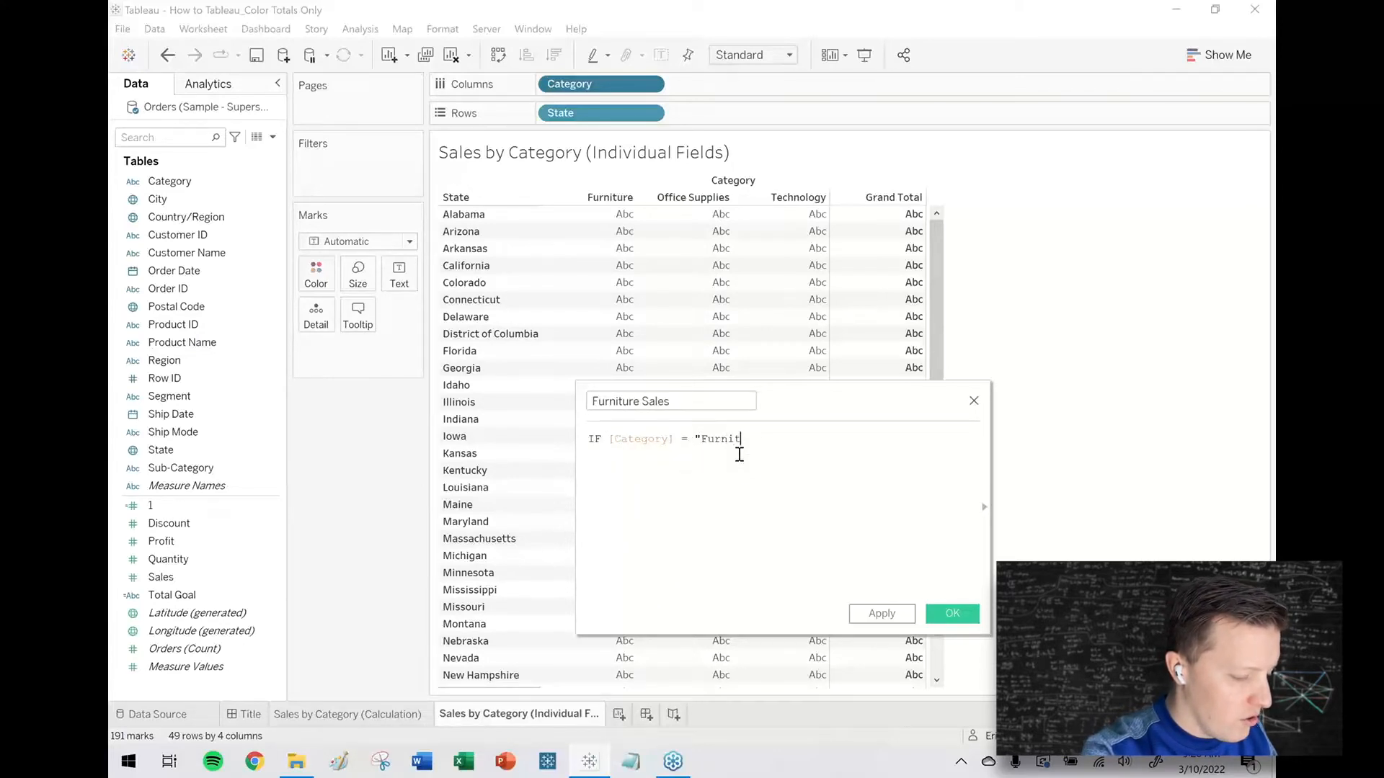
text(ure" THEN [Sales] E)
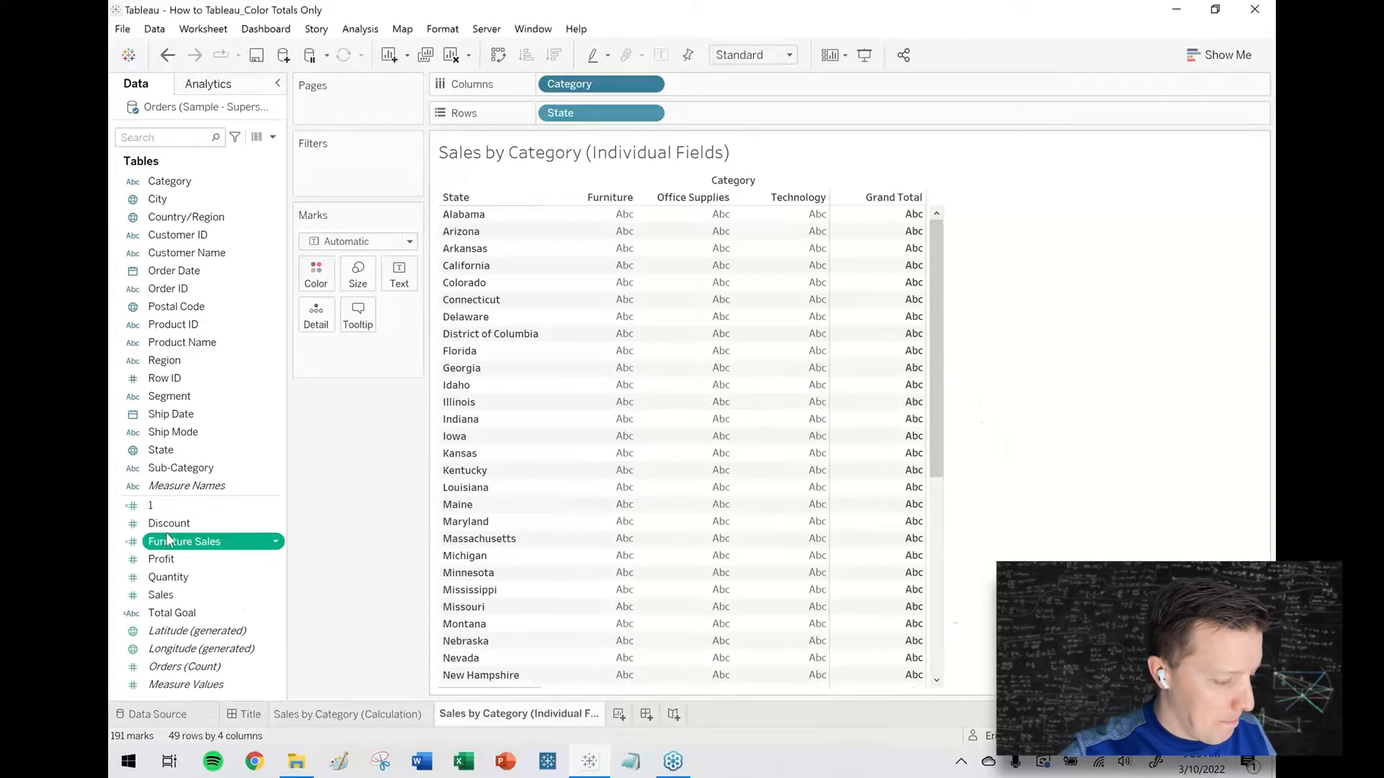
Step: Duplicate and edit it into Office Supplies Sales and Technology Sales fields
right_click(185, 541)
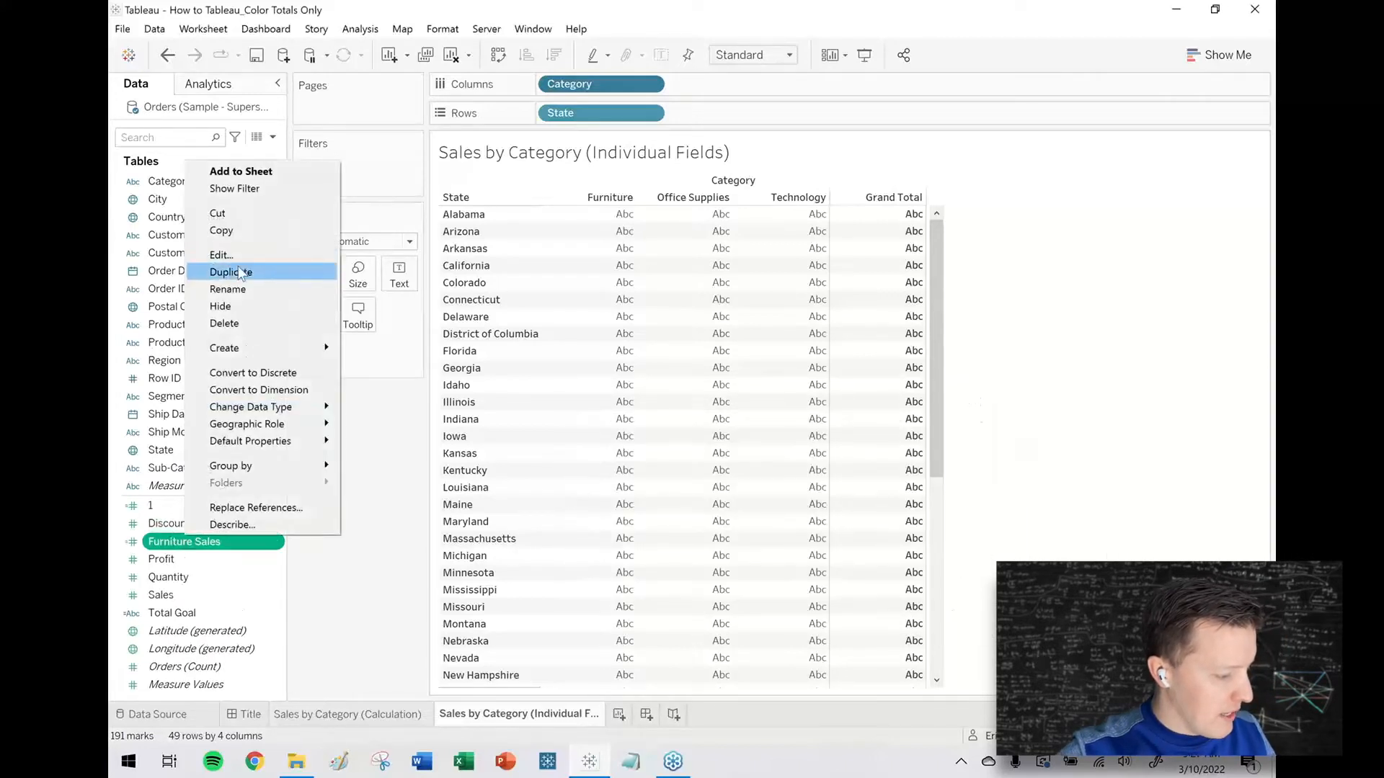
click(231, 272)
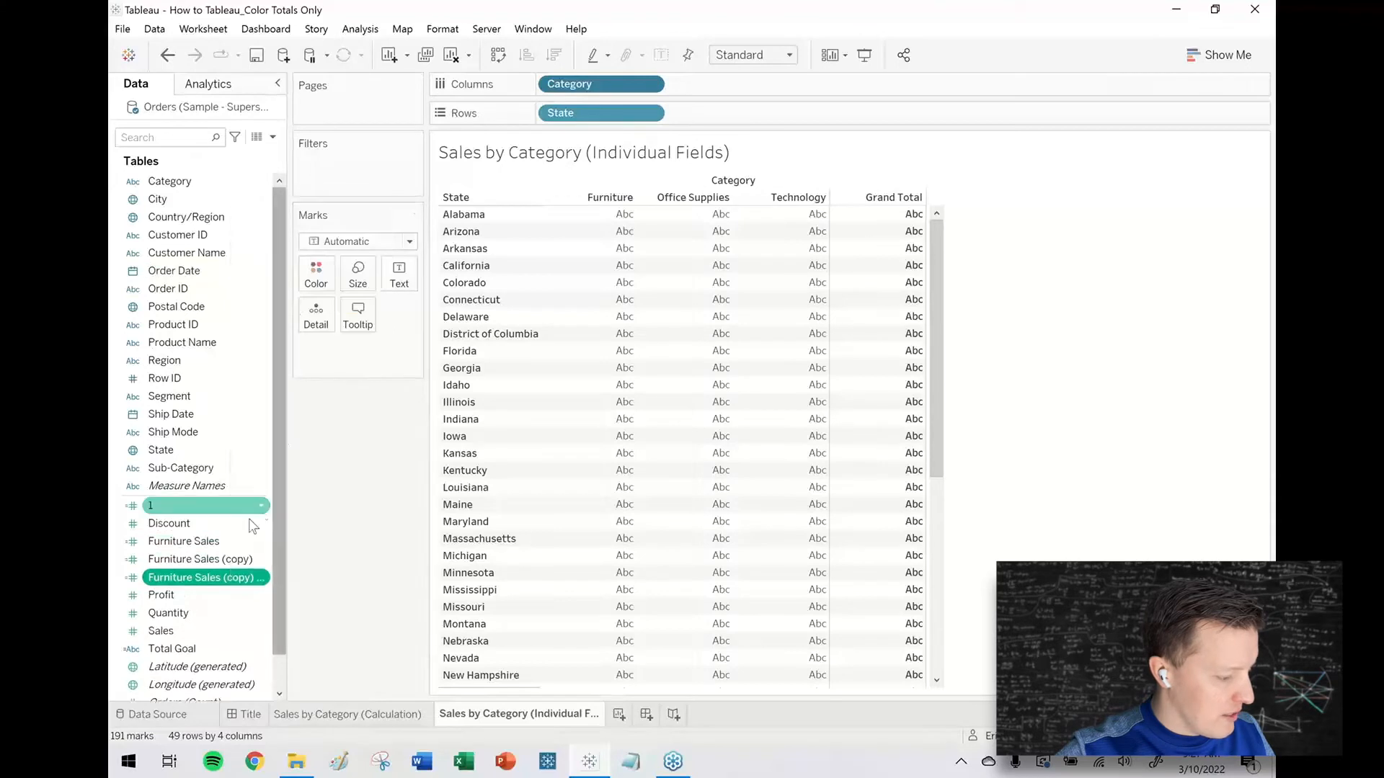
right_click(200, 559)
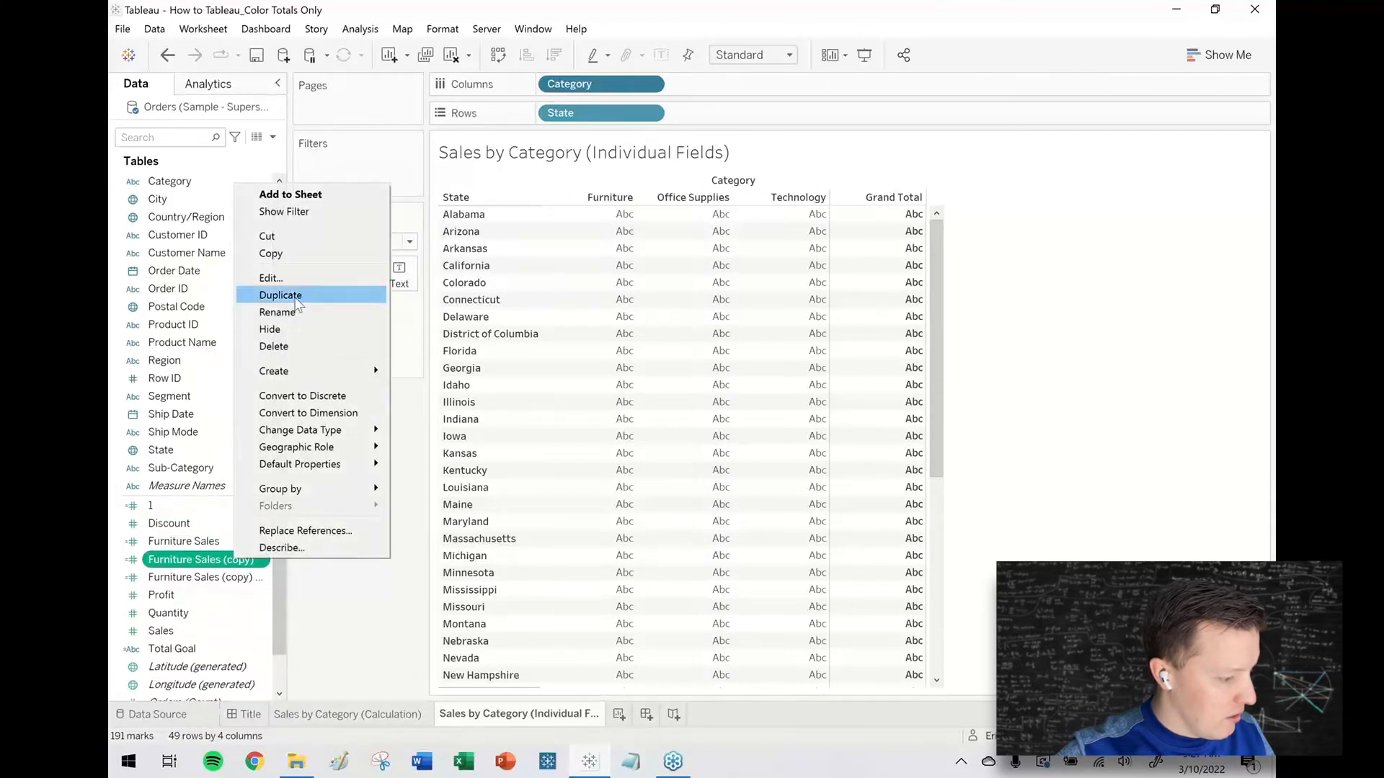
click(270, 278)
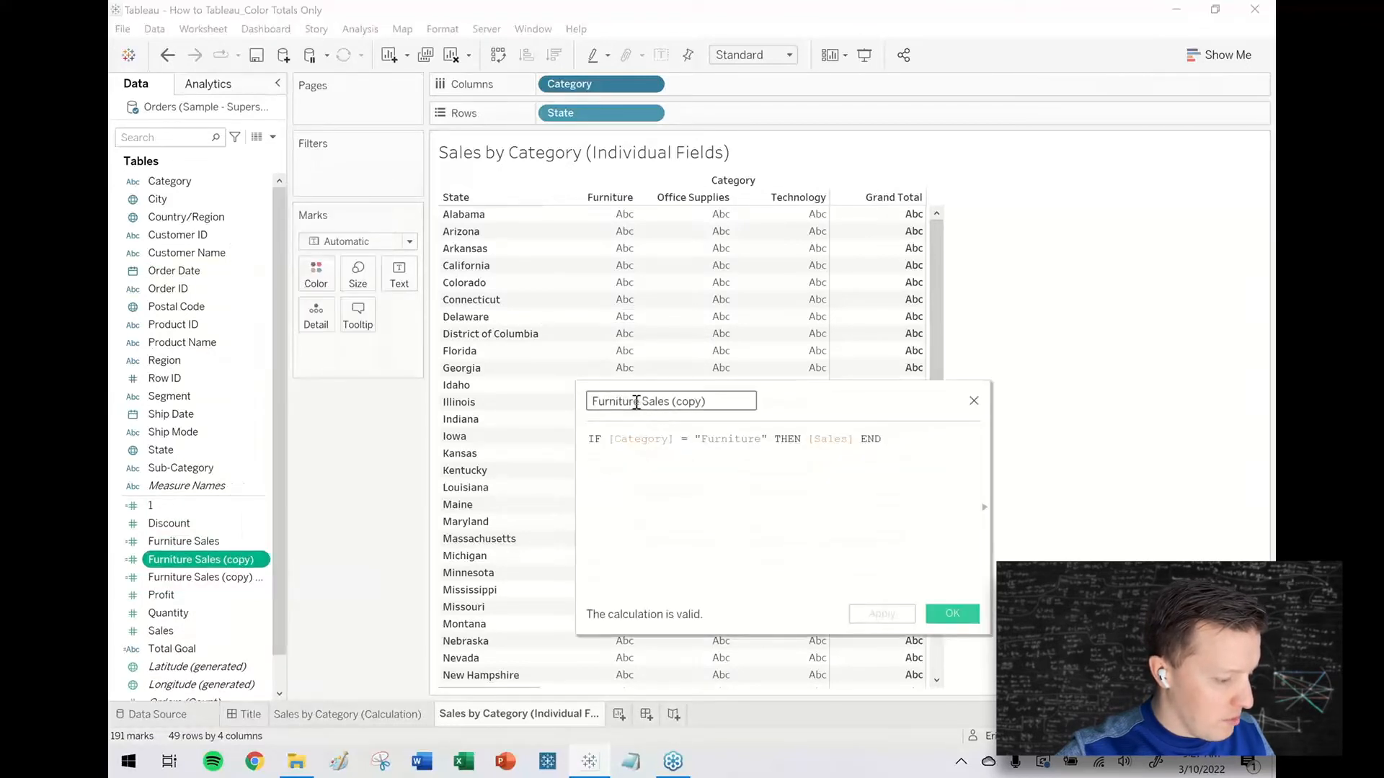
text(Office Su)
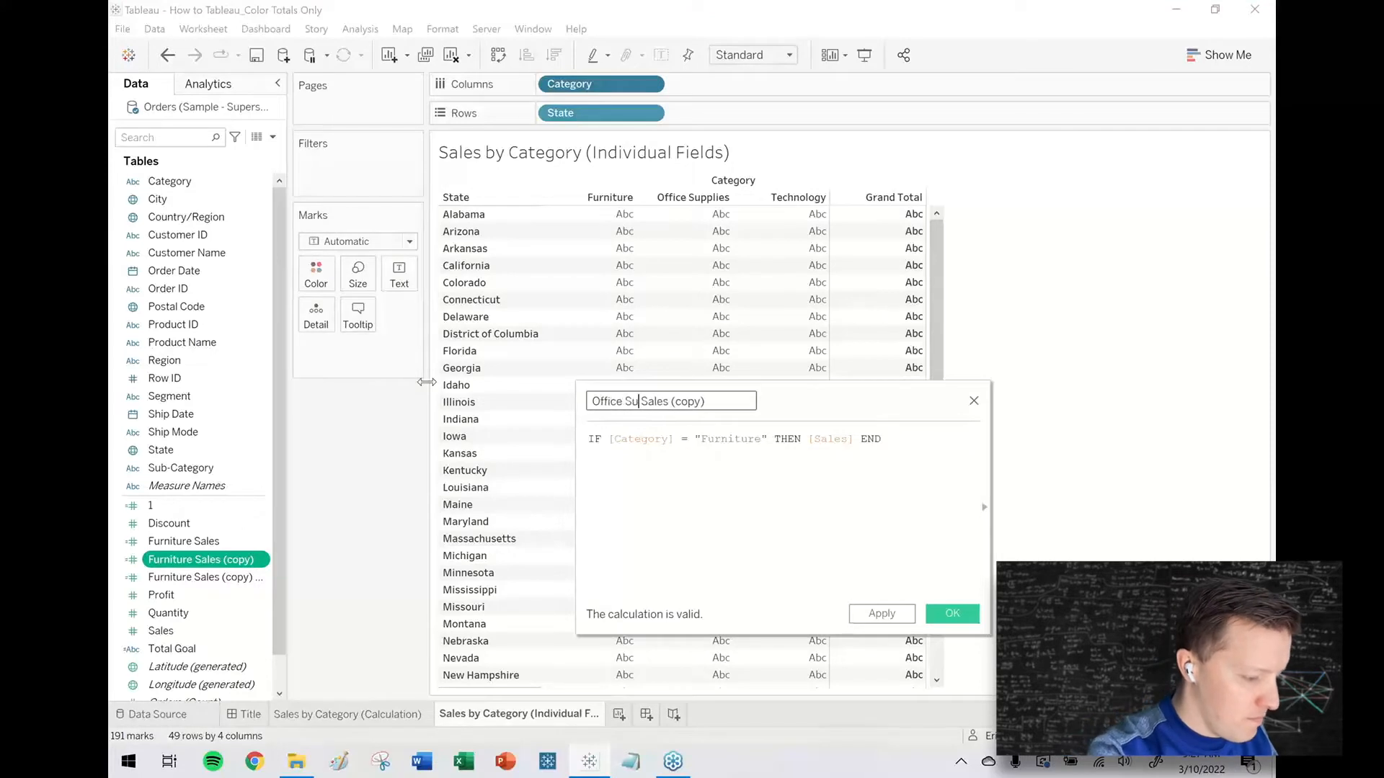
text(pplies)
click(735, 439)
text(Offic)
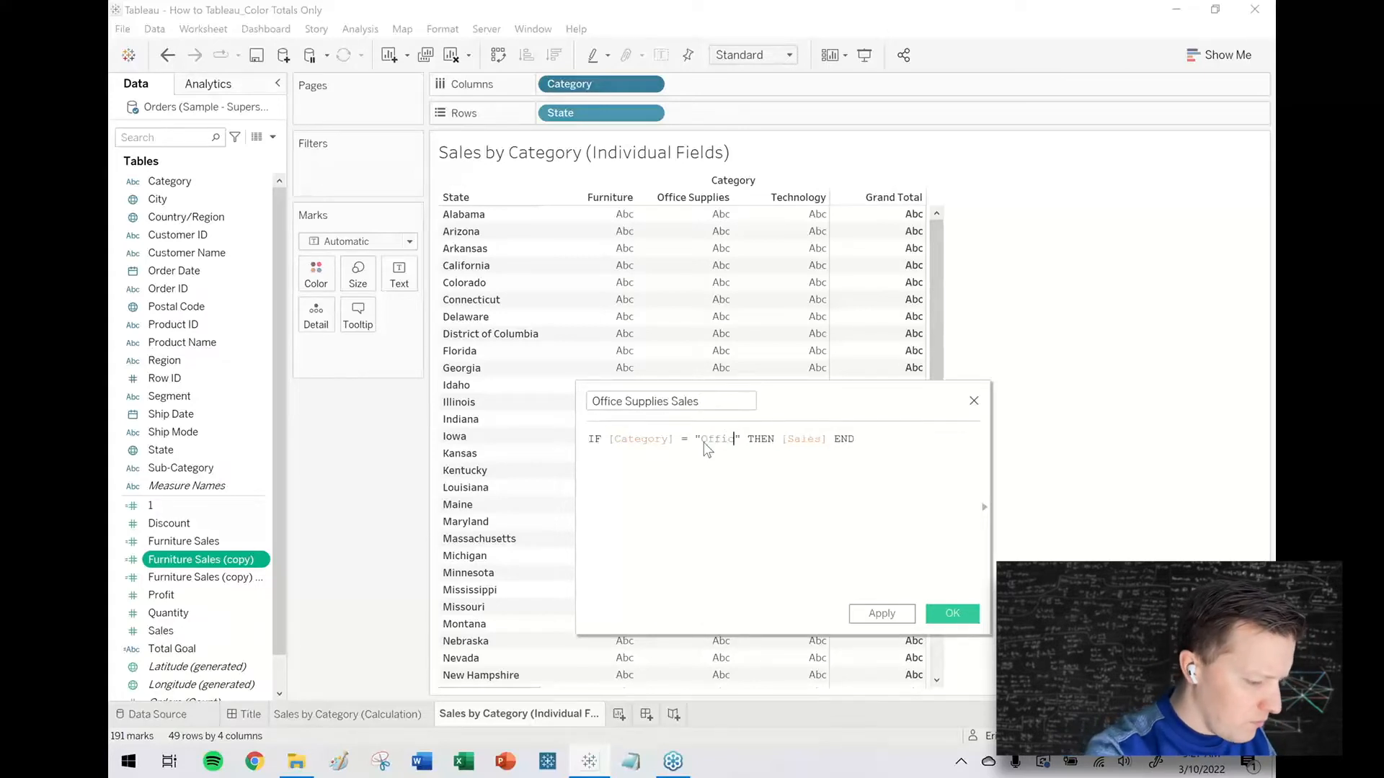
text(Supplies)
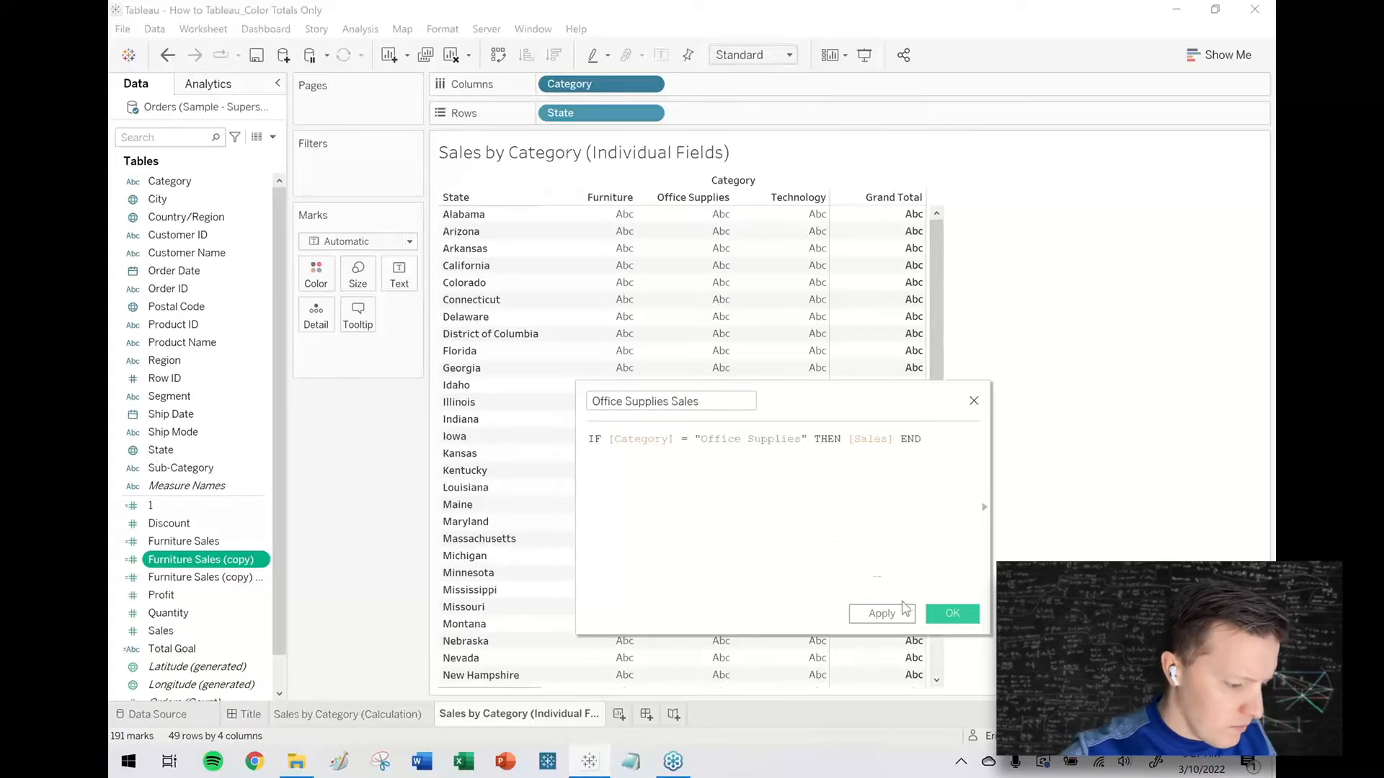
click(952, 613)
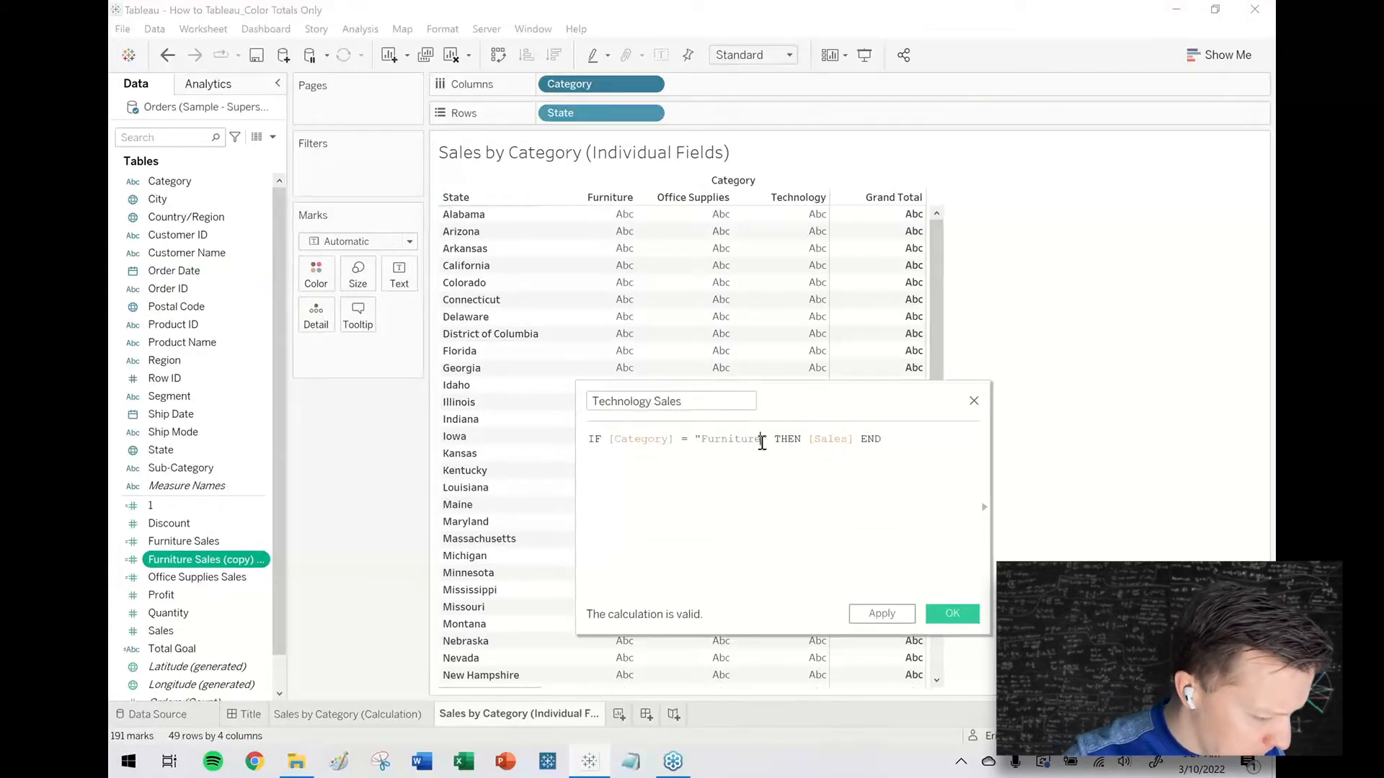
text(Technology)
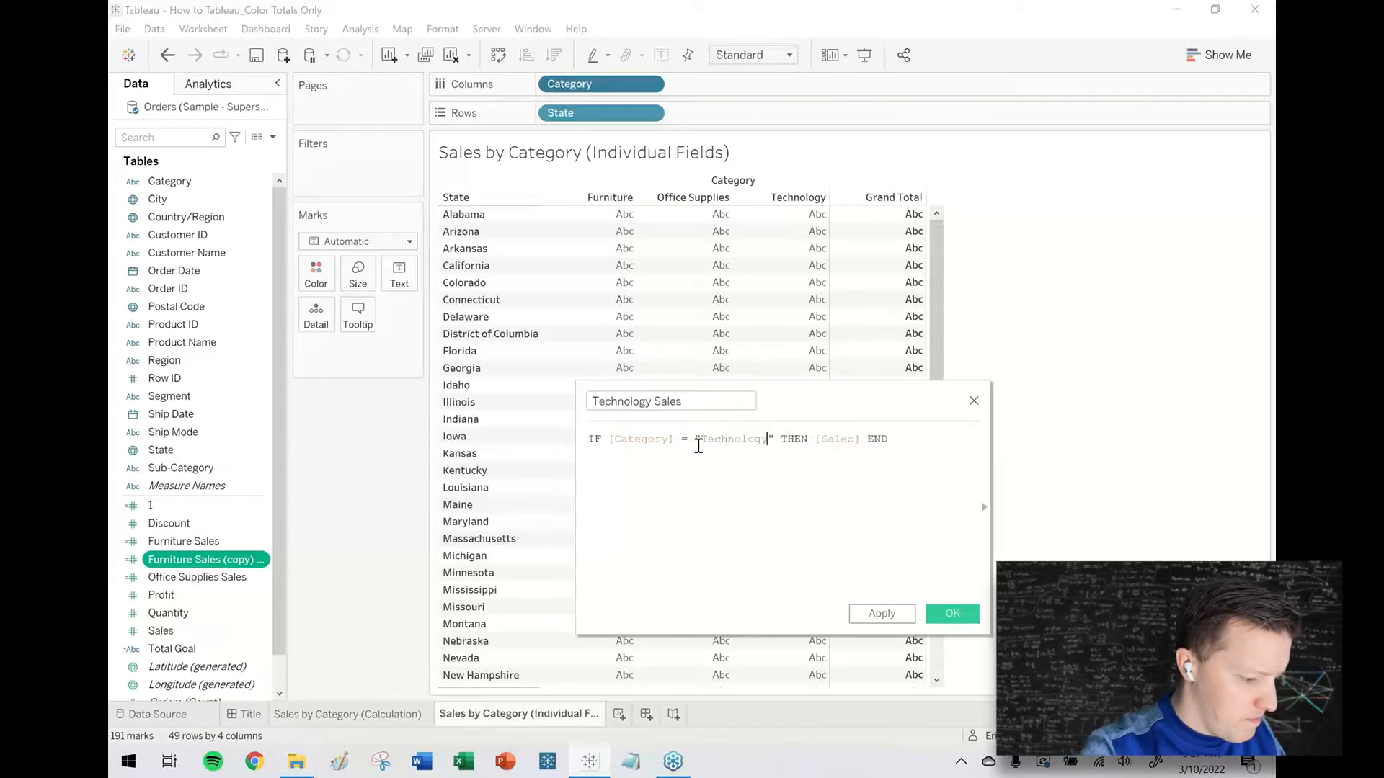
click(951, 614)
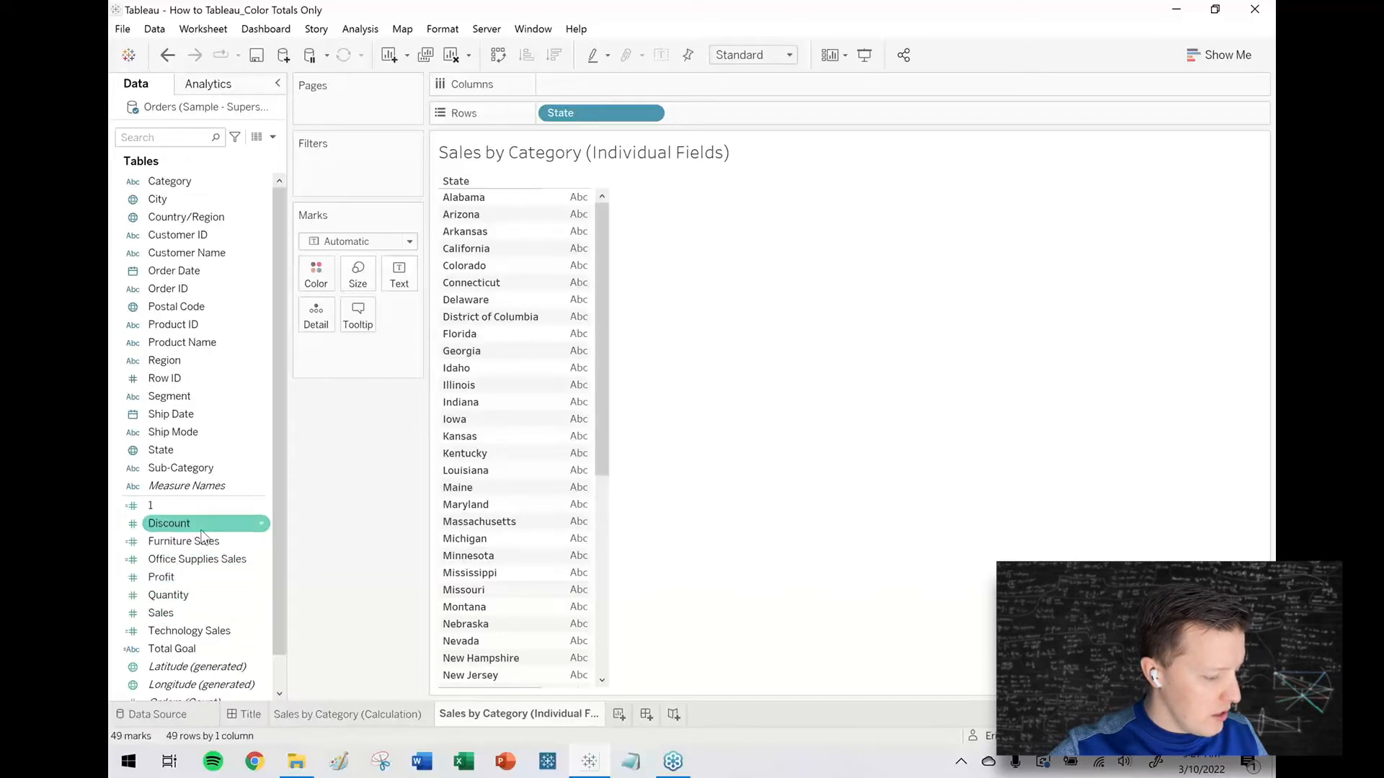
Step: Show Furniture, Office Supplies, Technology Sales and Sales per state, coloured by Measure Values
click(183, 541)
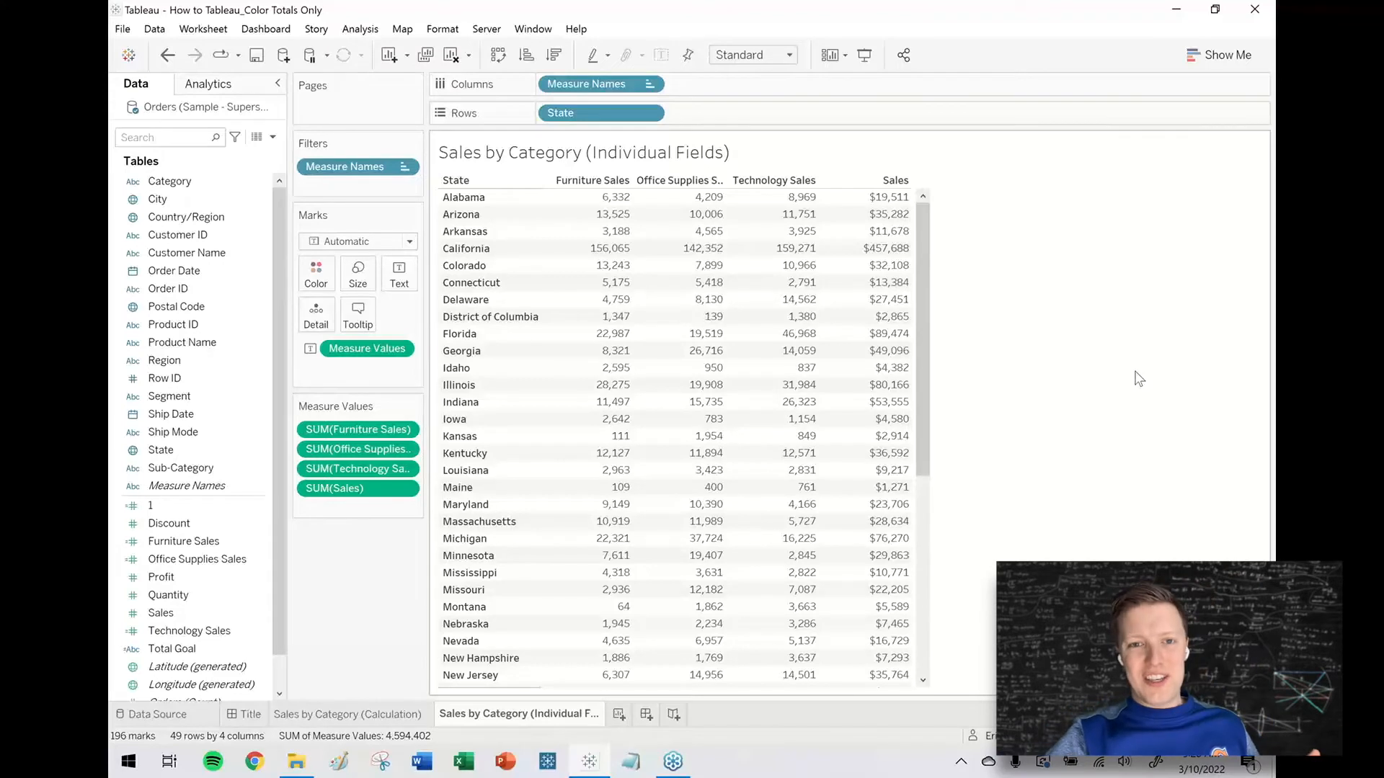
mouse_move(1082, 354)
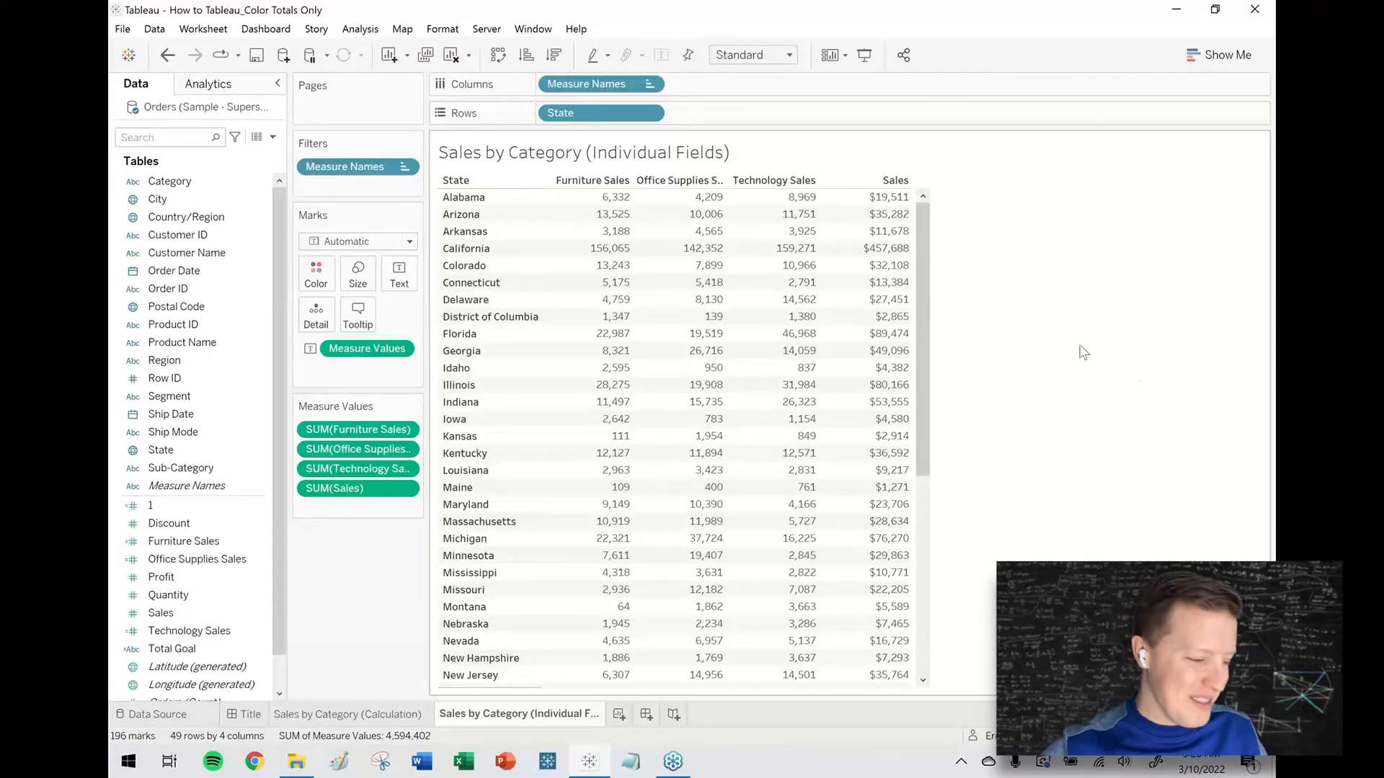
click(366, 347)
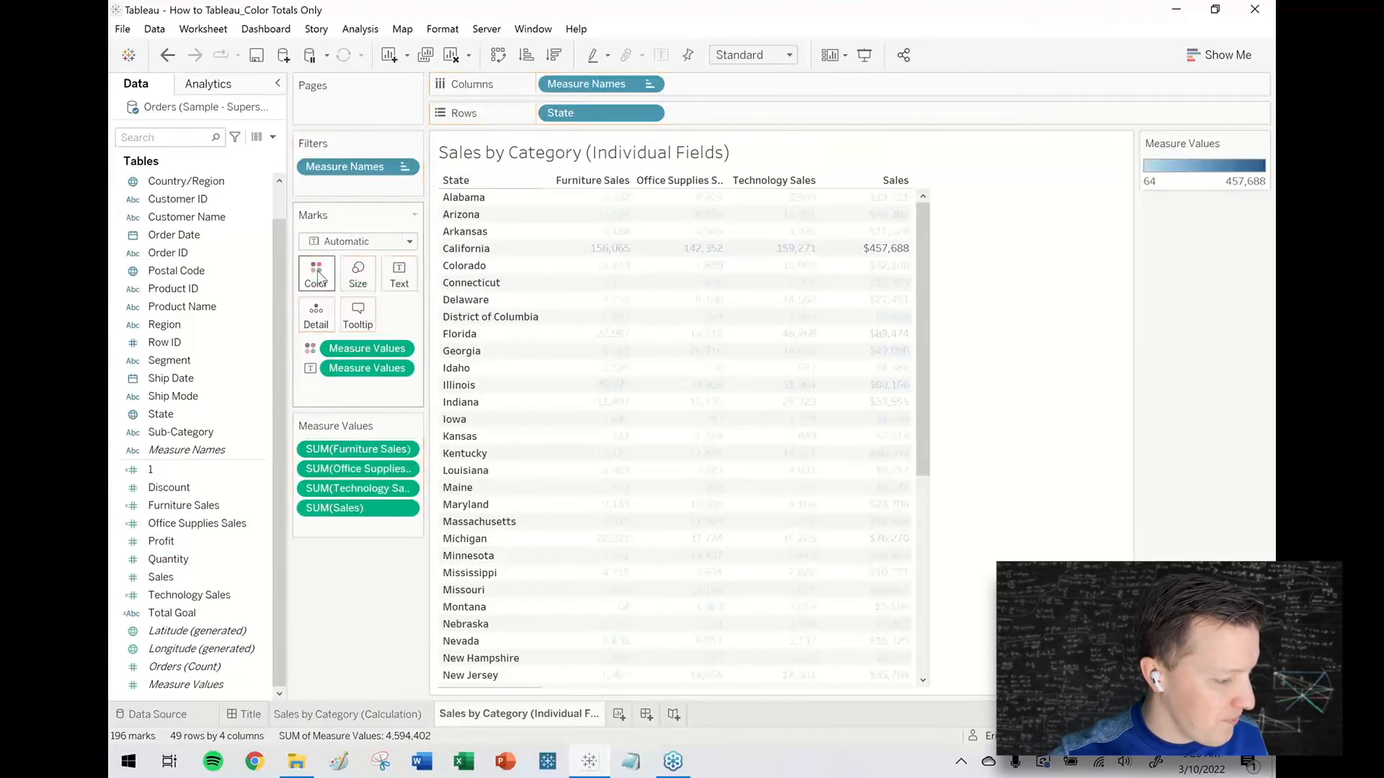
Step: Change marks to Square and give each sales measure its own colour legend
click(357, 241)
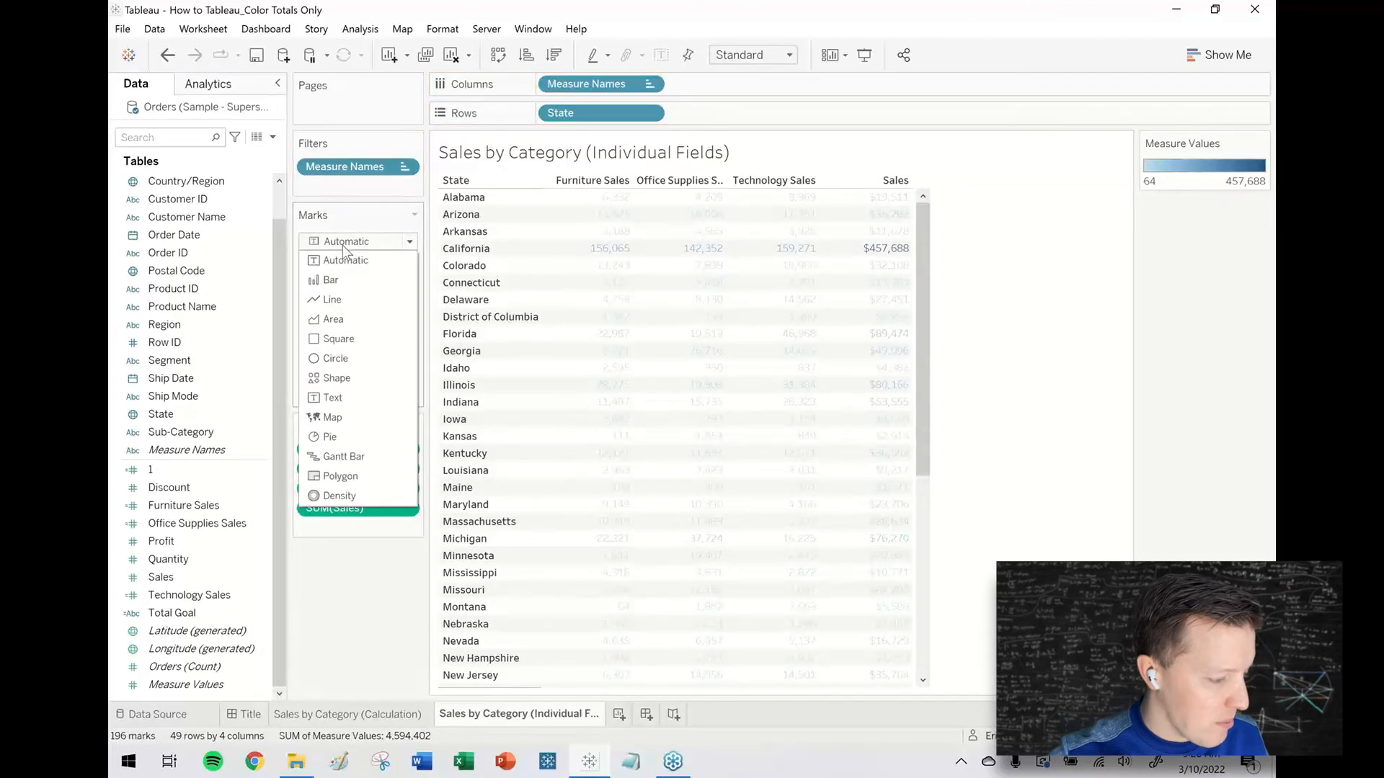
click(338, 339)
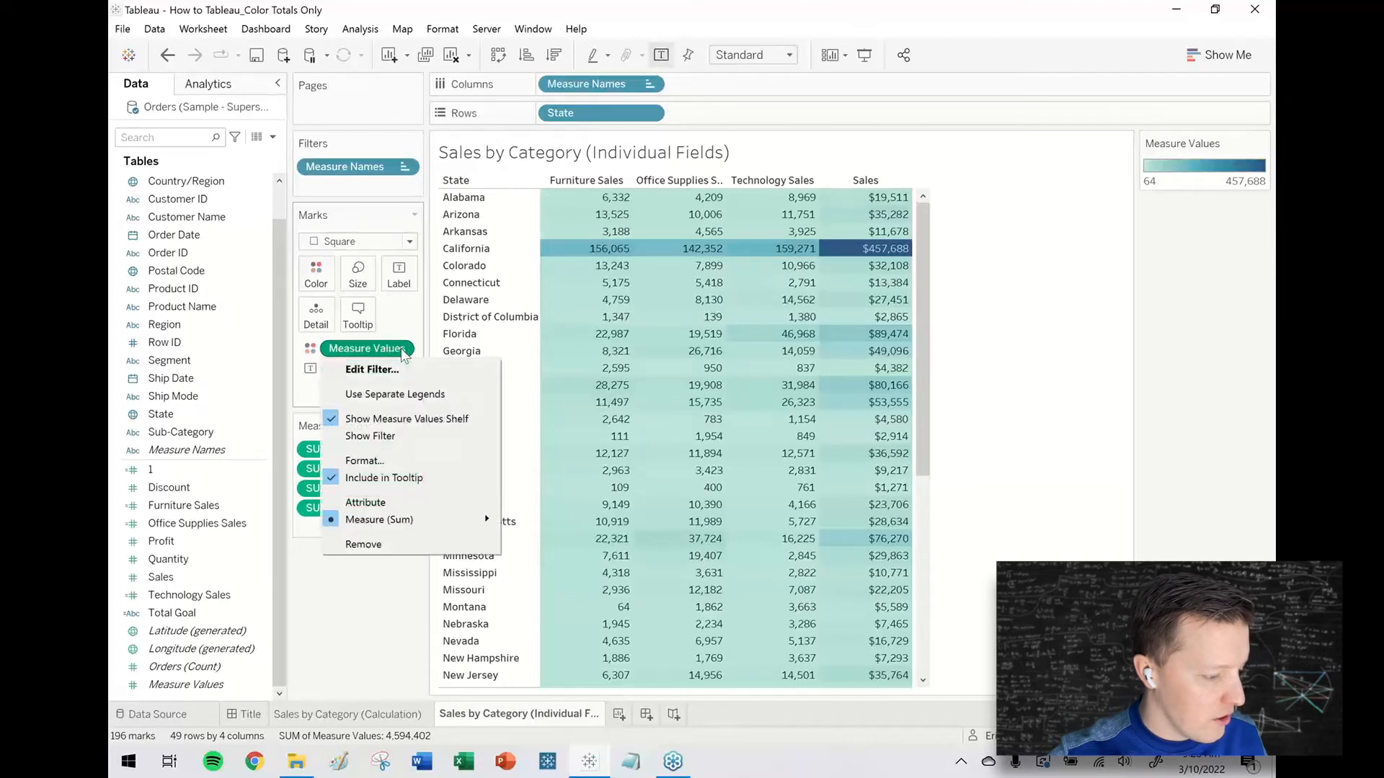
mouse_move(415, 394)
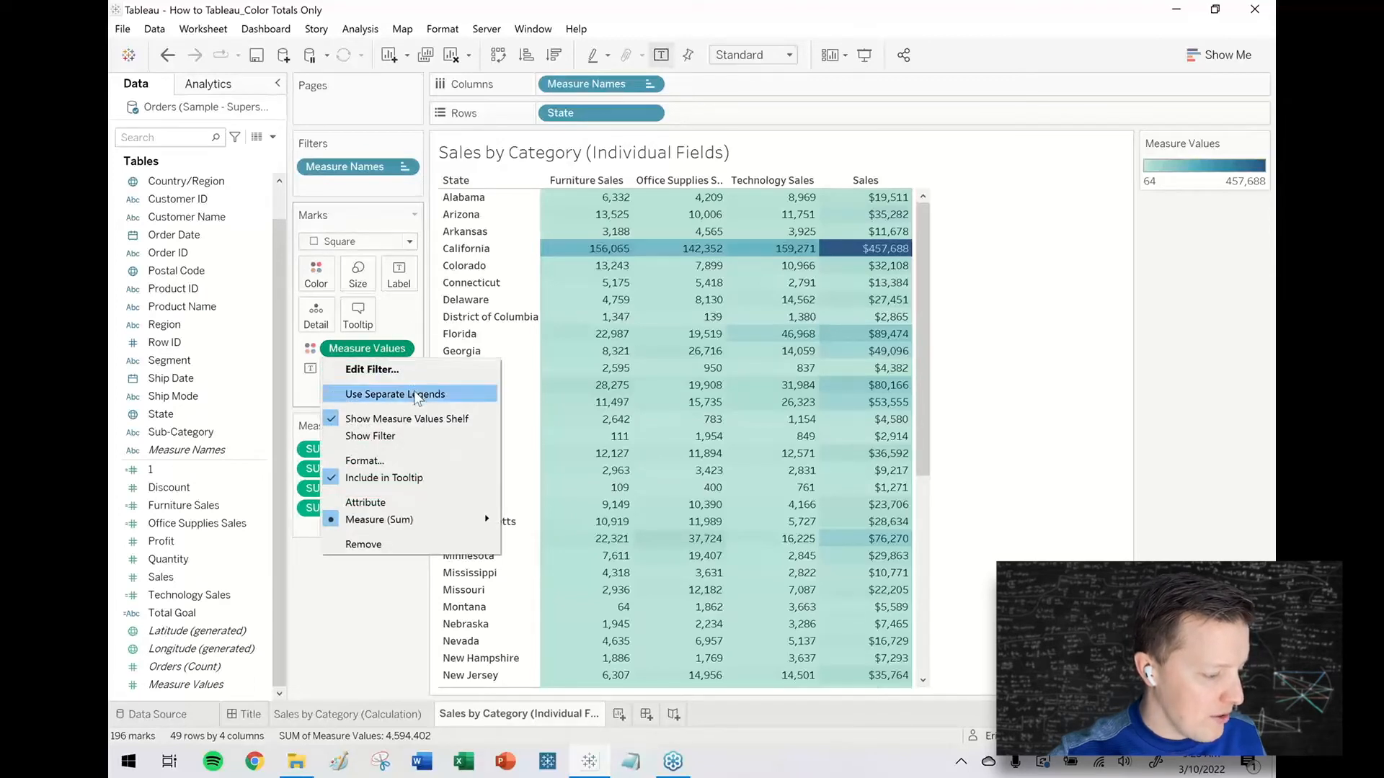
click(394, 393)
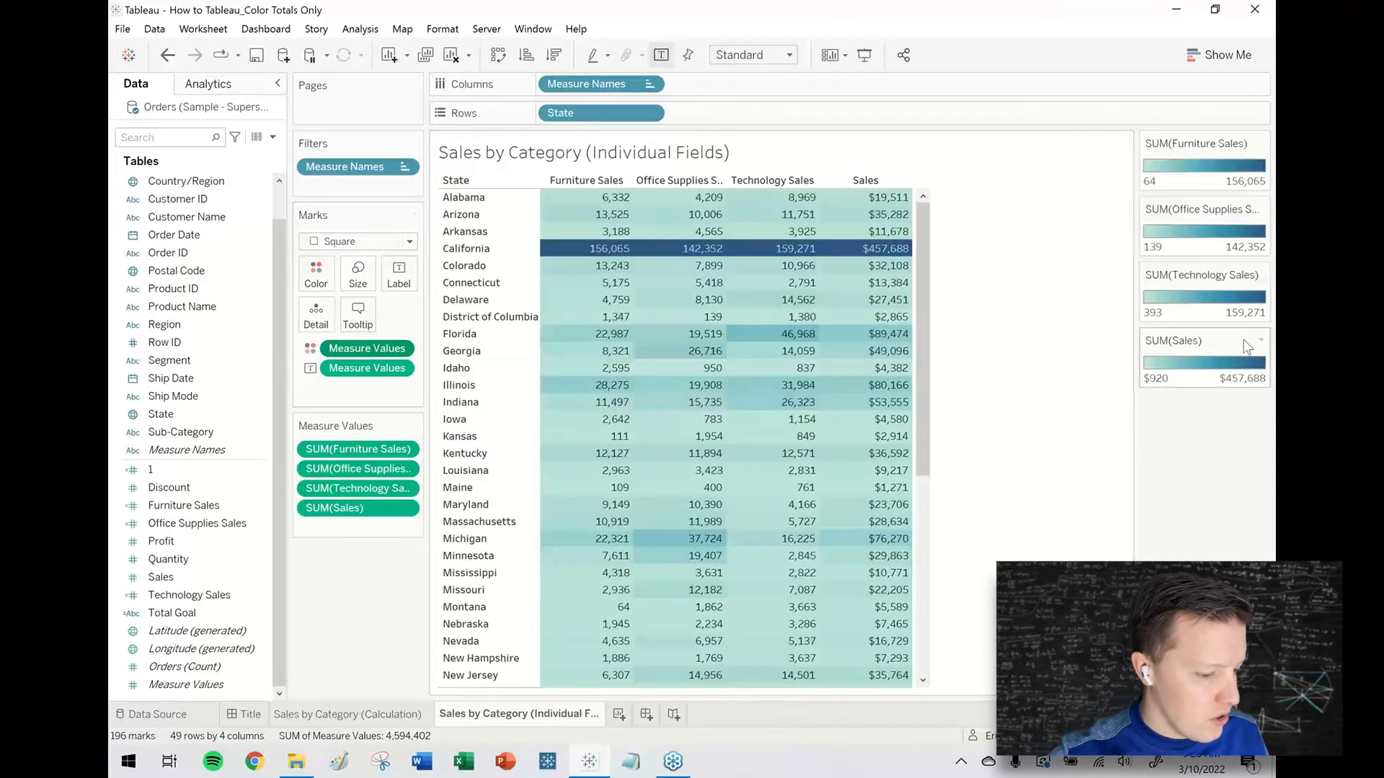
click(1261, 339)
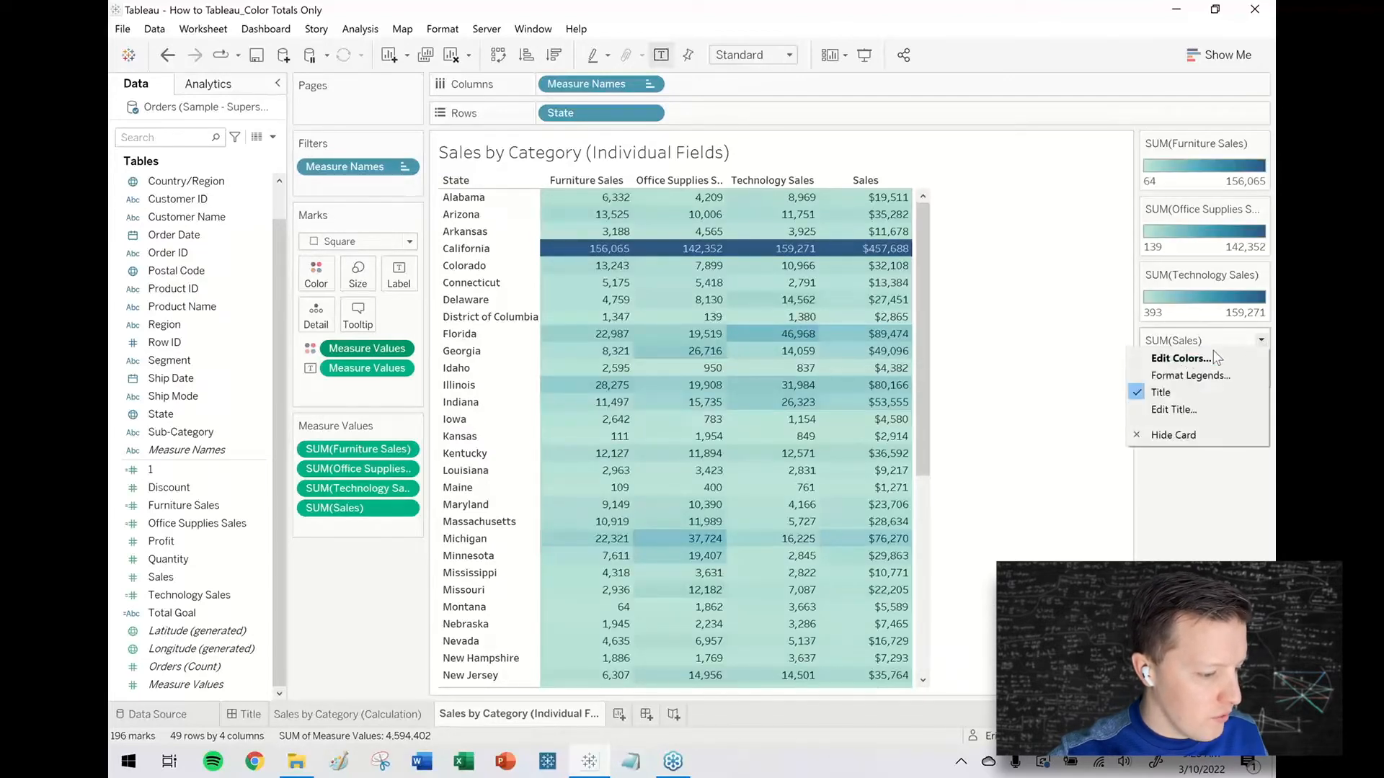
Step: Colour Sales with a 2-step Orange-Blue Diverging palette centred at 50,000
click(1182, 357)
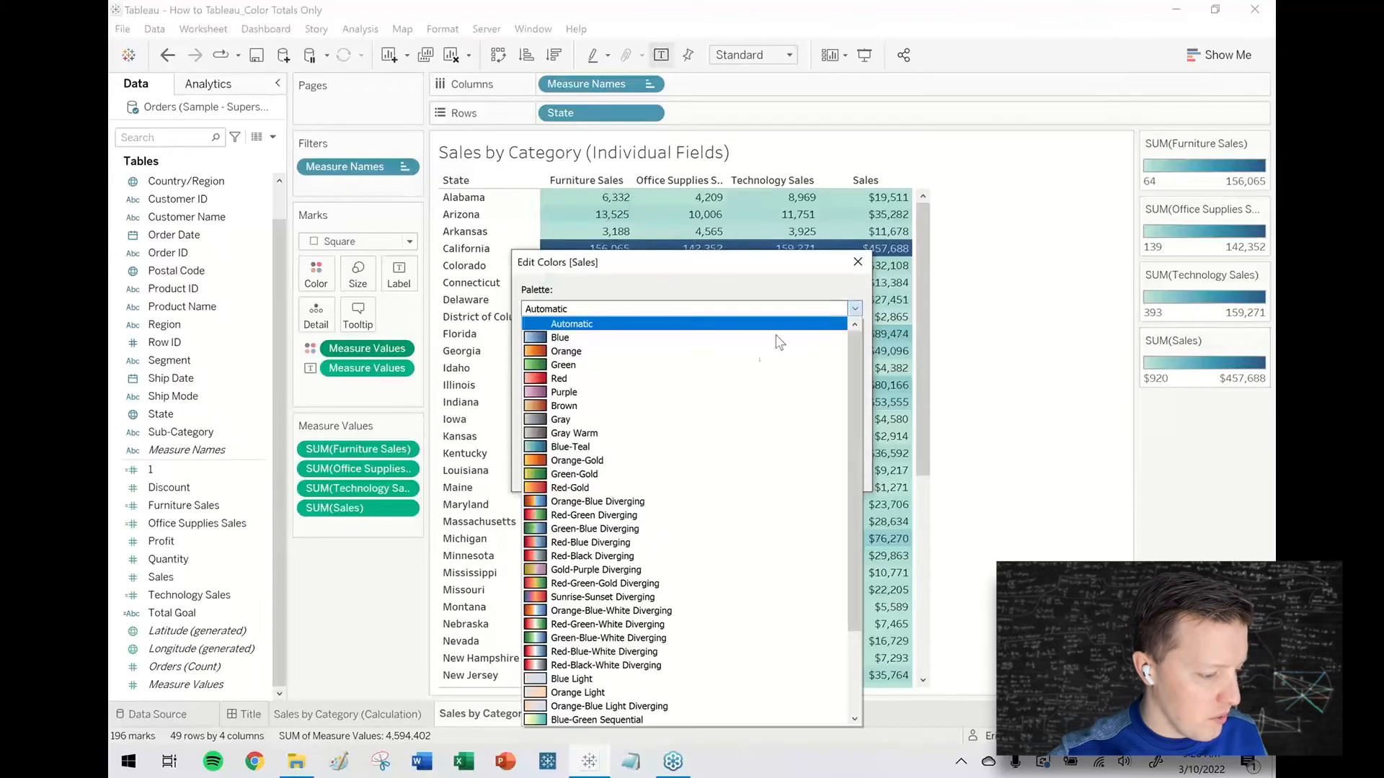
click(607, 501)
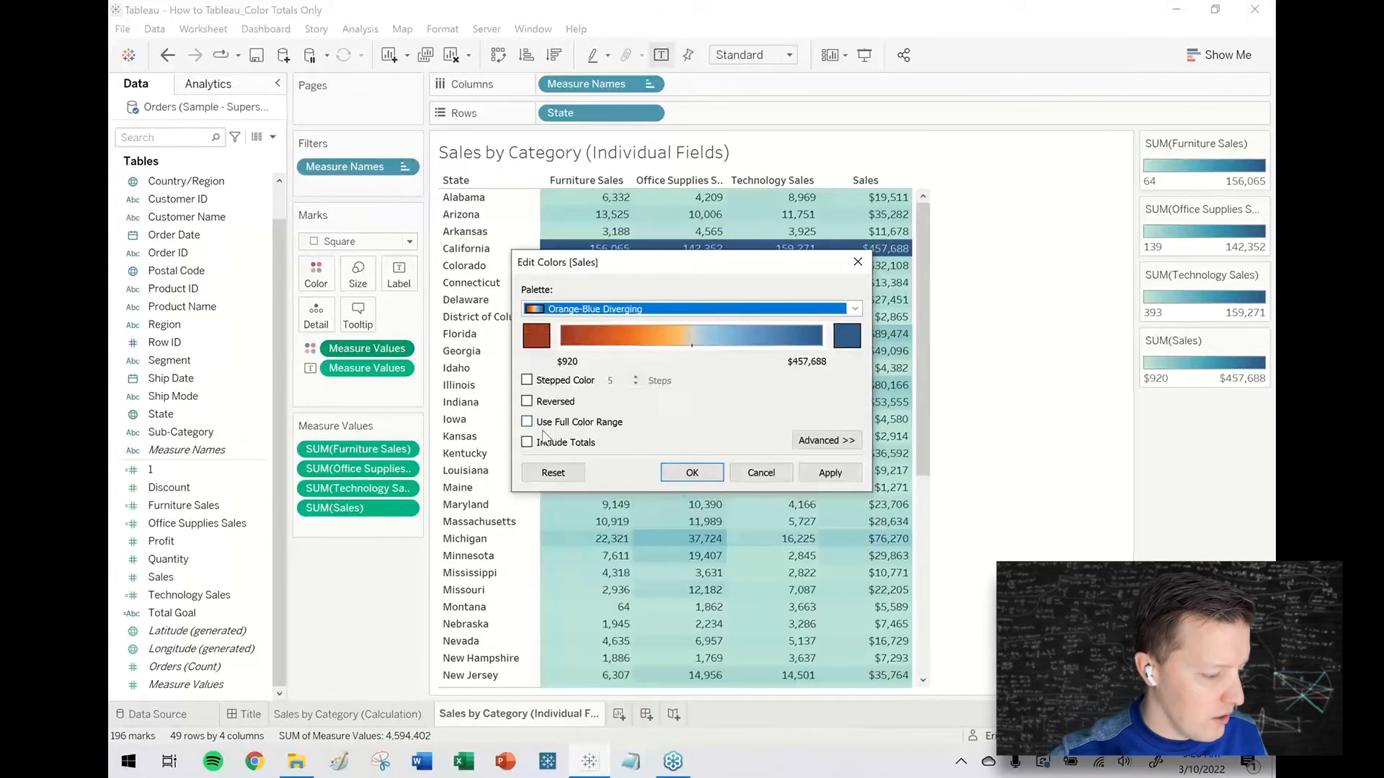
click(825, 441)
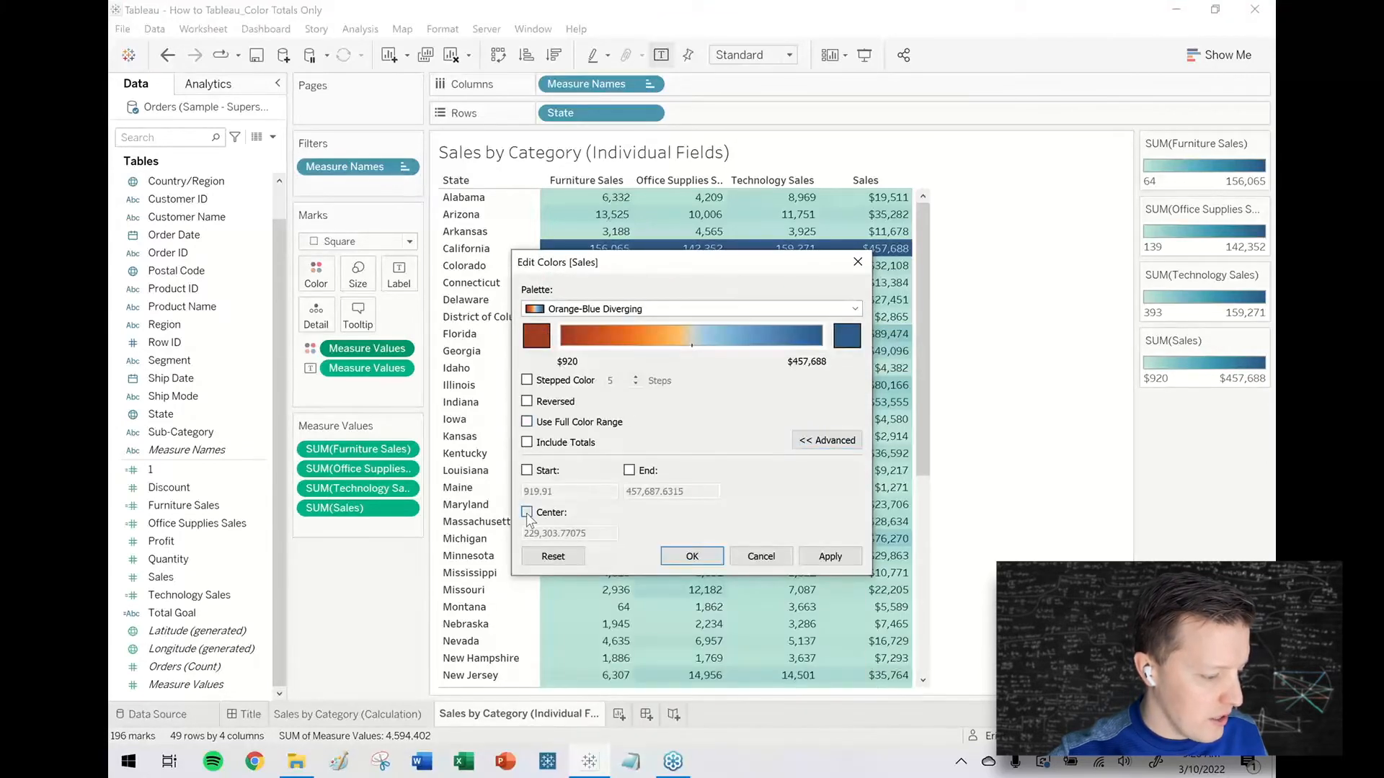
click(527, 513)
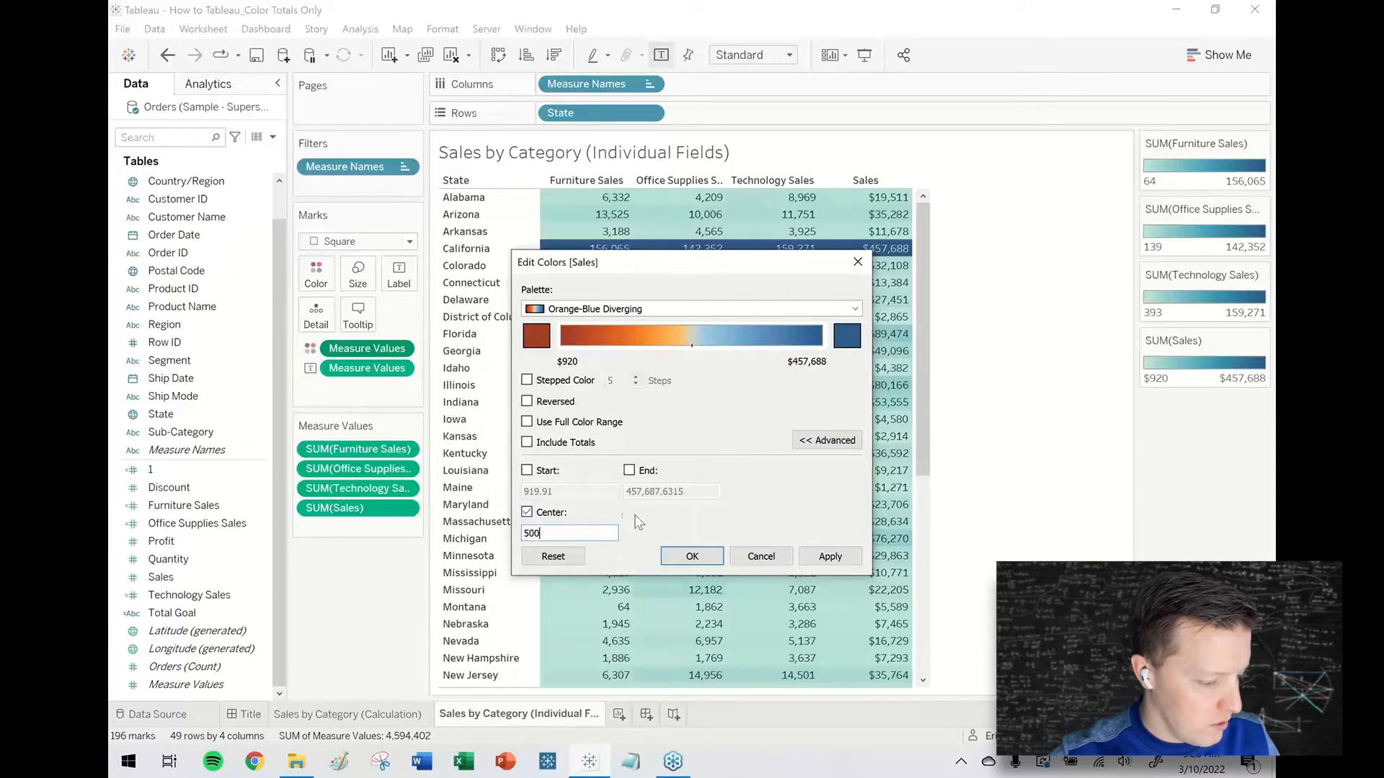
click(691, 556)
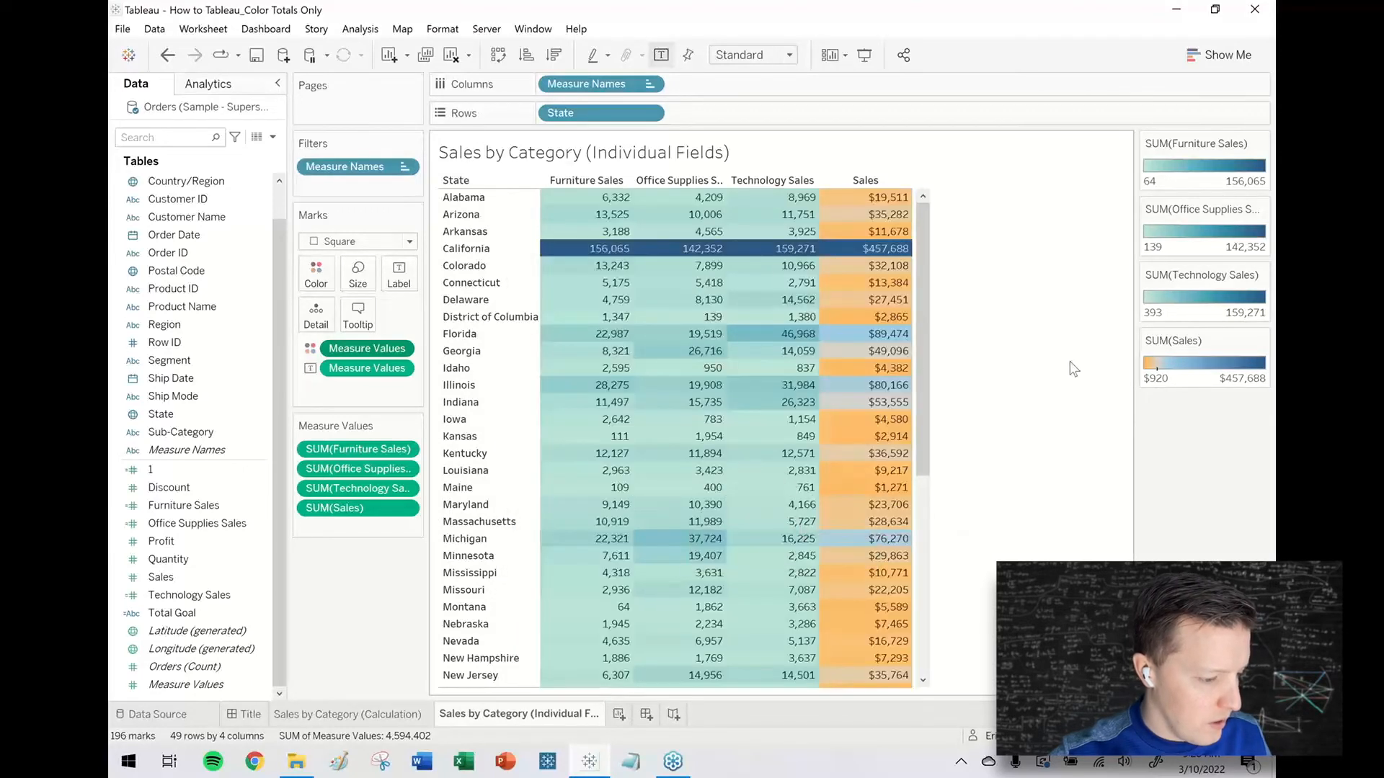
click(1261, 340)
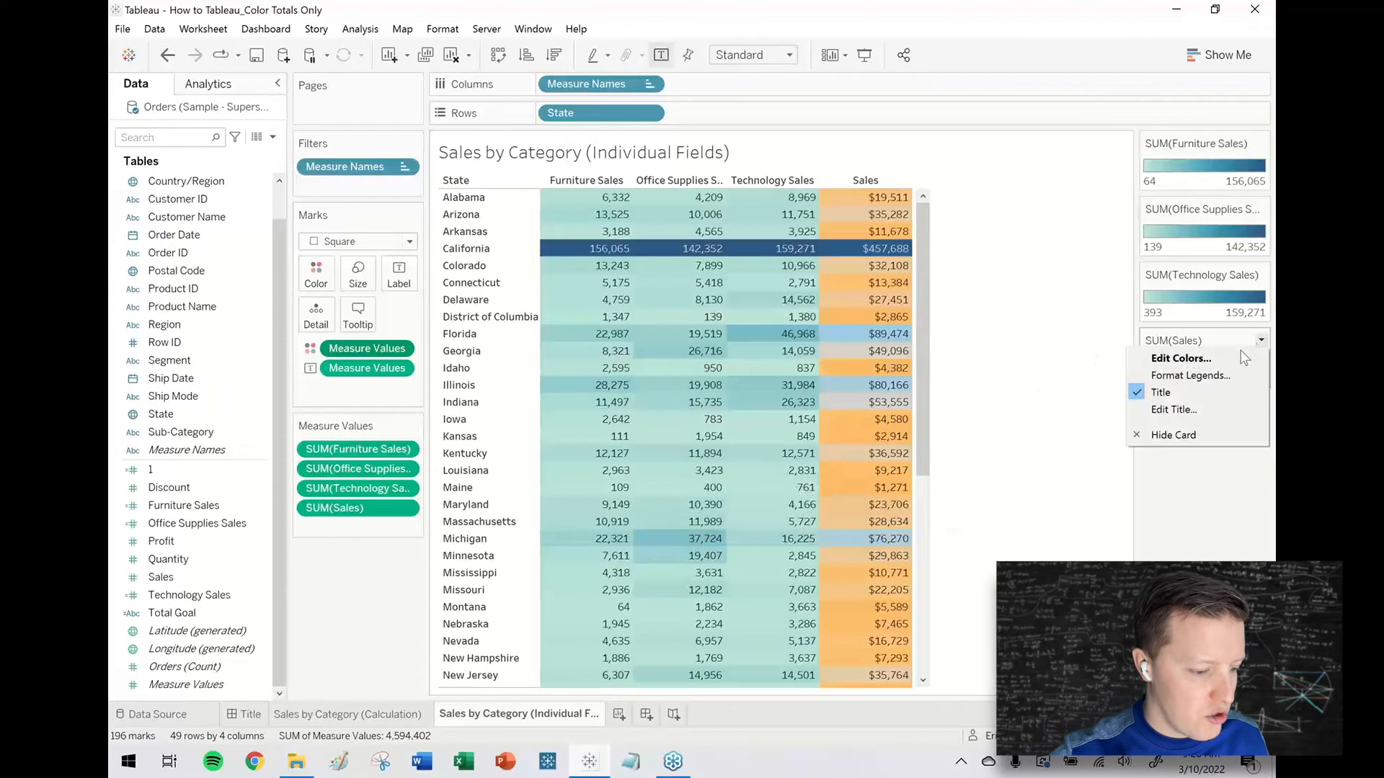
click(1180, 358)
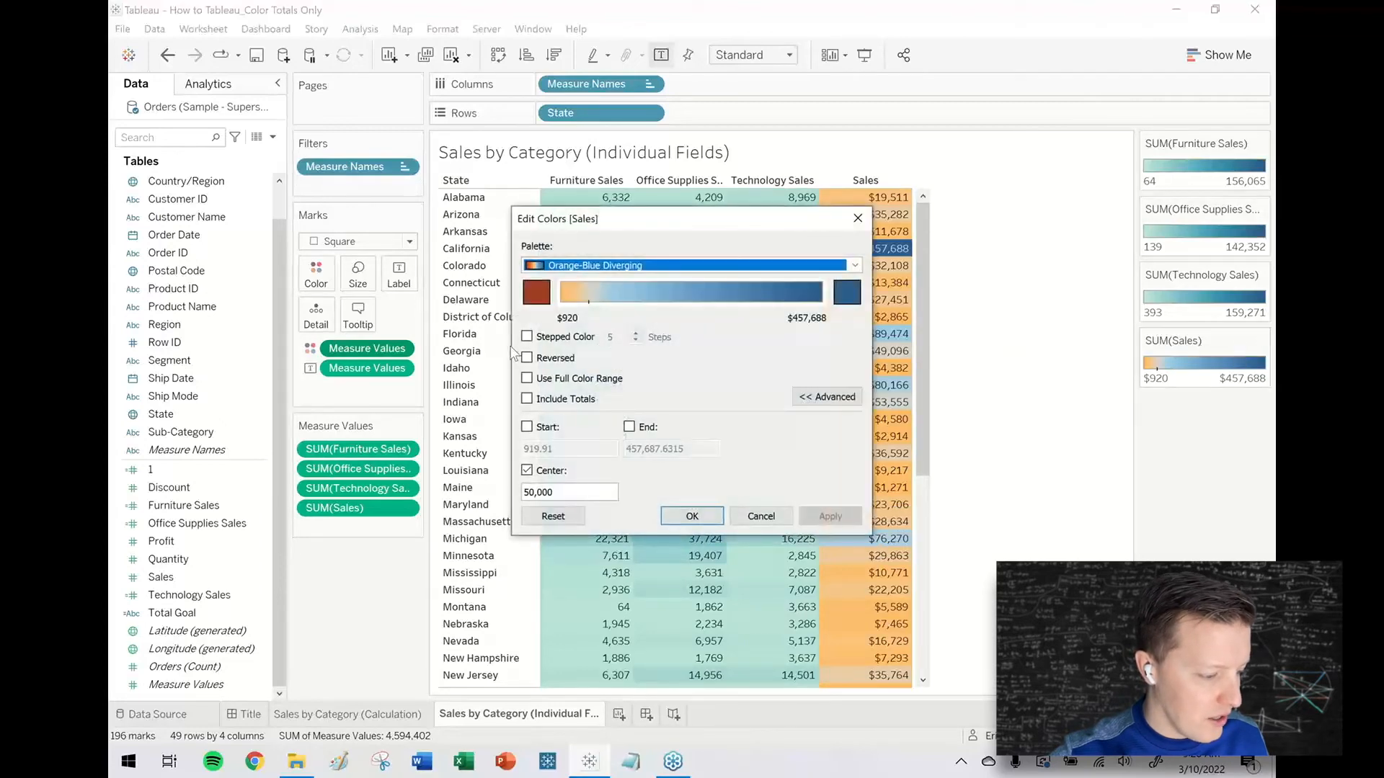
click(526, 336)
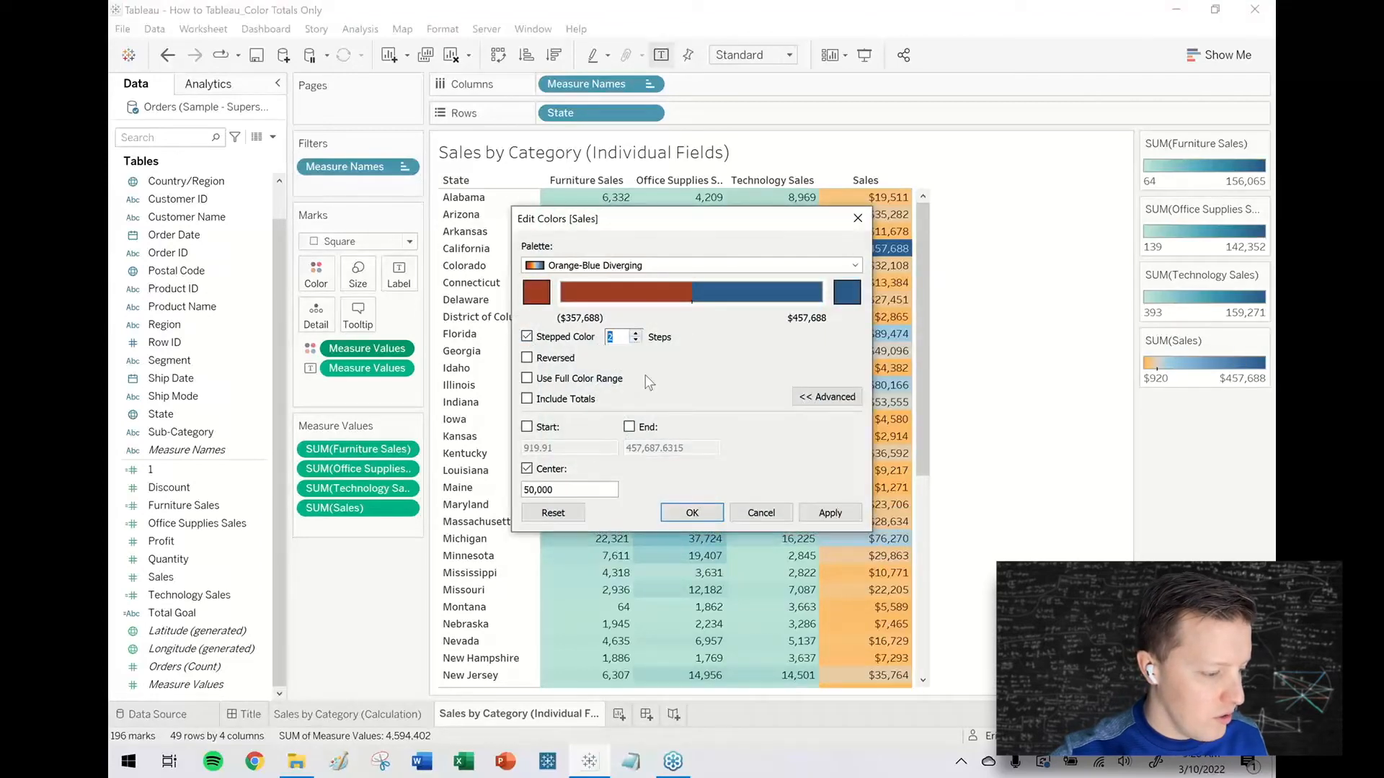
click(691, 511)
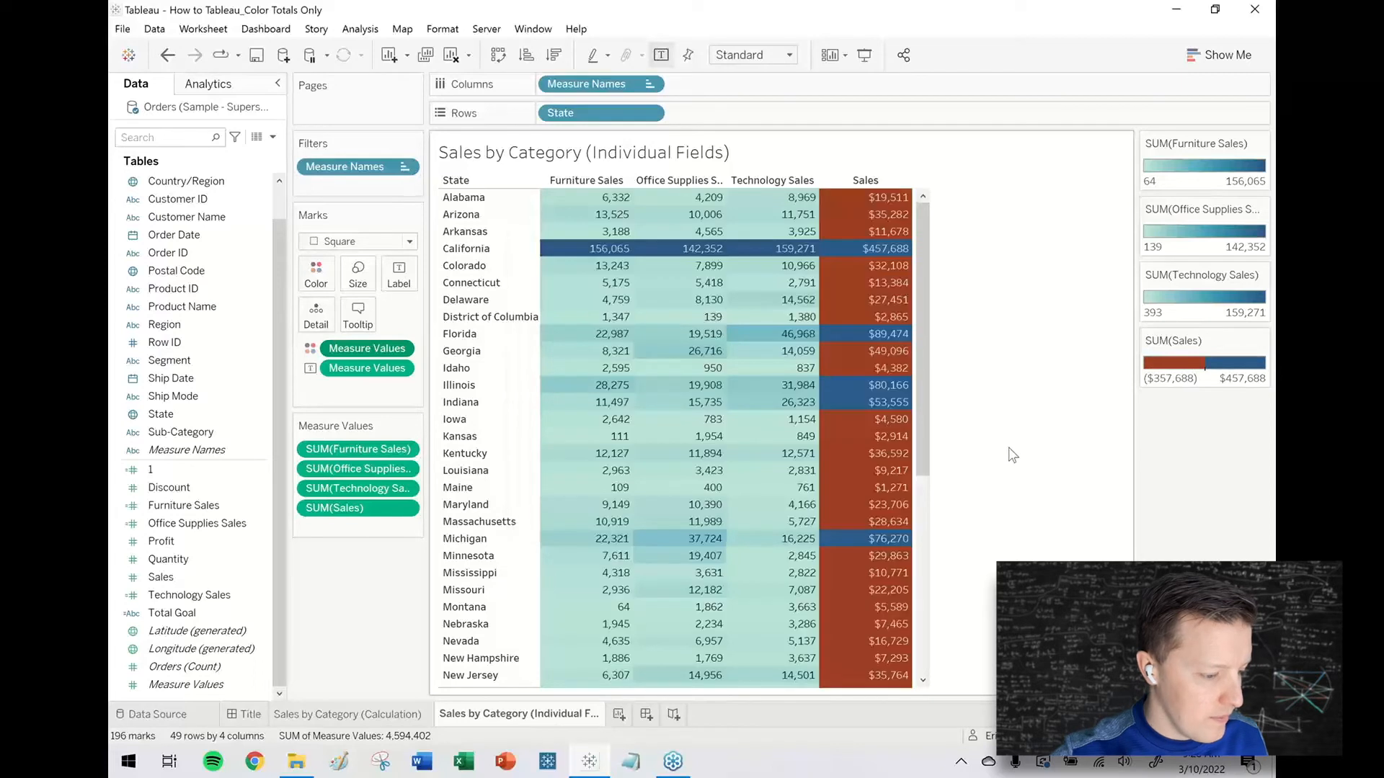
mouse_move(609, 231)
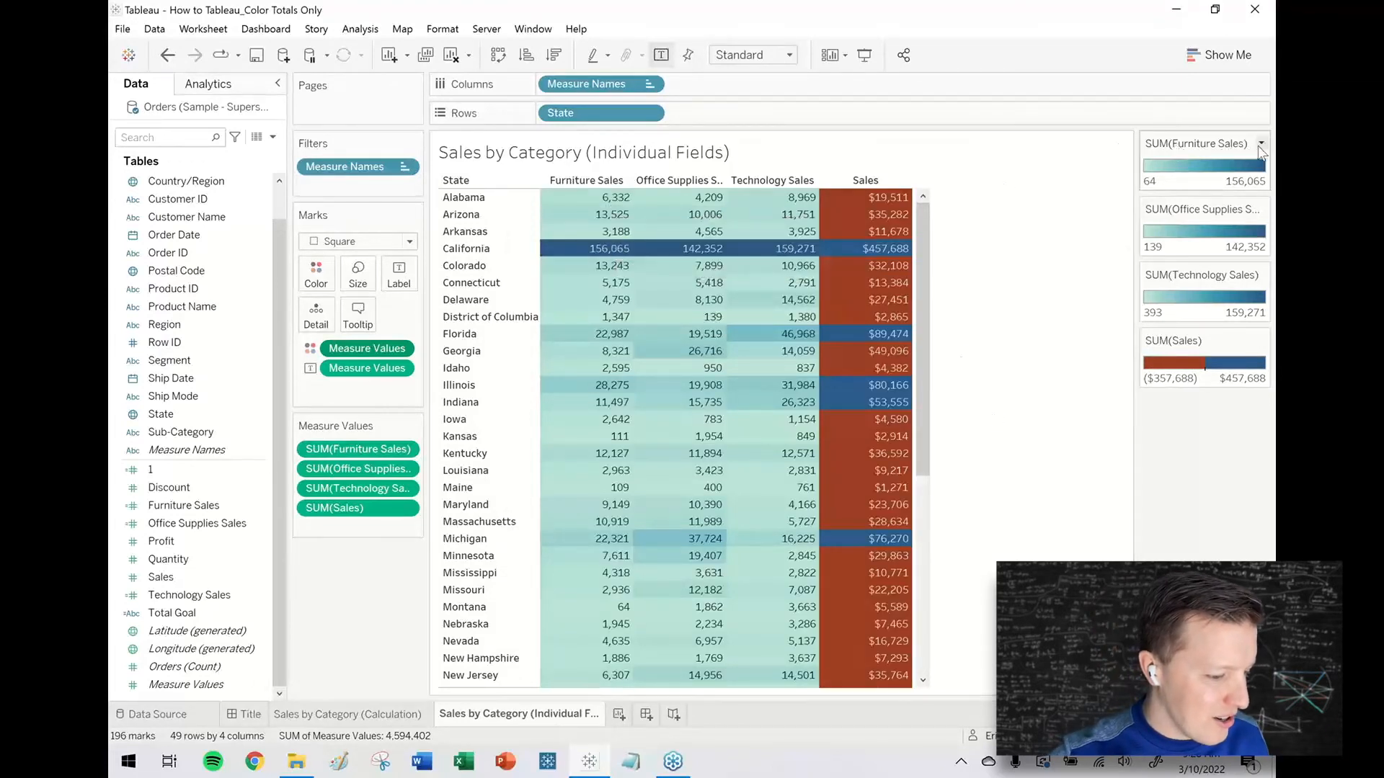
Step: Give Furniture Sales a stepped Custom Diverging palette with both end colours white
click(1259, 144)
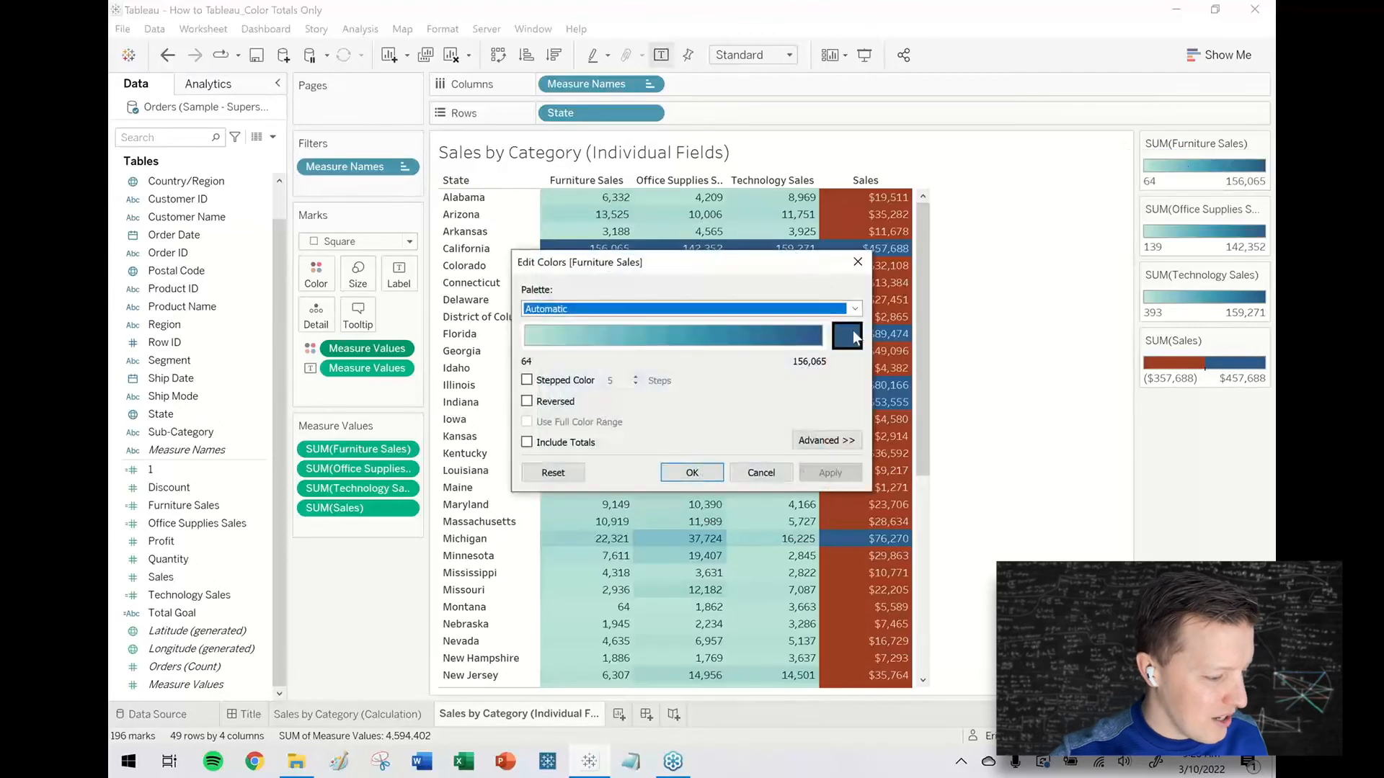
click(845, 335)
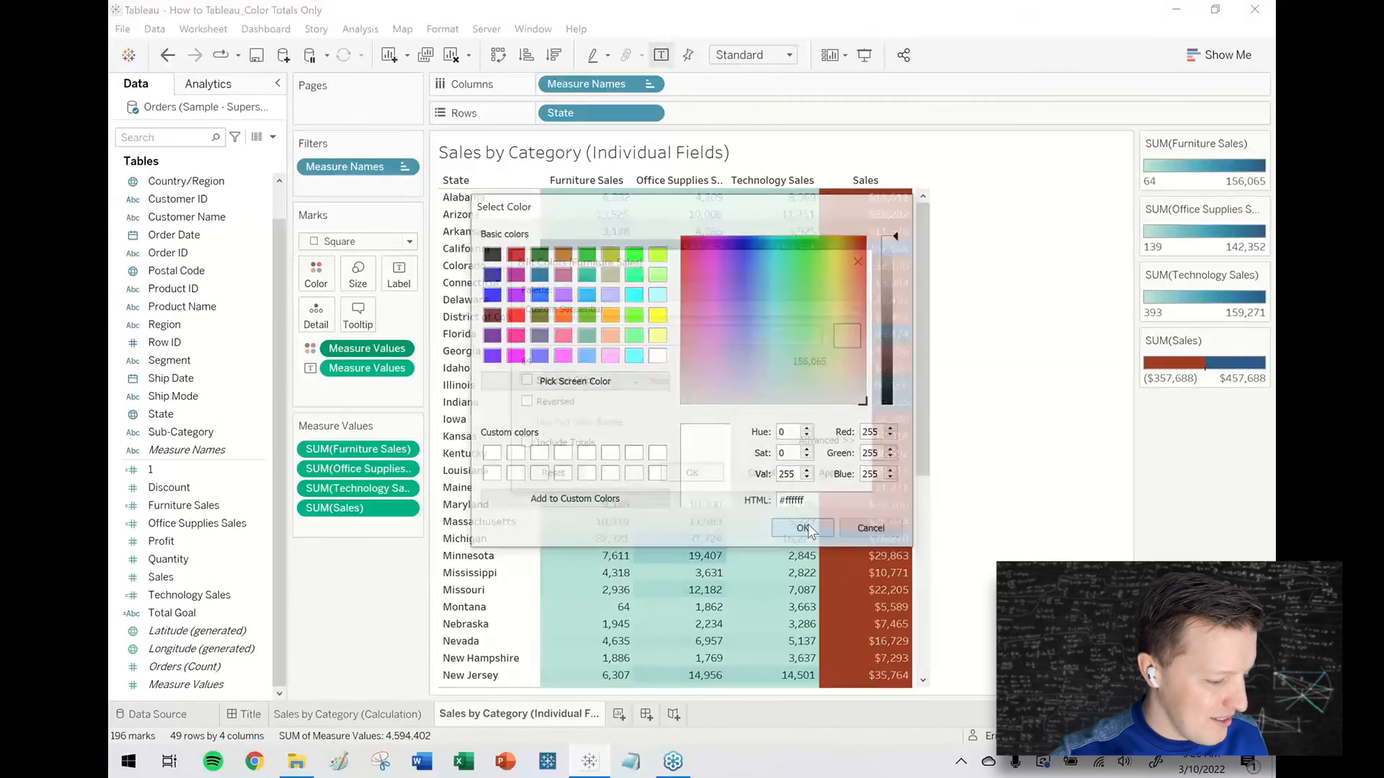
click(801, 527)
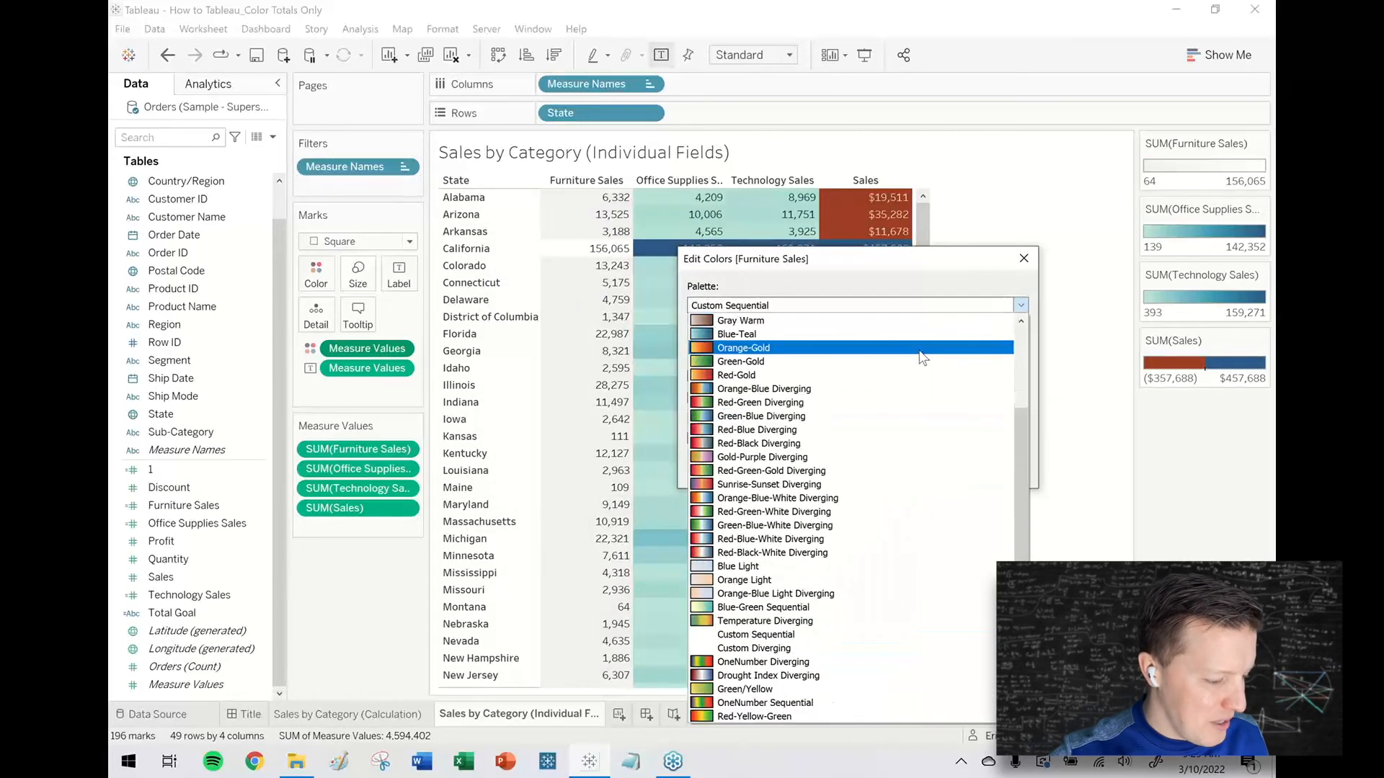
click(754, 633)
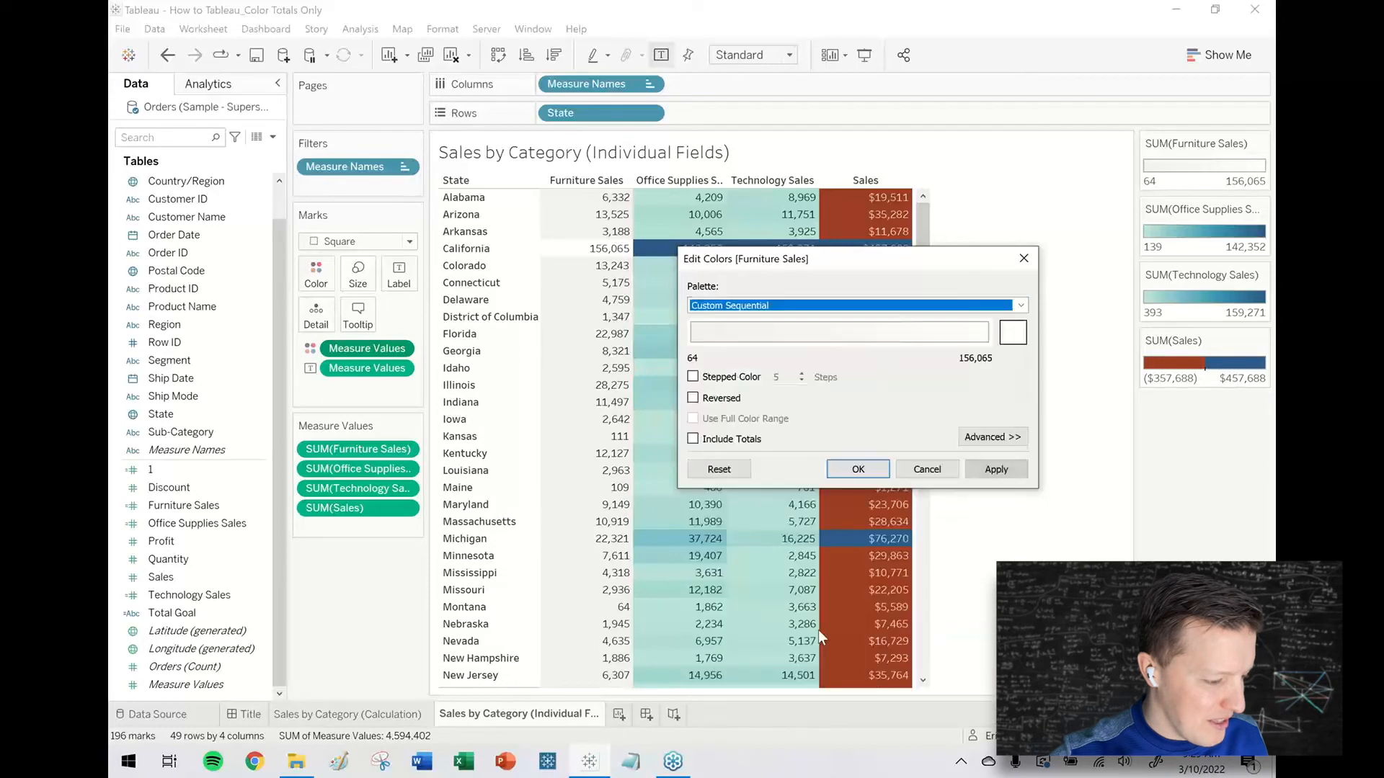
click(1020, 304)
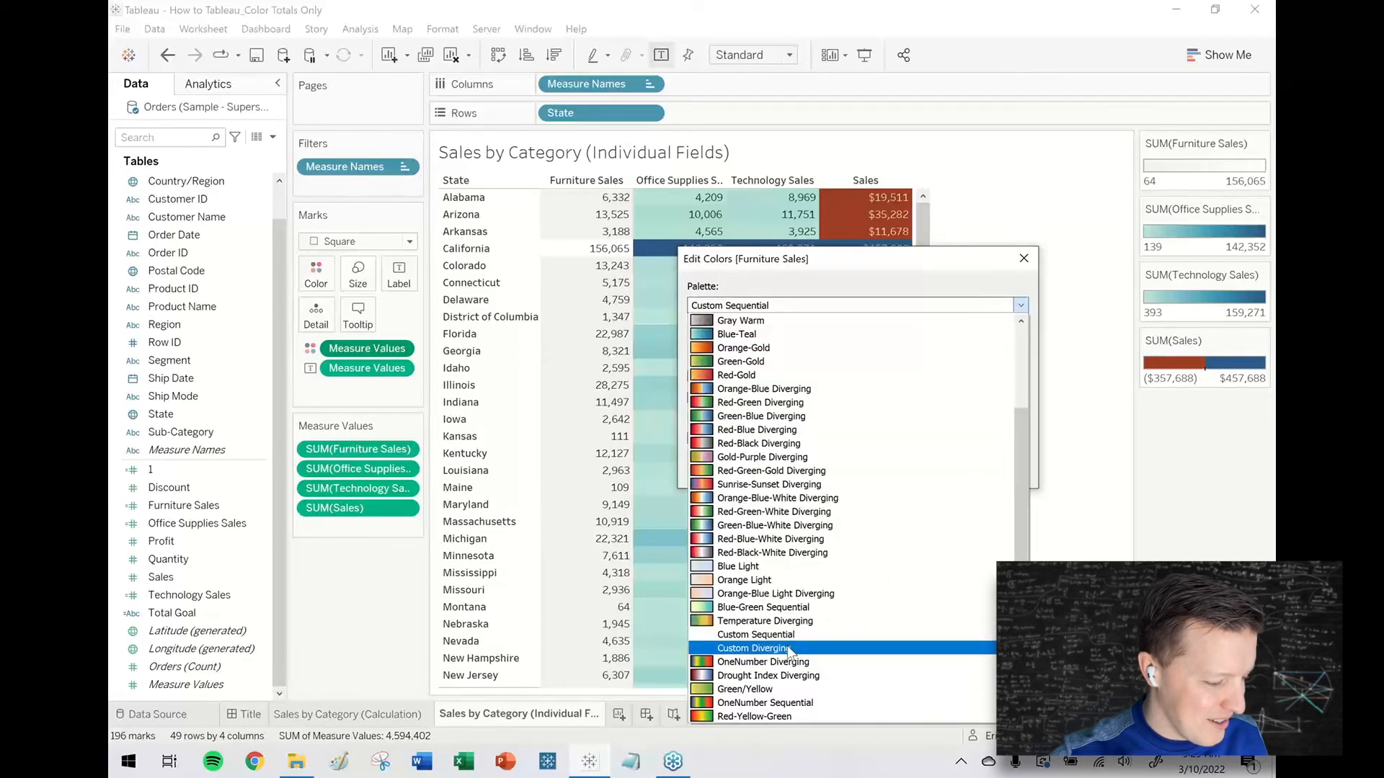
click(754, 647)
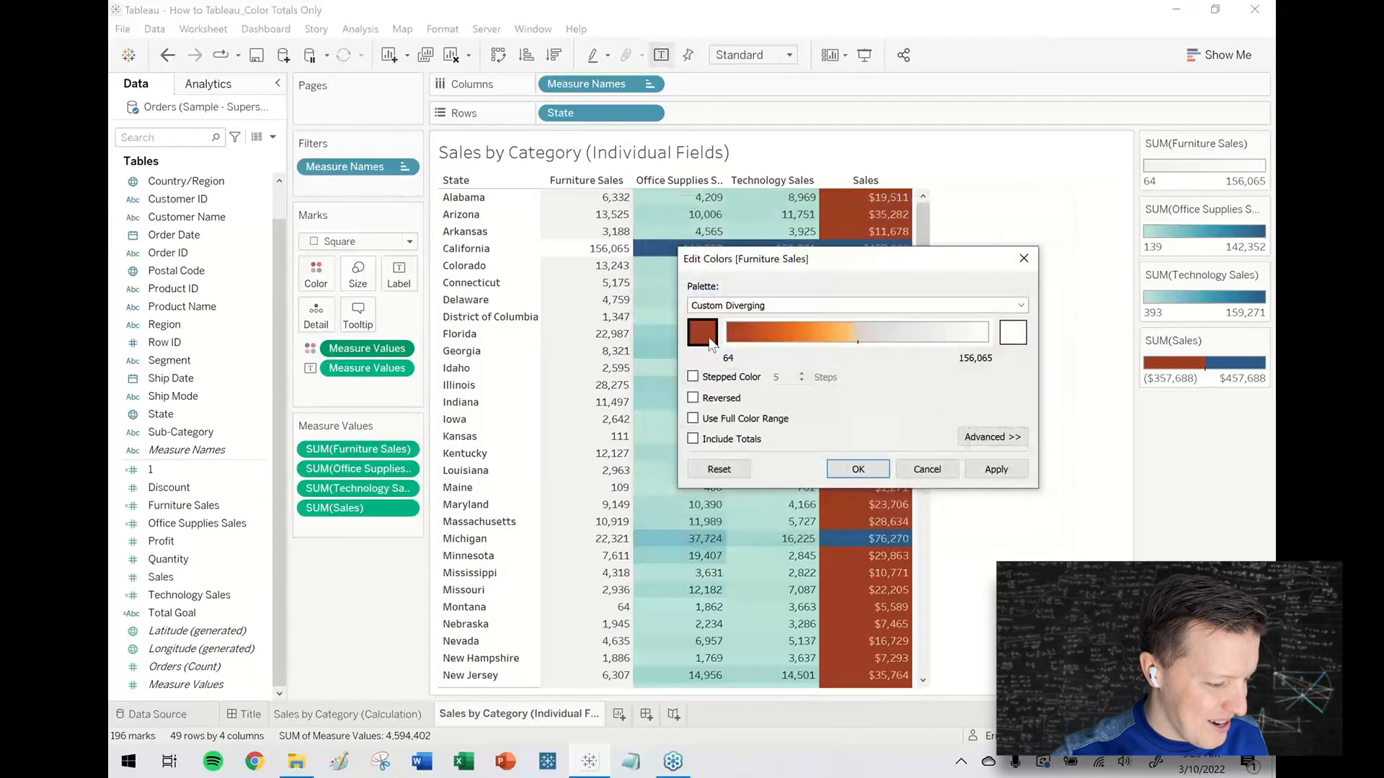
click(1011, 332)
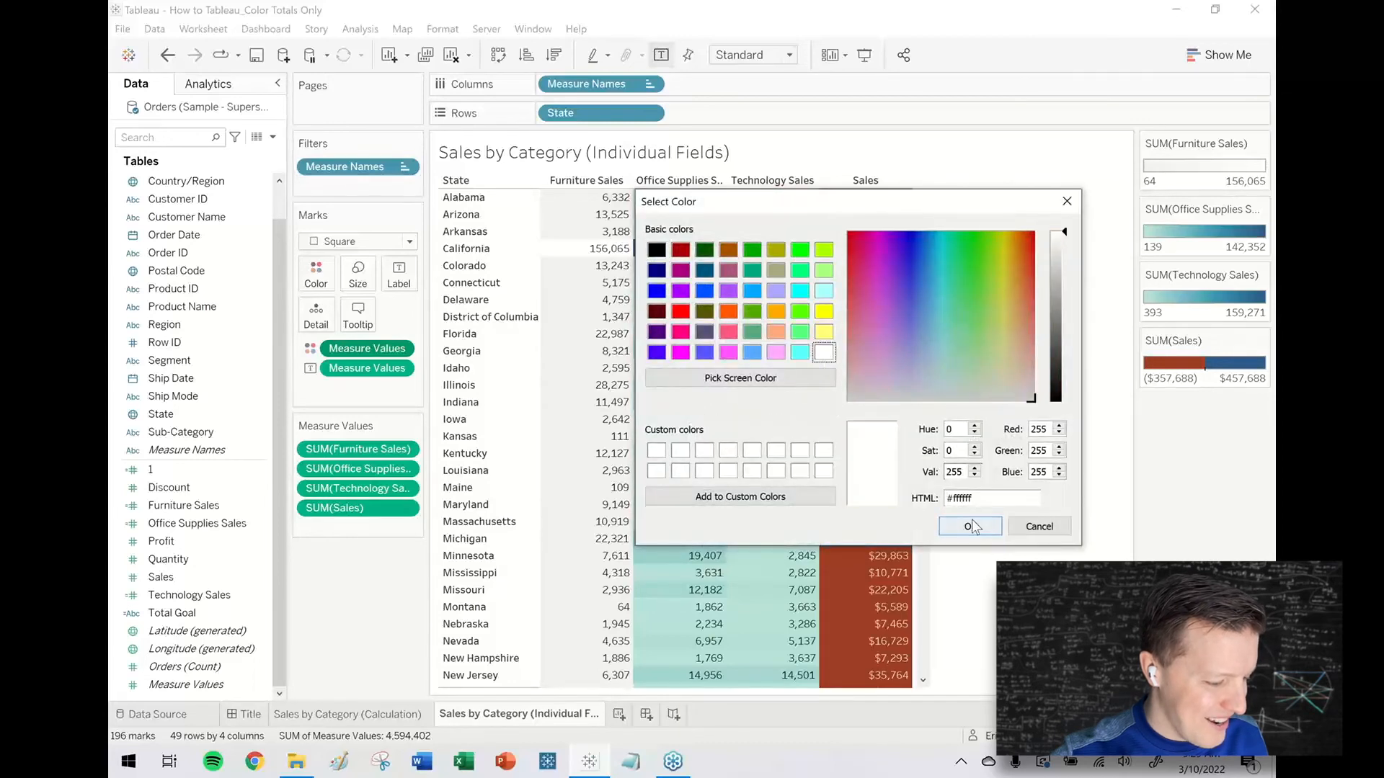
click(963, 526)
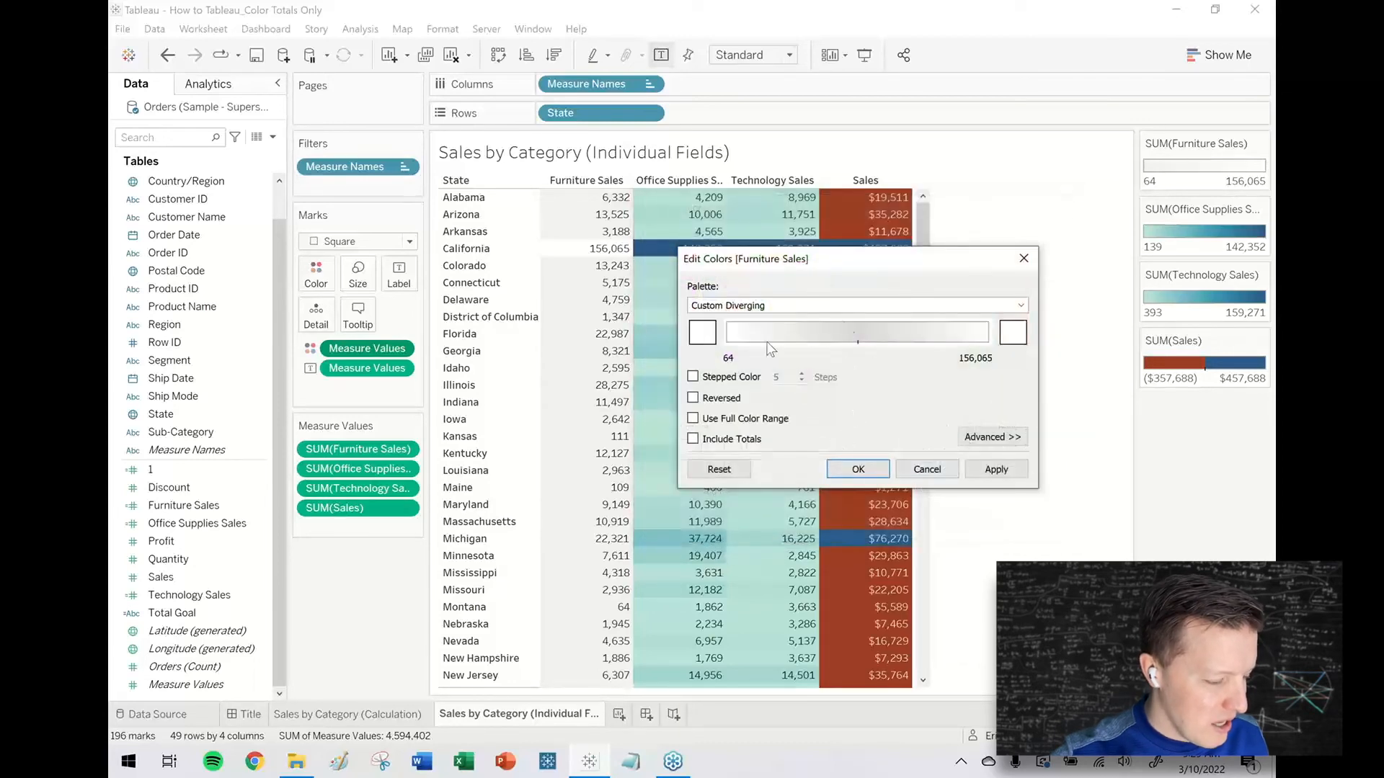
click(693, 377)
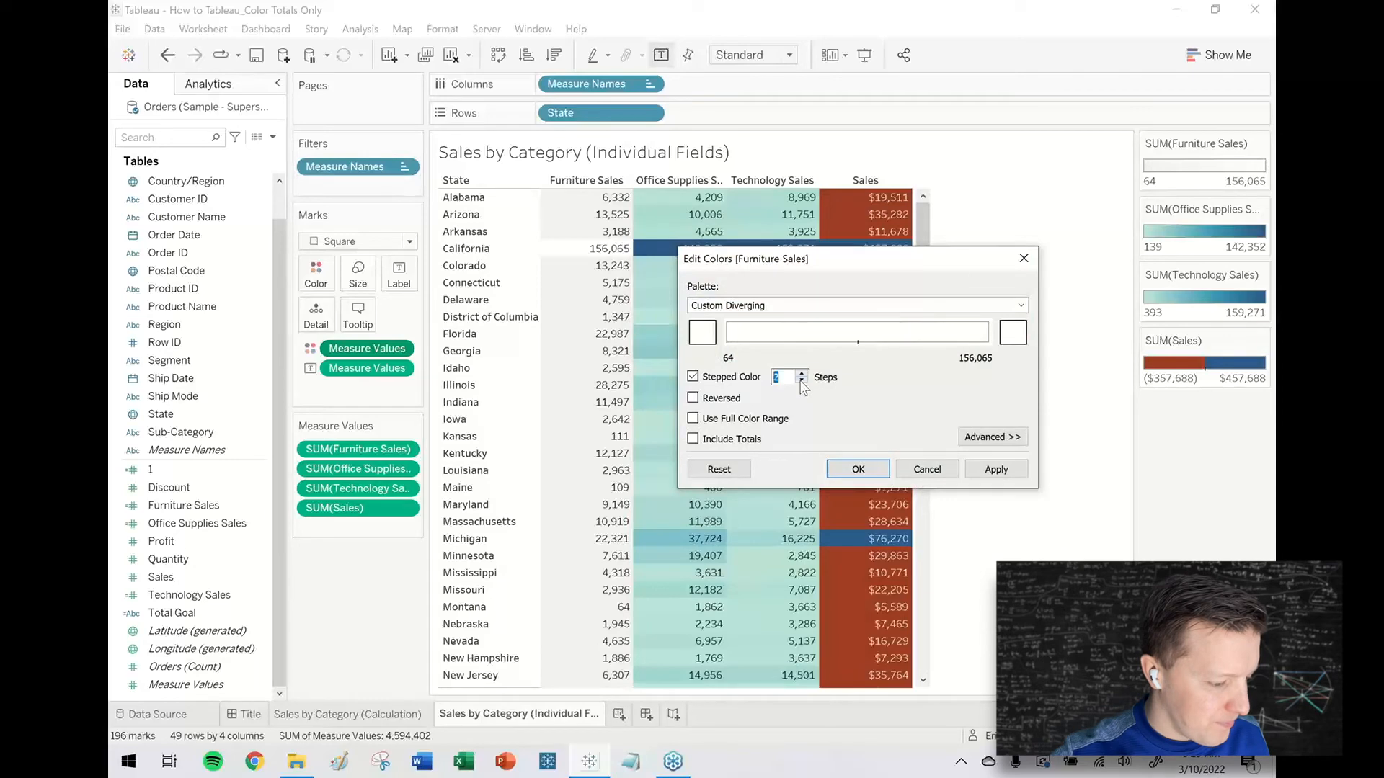
click(856, 468)
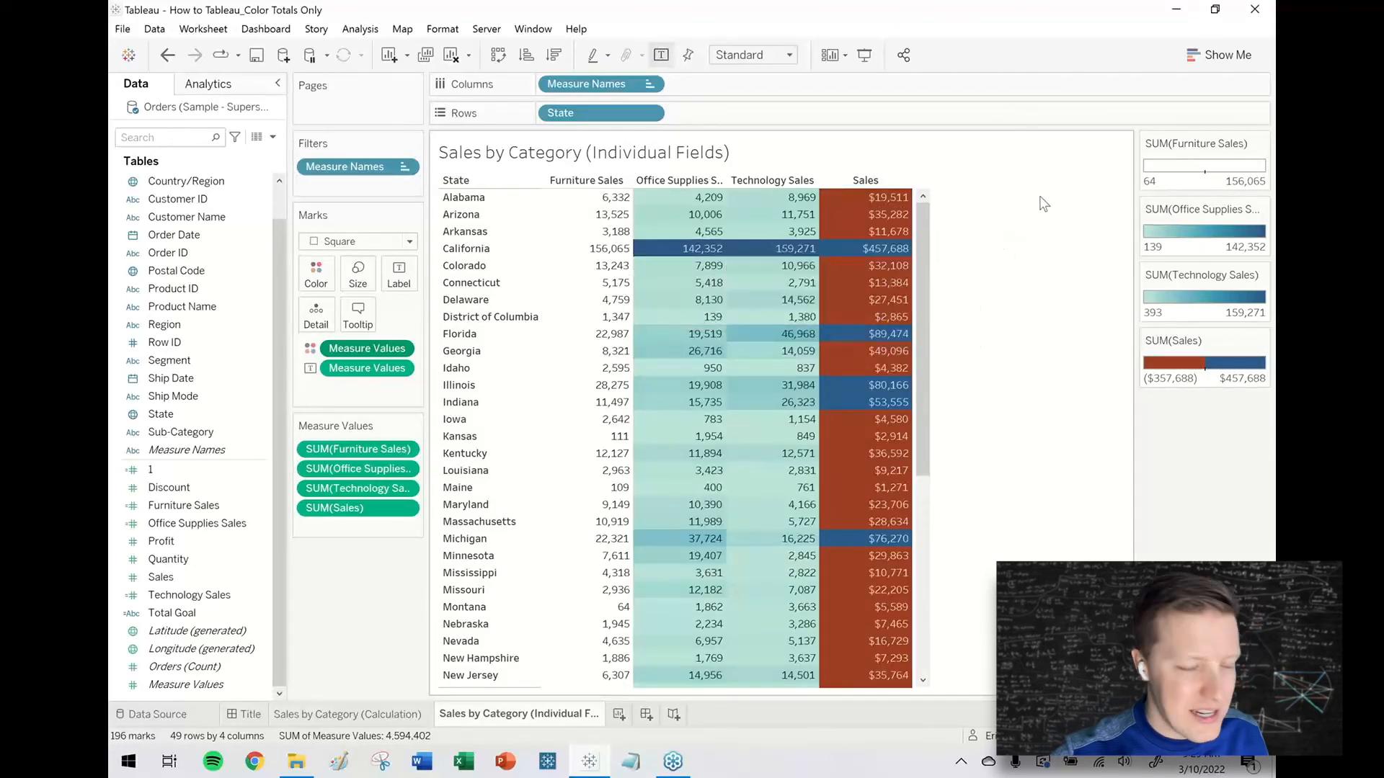
Step: Set Office Supplies Sales to a diverging palette with white colour swatches
click(1260, 209)
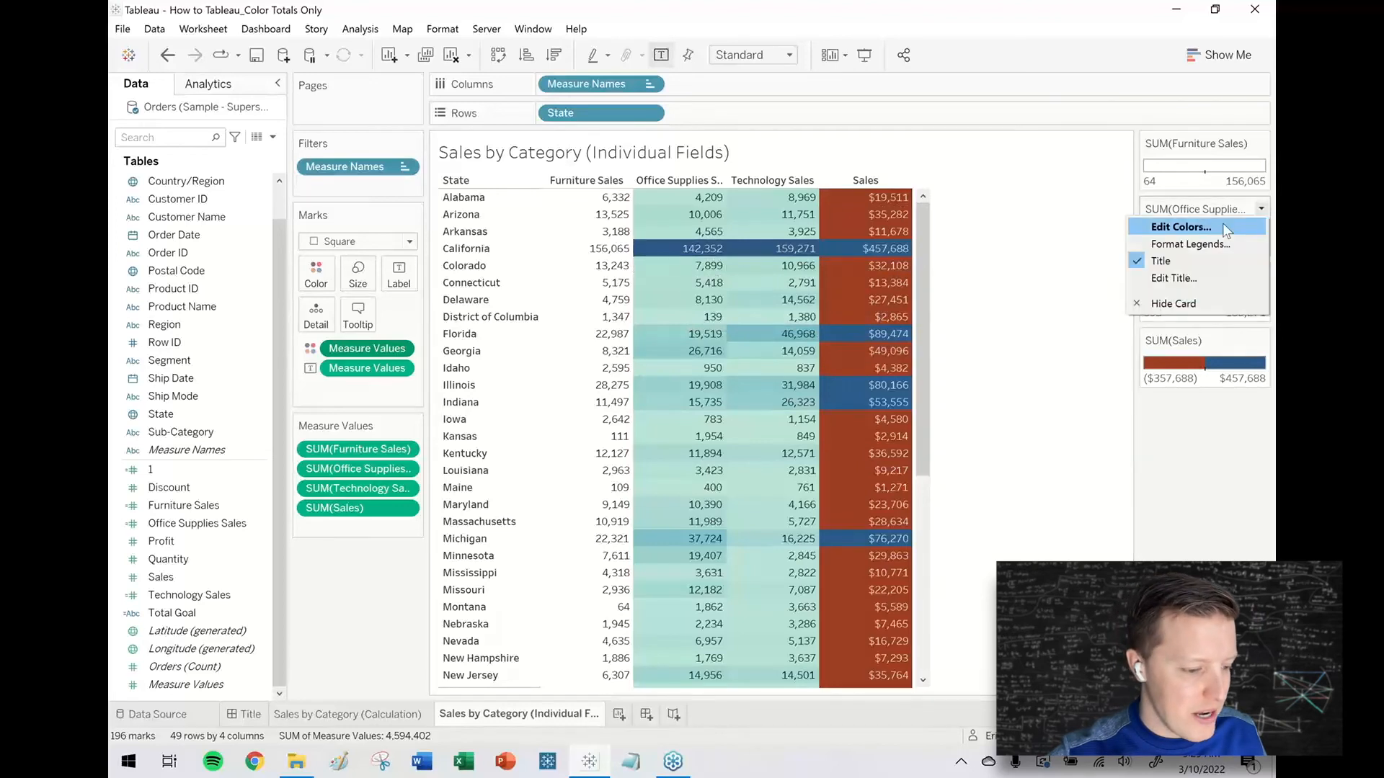
click(1179, 227)
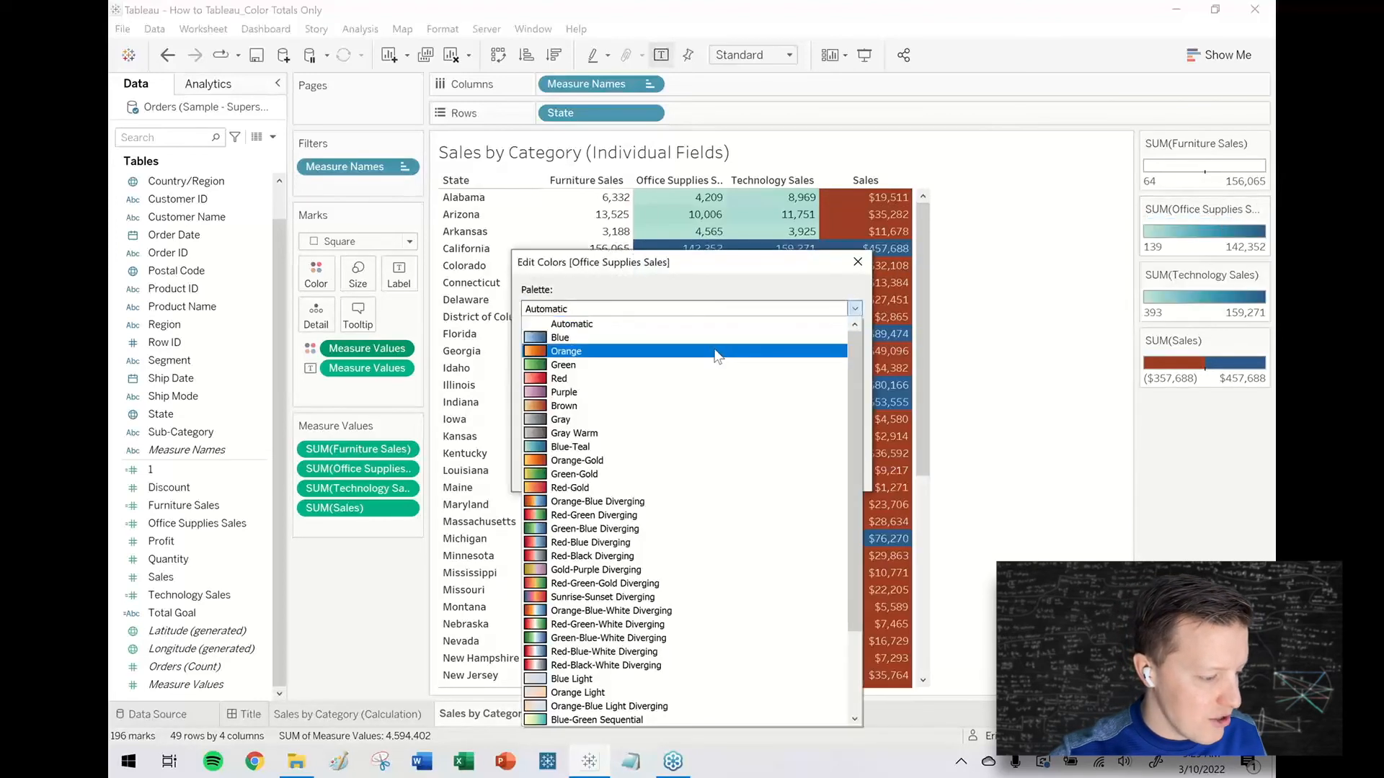
click(565, 351)
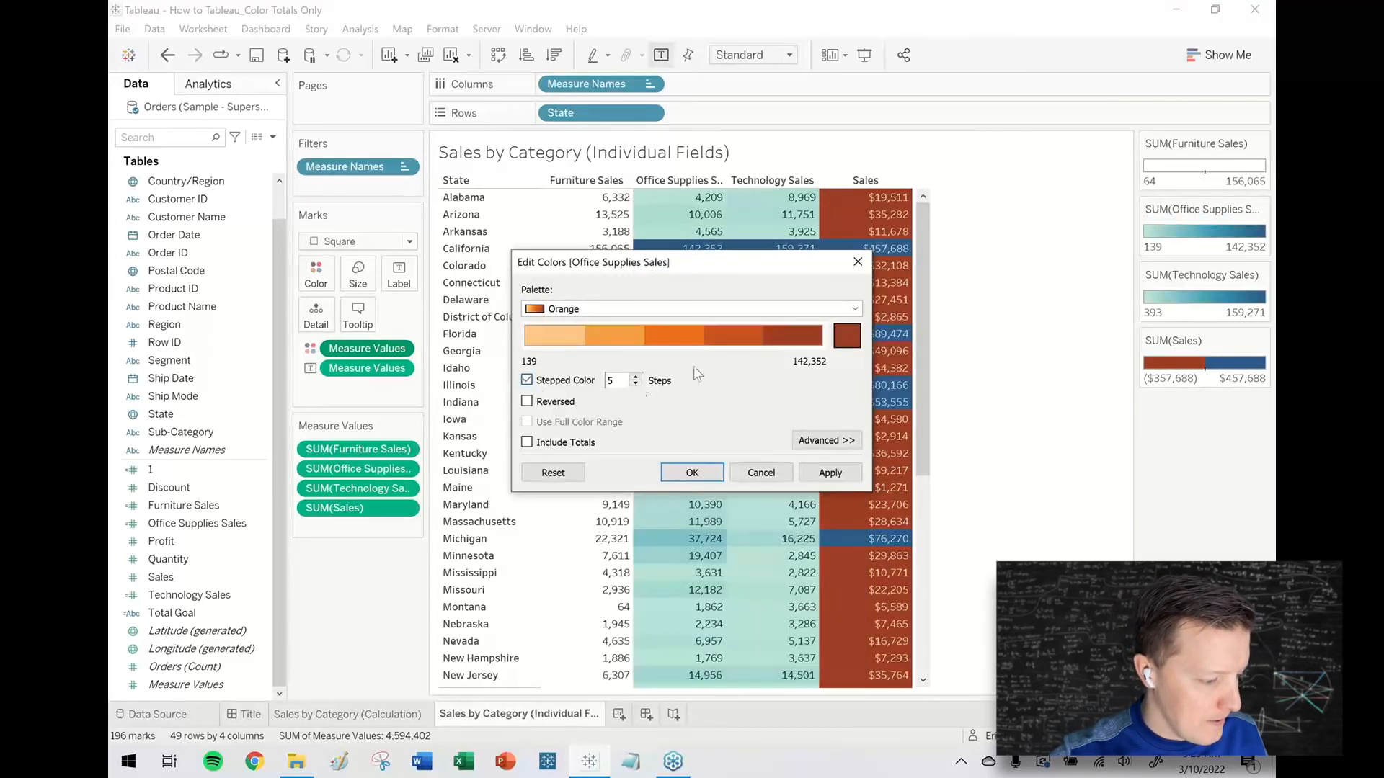
click(851, 307)
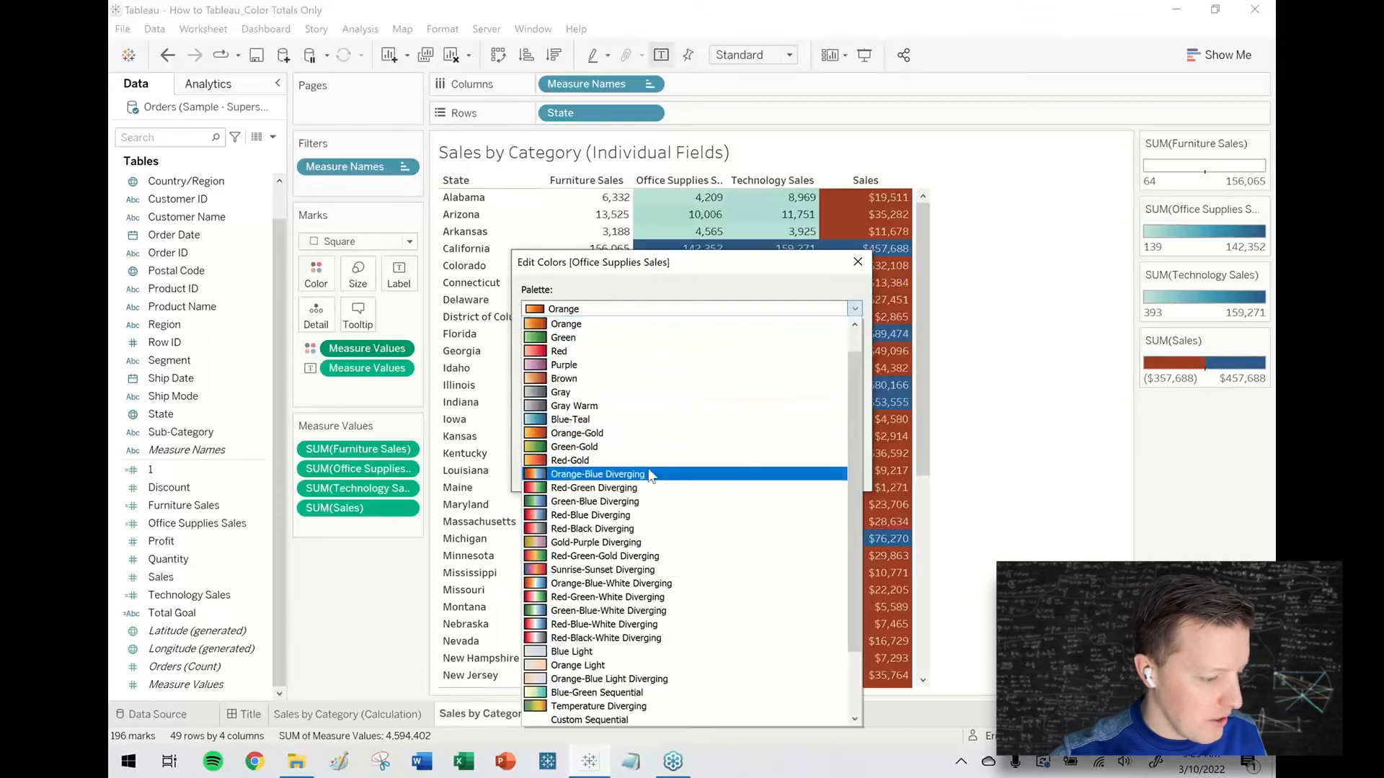
click(596, 474)
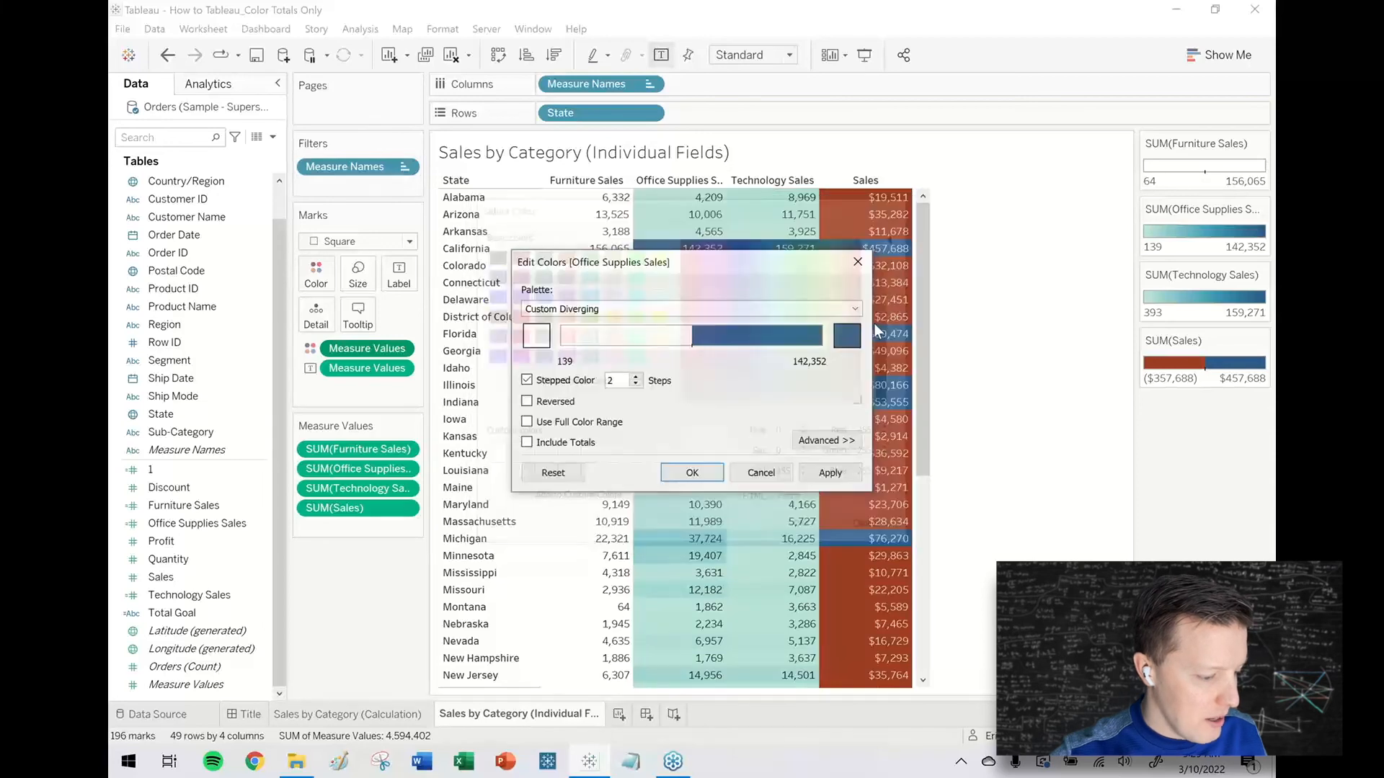
click(535, 335)
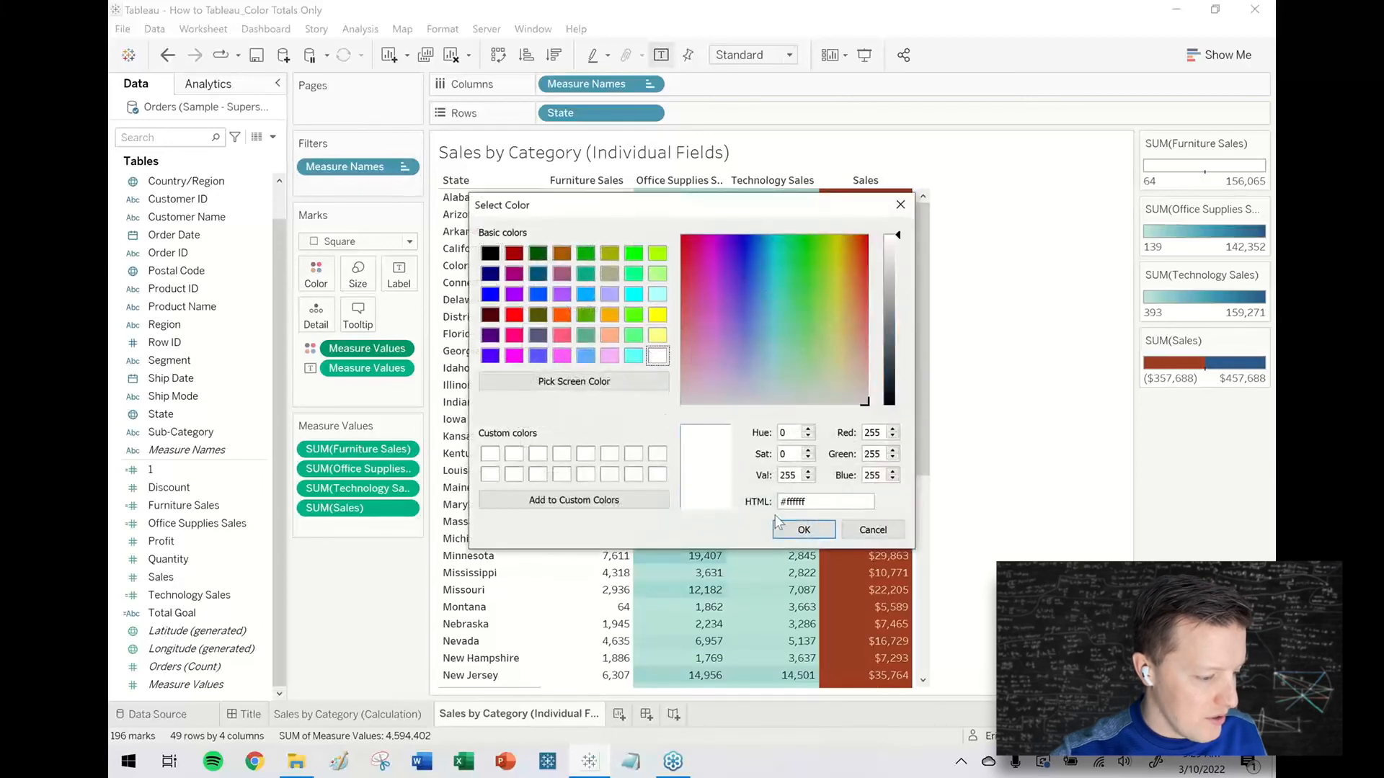
click(802, 529)
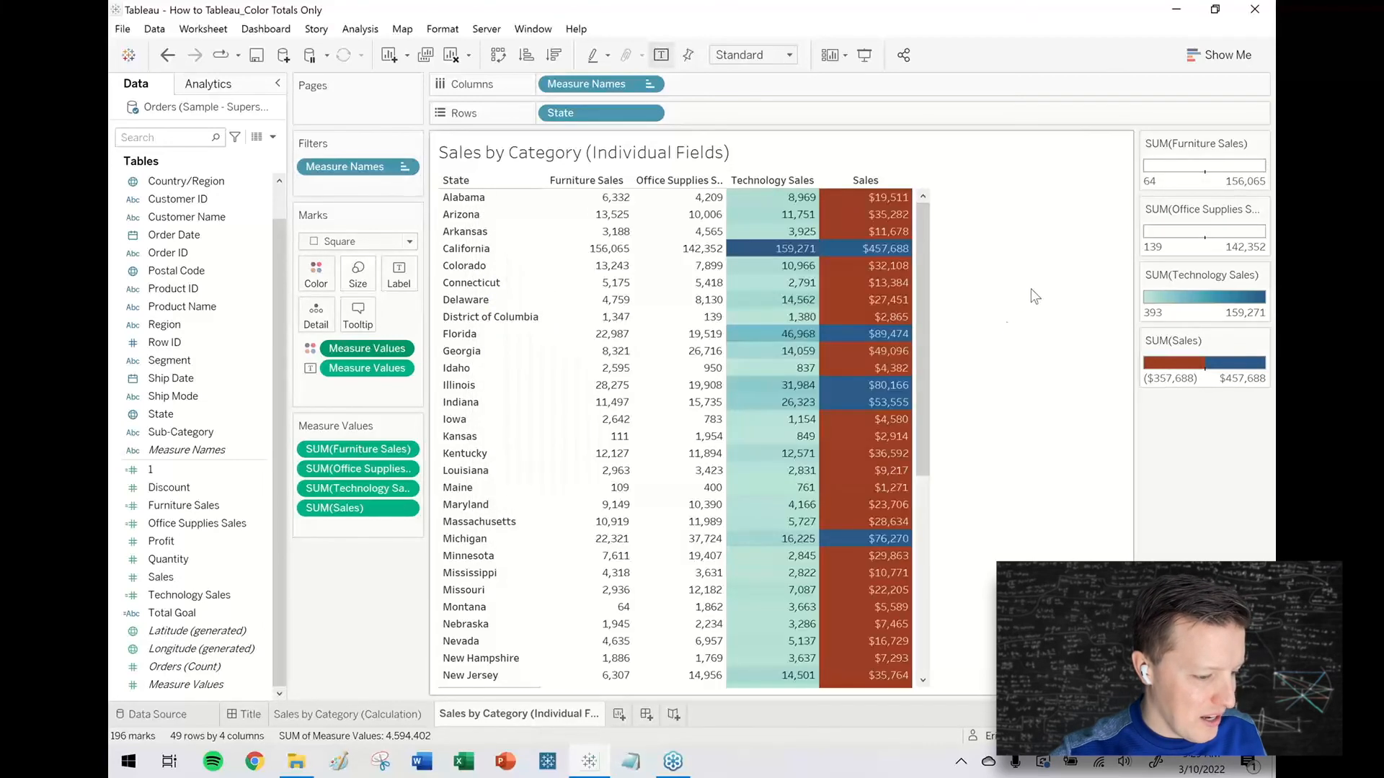
click(315, 271)
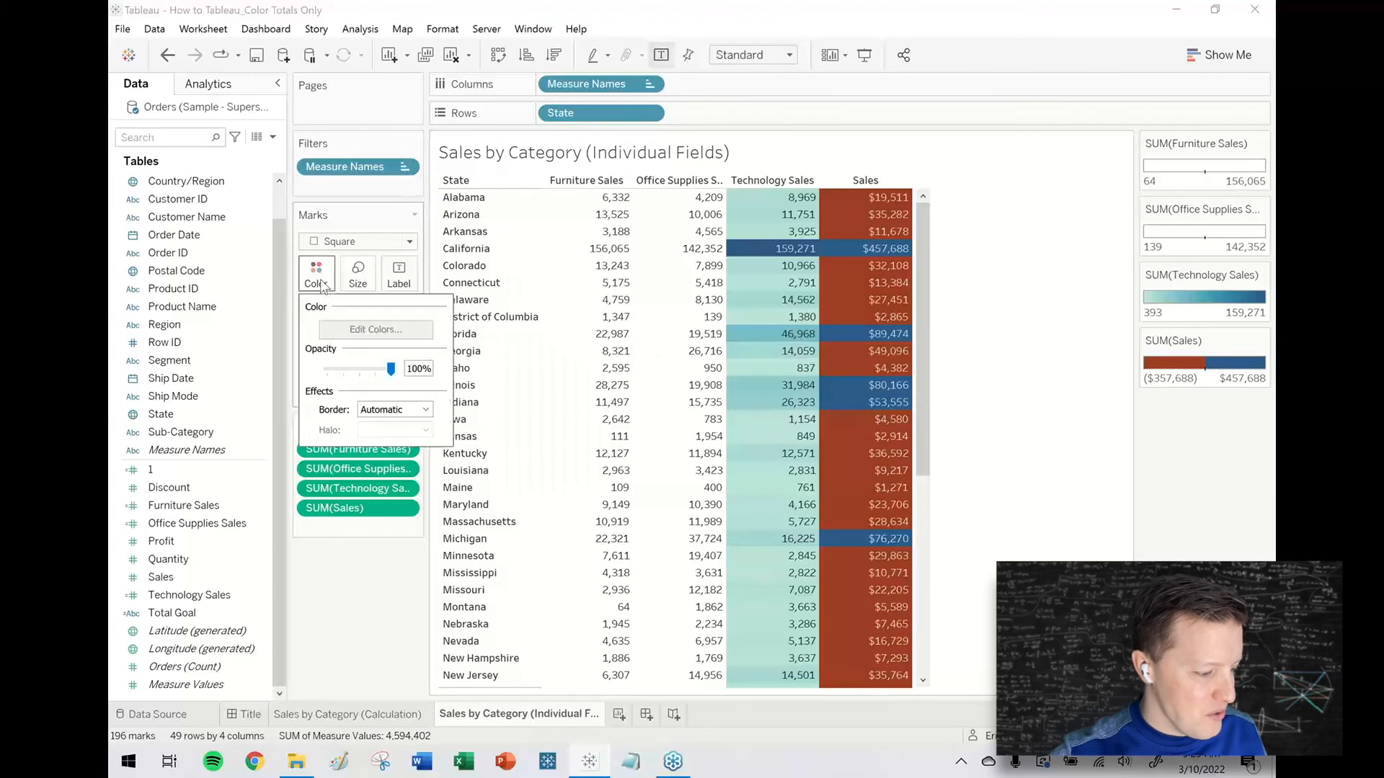